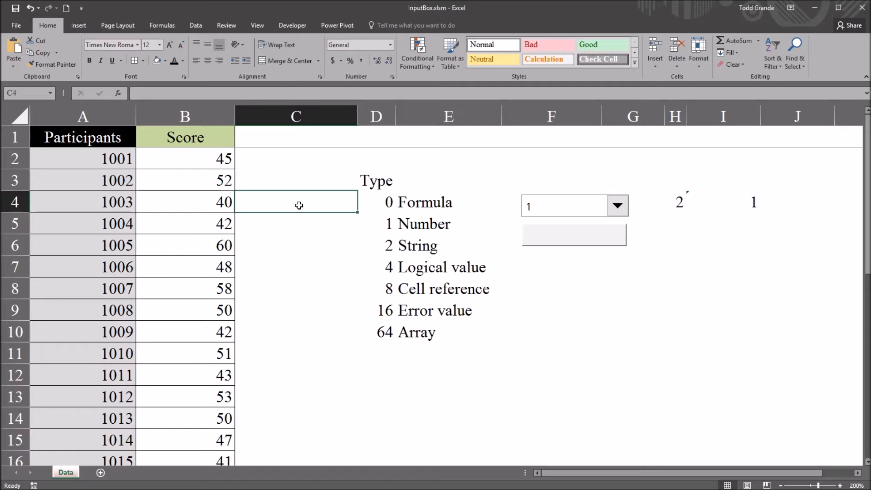
pyautogui.moveTo(379, 204)
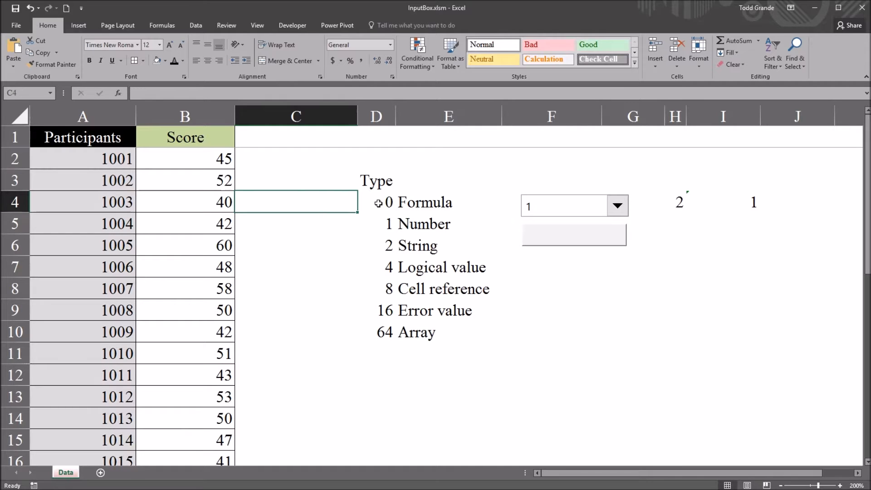
# Point out type code 1 and the Number, Logical value, Array and String labels
pyautogui.click(376, 181)
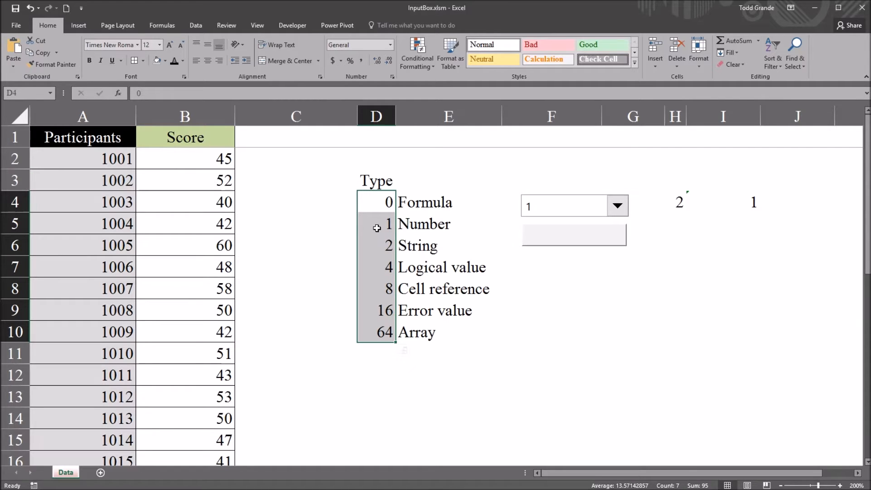
pyautogui.moveTo(382, 202)
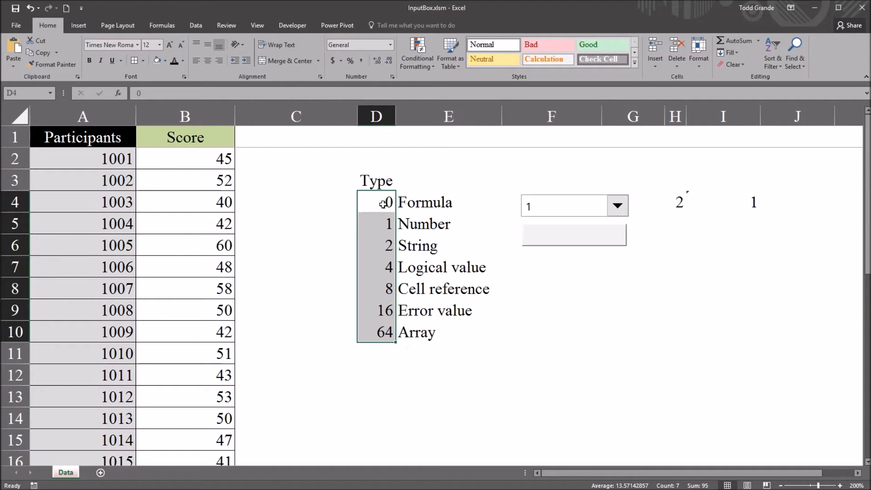
pyautogui.click(376, 223)
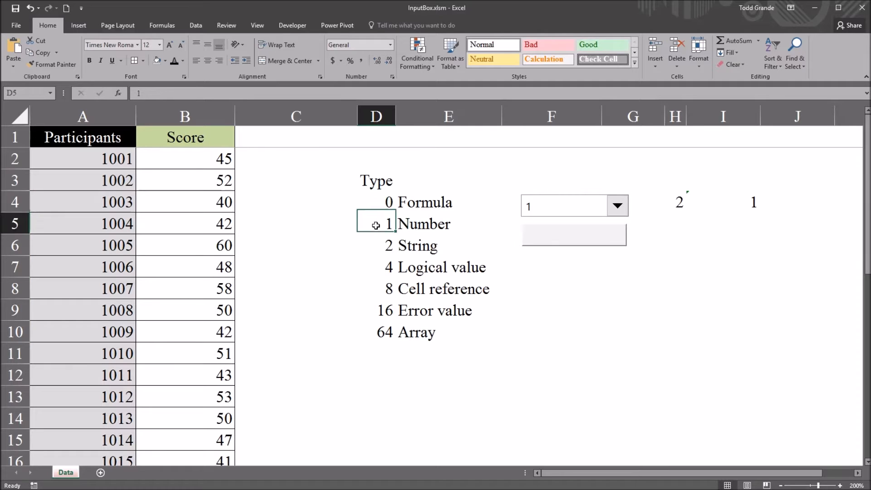
pyautogui.click(448, 201)
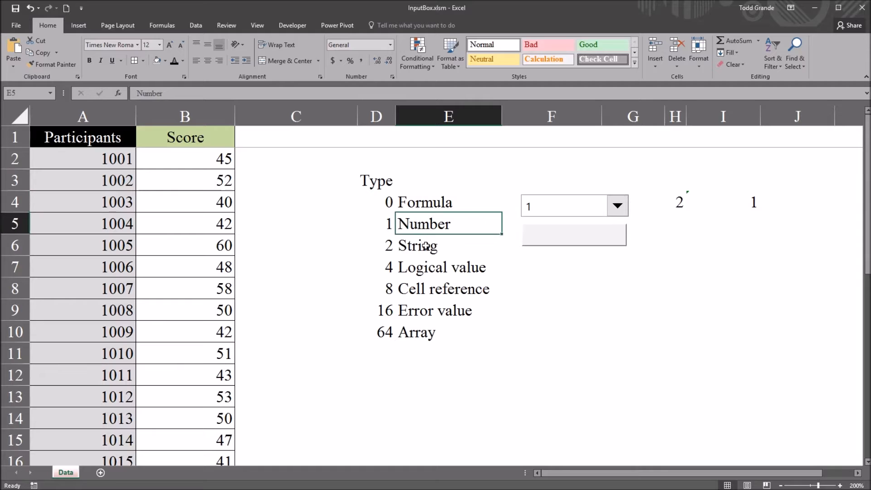
pyautogui.click(442, 267)
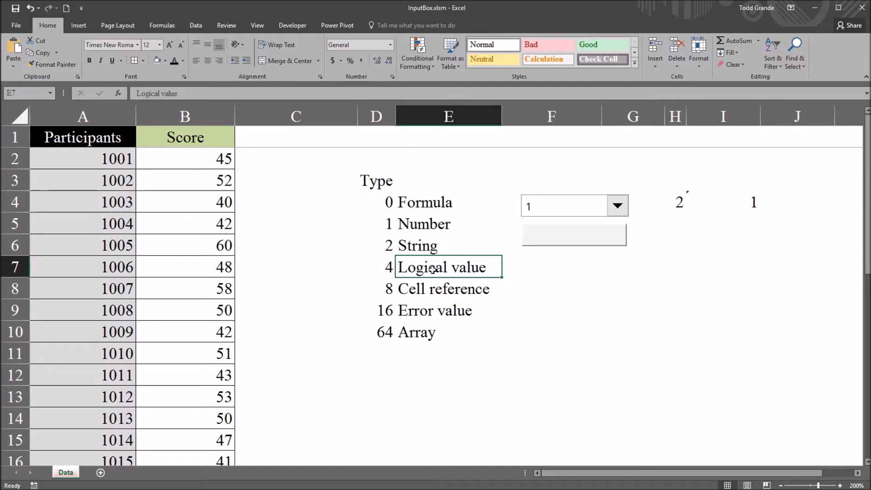
pyautogui.click(449, 288)
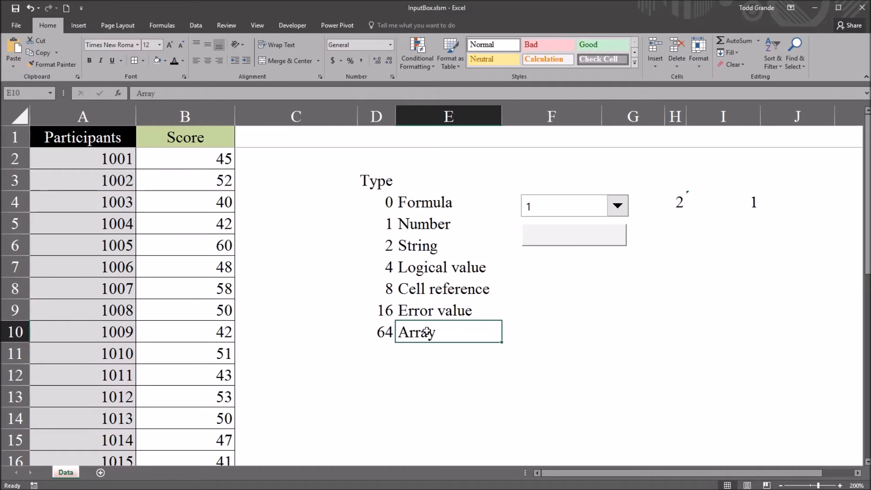
pyautogui.click(425, 223)
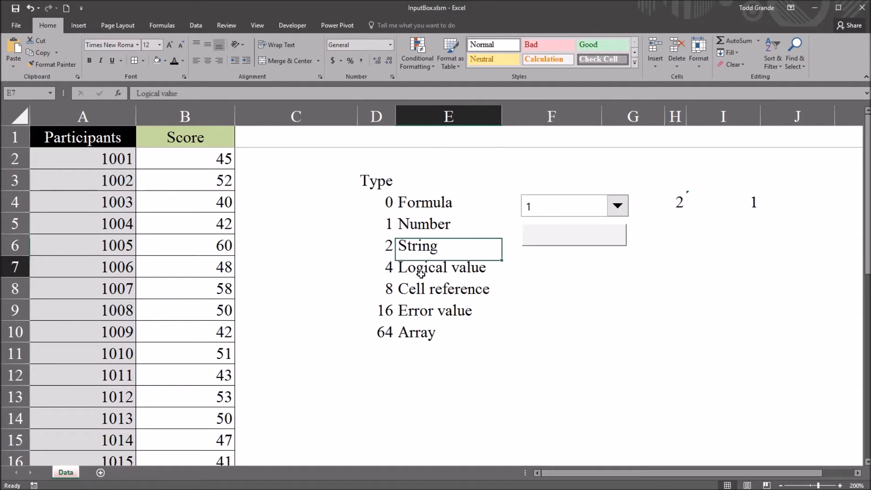
pyautogui.click(448, 288)
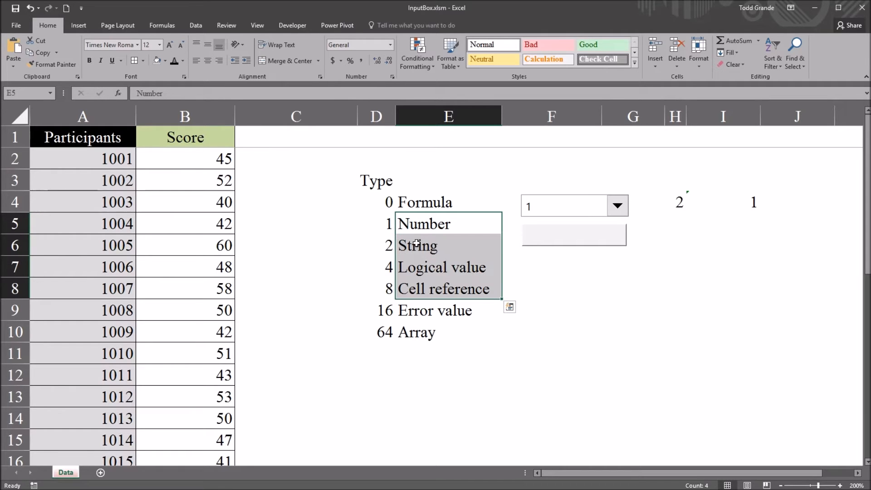
# Review type codes 1 and 2, then show the 0–64 code list in the combo box
pyautogui.click(376, 224)
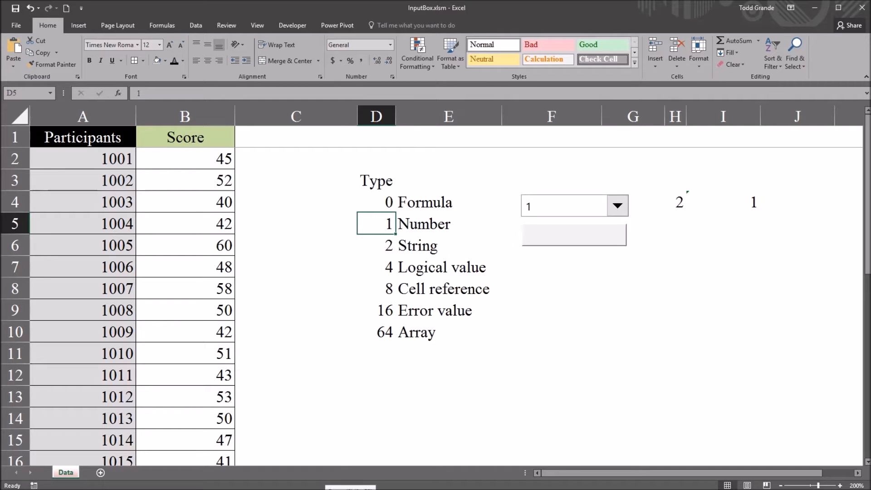
pyautogui.click(376, 245)
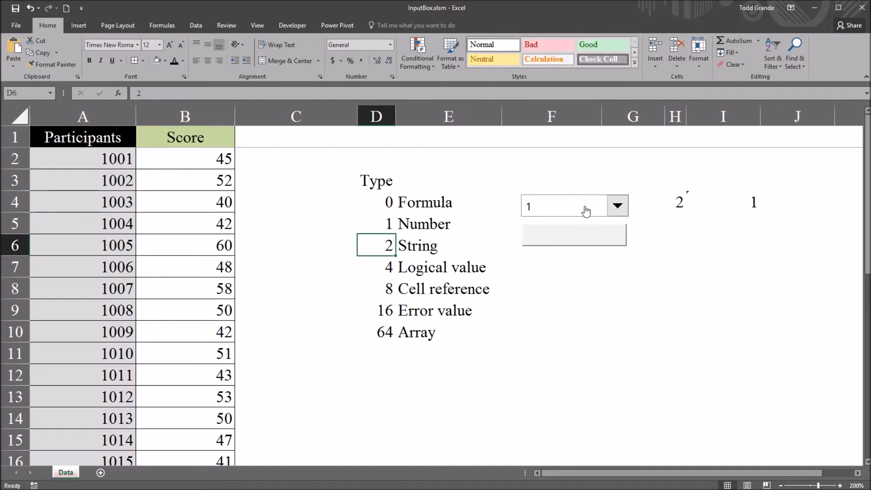
pyautogui.moveTo(584, 210)
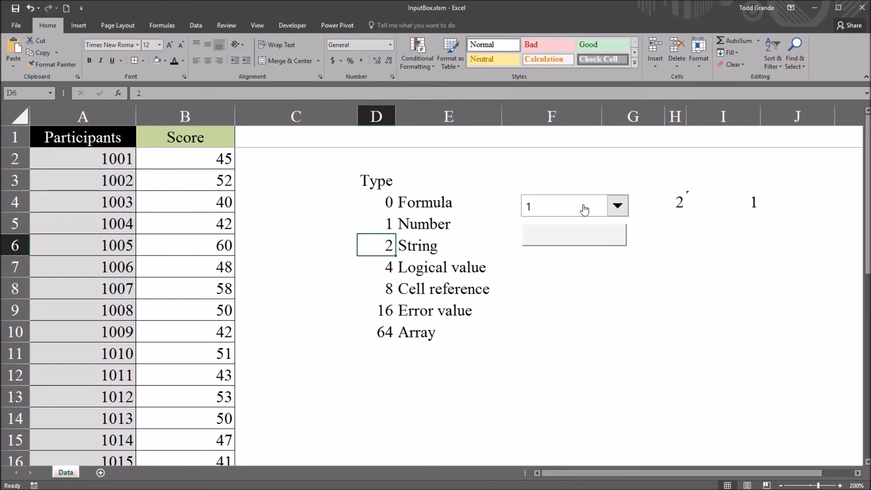
pyautogui.click(574, 233)
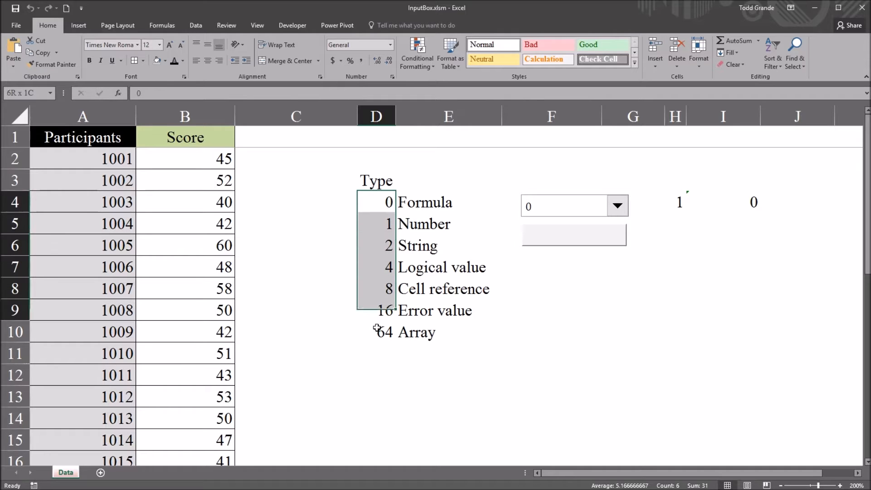
pyautogui.click(617, 206)
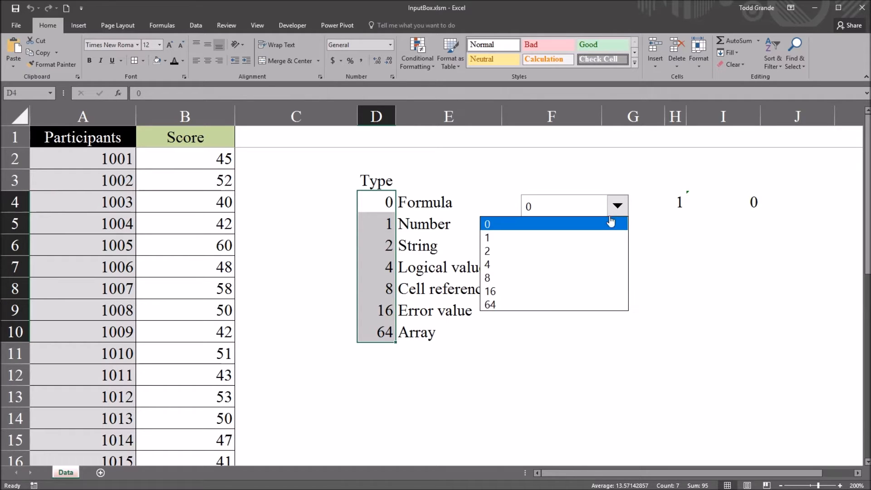
# Open Format Control for the combo box to show input range D4:D10 and cell link H4
pyautogui.rightClick(561, 205)
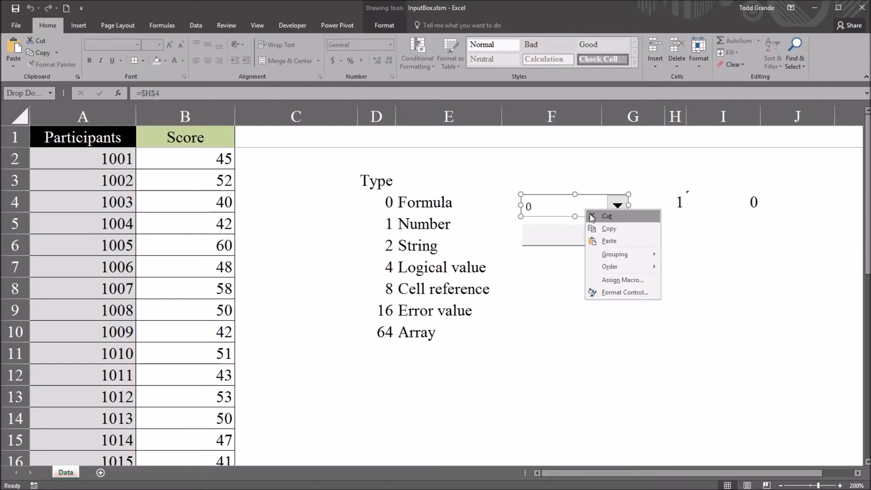
pyautogui.click(624, 292)
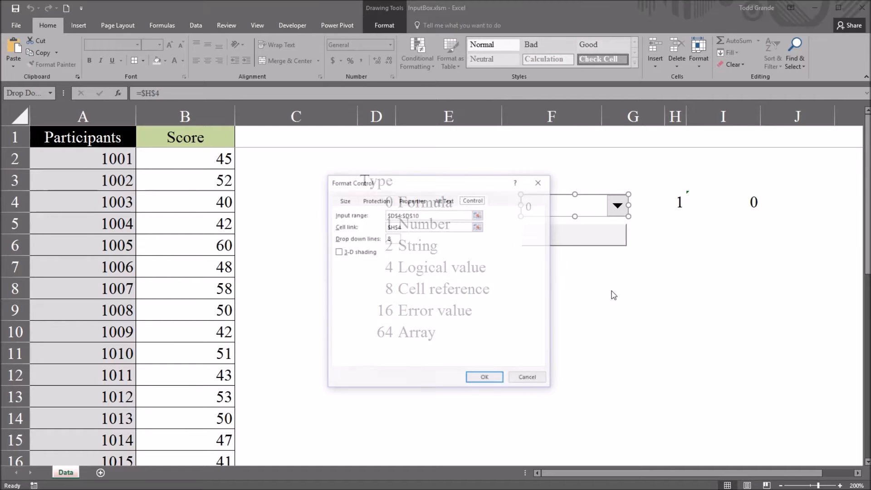
pyautogui.moveTo(388, 183); pyautogui.dragTo(572, 198)
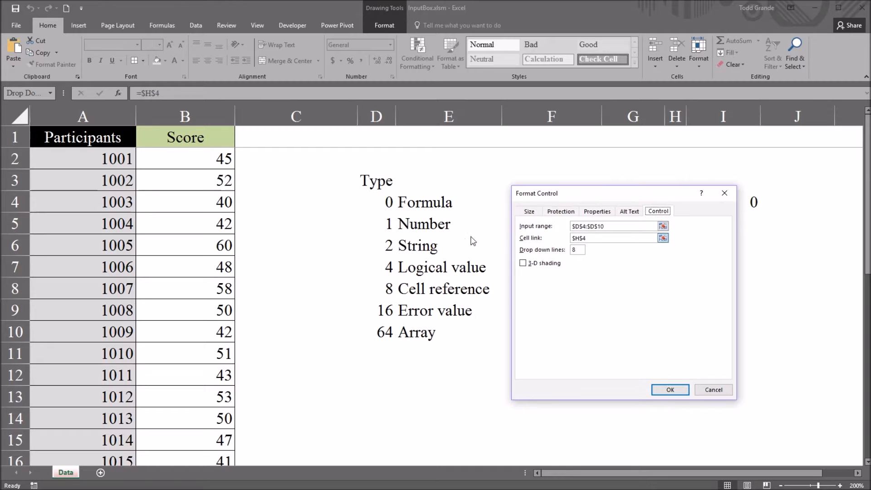
pyautogui.moveTo(382, 334)
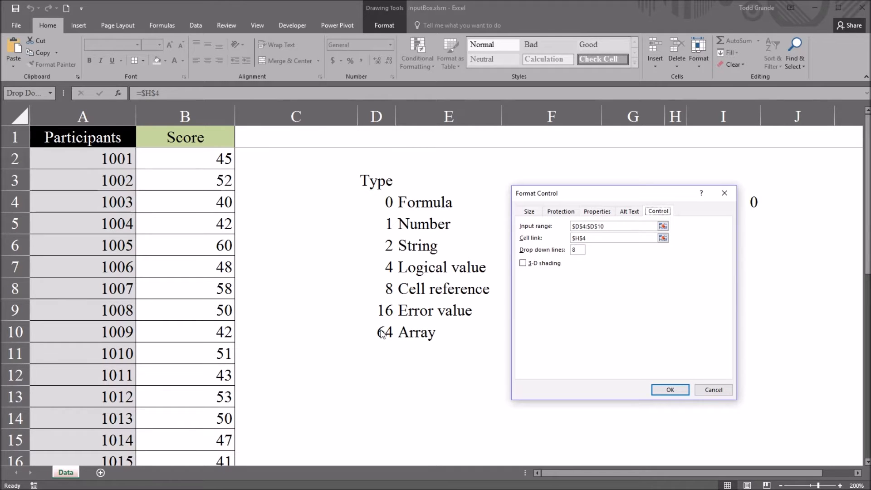
pyautogui.moveTo(547, 243)
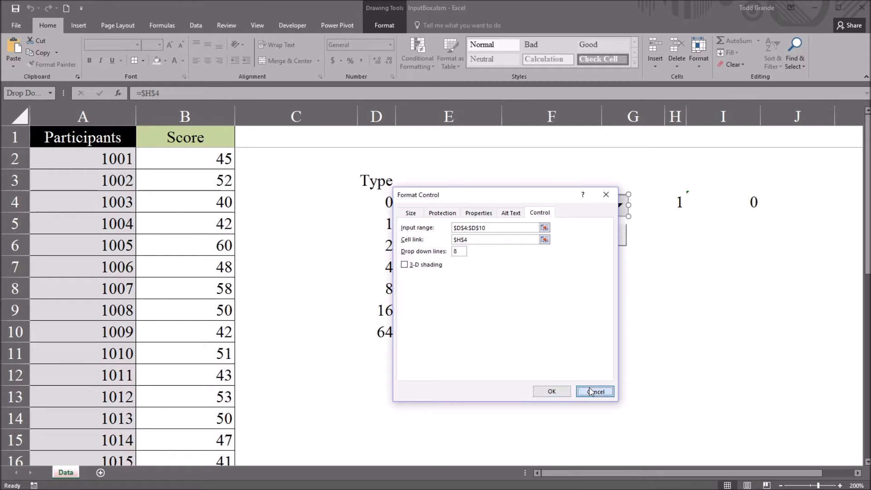
# Choose type 2 and relate H4's result of 3 to codes 0, 1 and 2
pyautogui.click(595, 391)
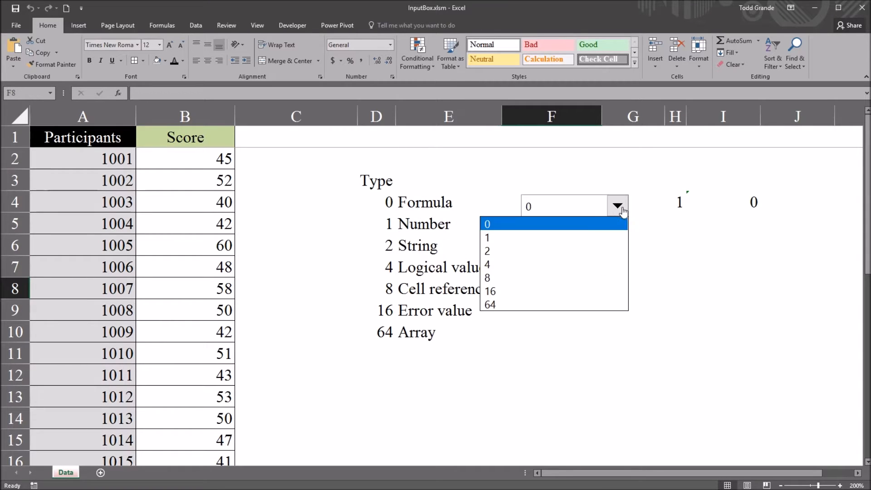
pyautogui.moveTo(539, 250)
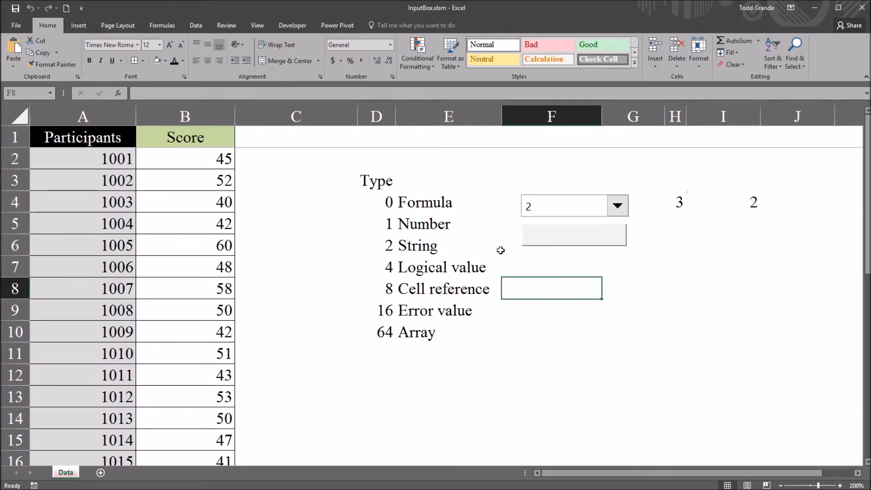
pyautogui.click(675, 201)
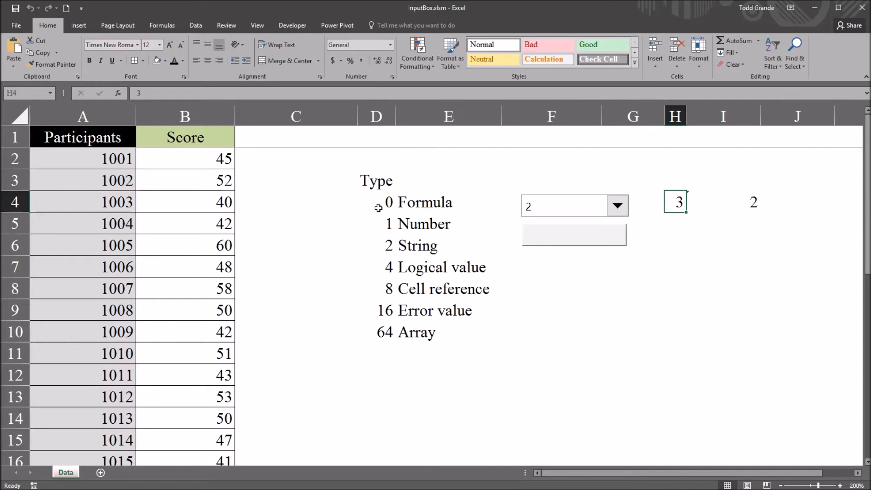
pyautogui.click(376, 201)
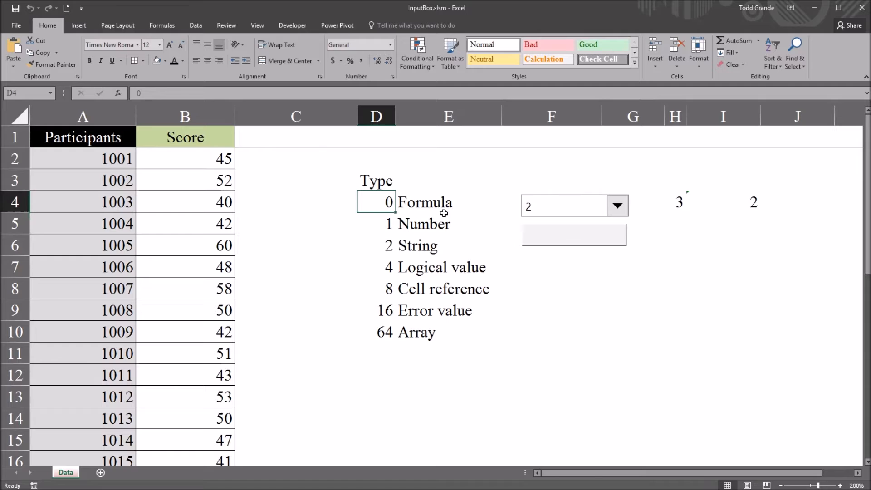
pyautogui.click(376, 223)
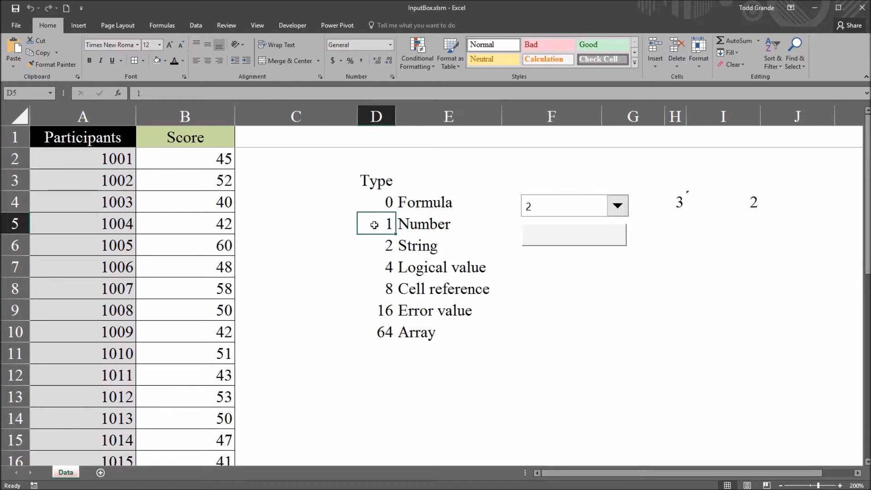
pyautogui.click(376, 245)
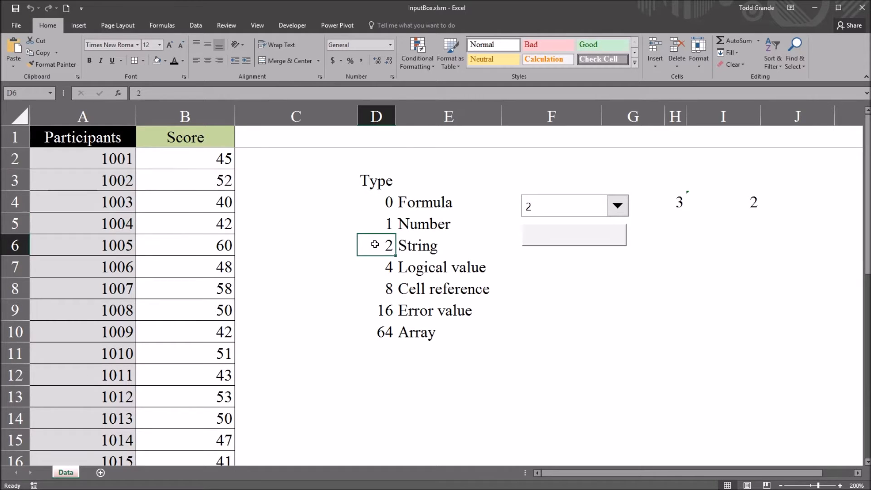
pyautogui.click(677, 202)
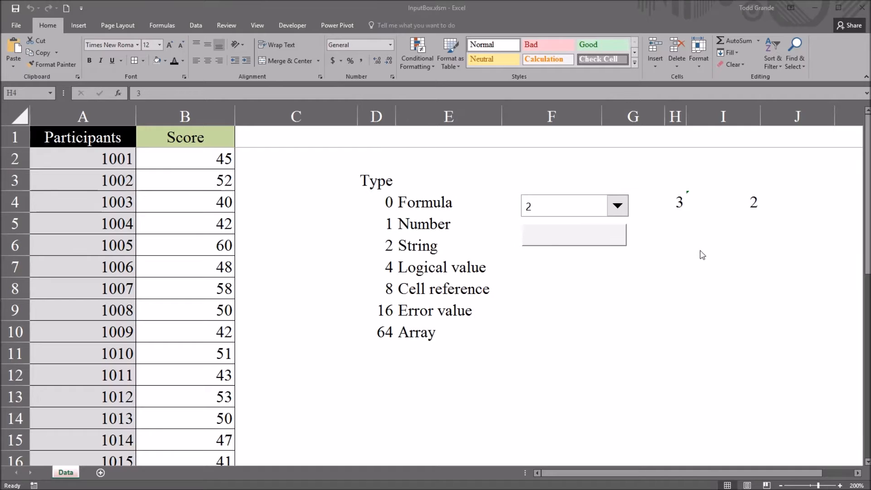
pyautogui.click(675, 201)
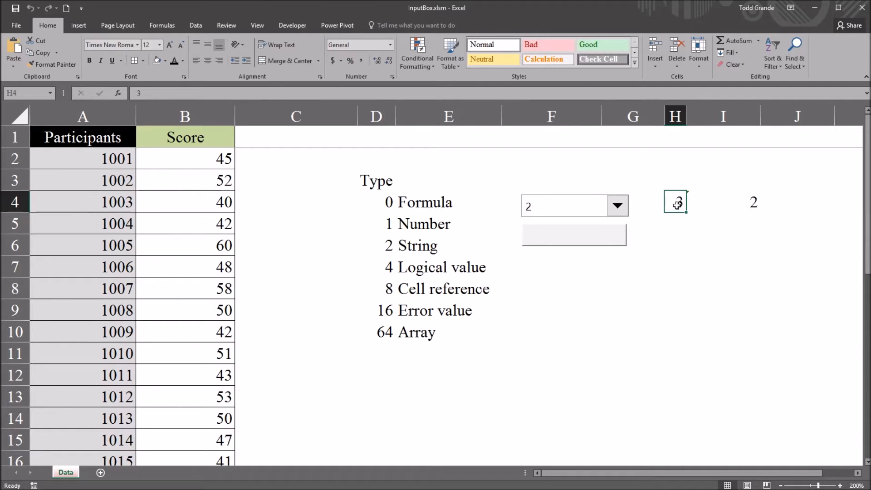
# Select type 8 (Cell reference) and inspect the =INDEX(D4:D10,H4) formula in I4
pyautogui.click(722, 201)
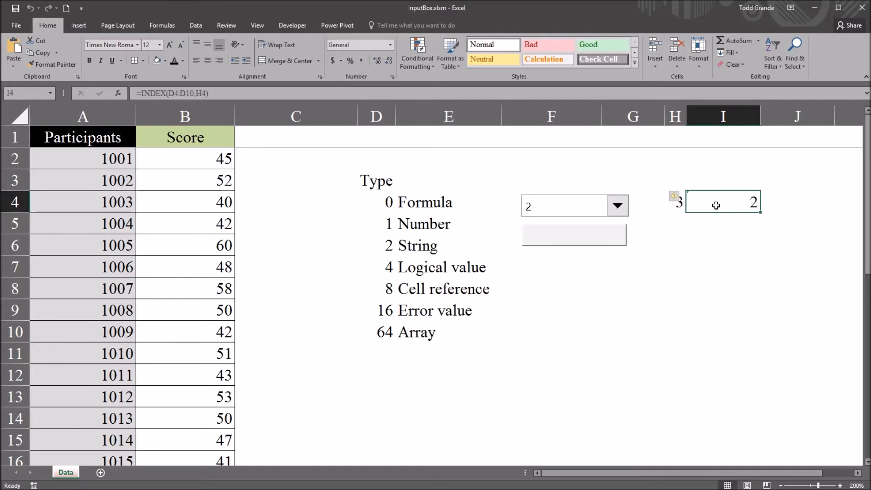
pyautogui.moveTo(375, 205)
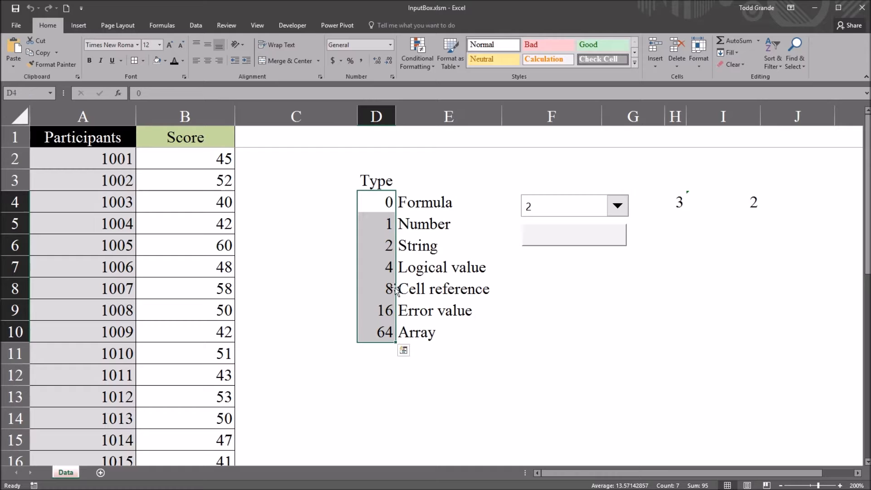
pyautogui.click(616, 205)
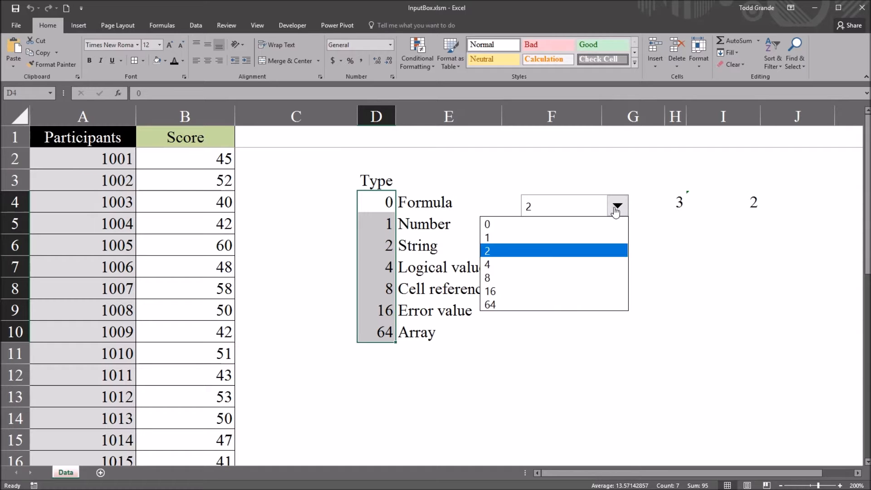
pyautogui.click(487, 223)
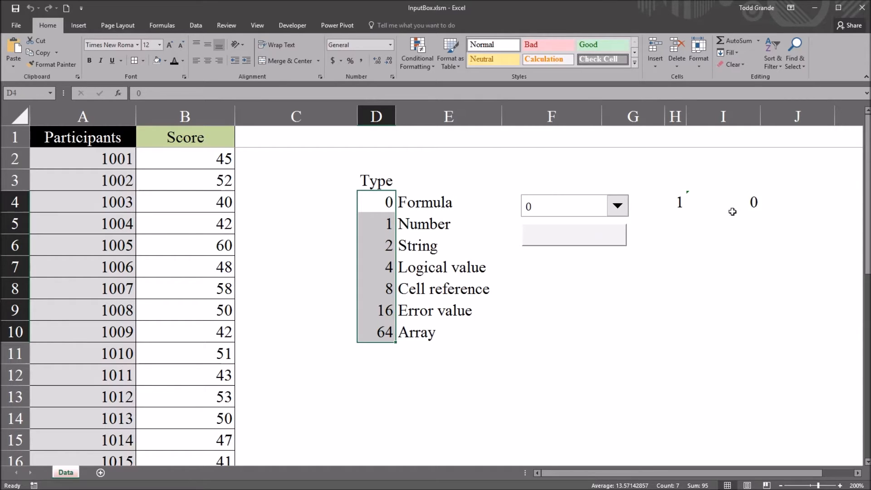
pyautogui.click(616, 206)
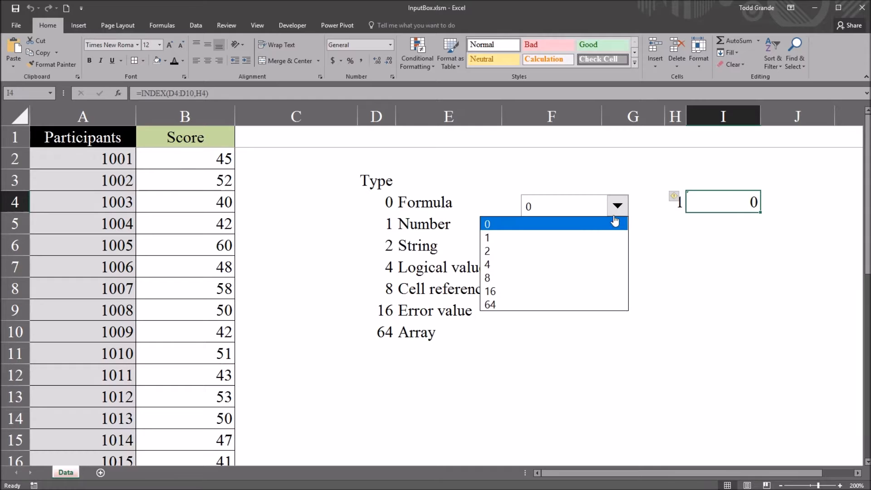
pyautogui.click(488, 277)
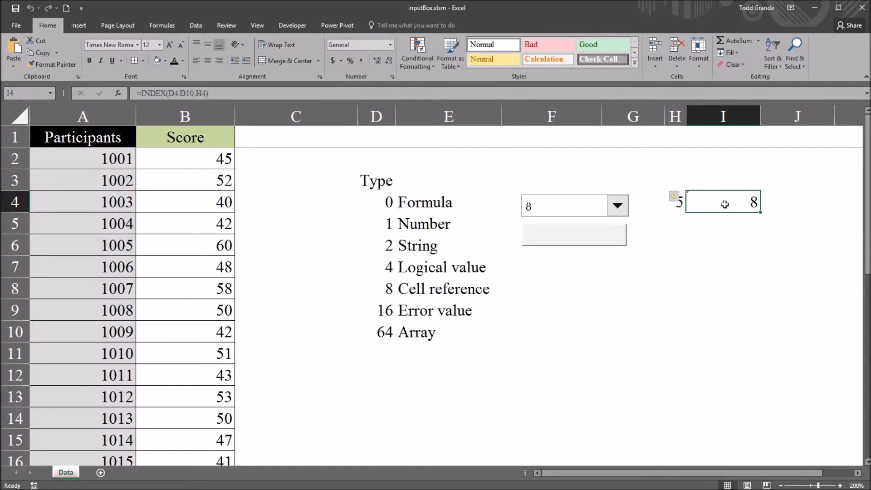
pyautogui.moveTo(242, 133)
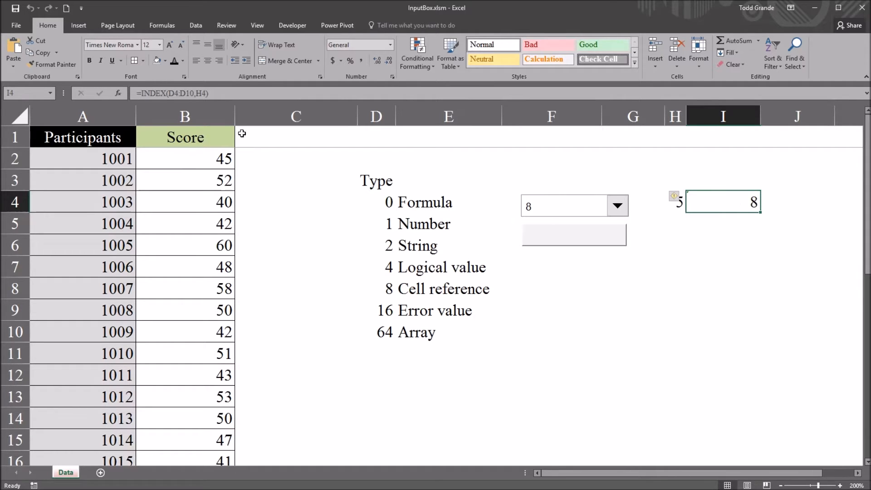
pyautogui.doubleClick(723, 201)
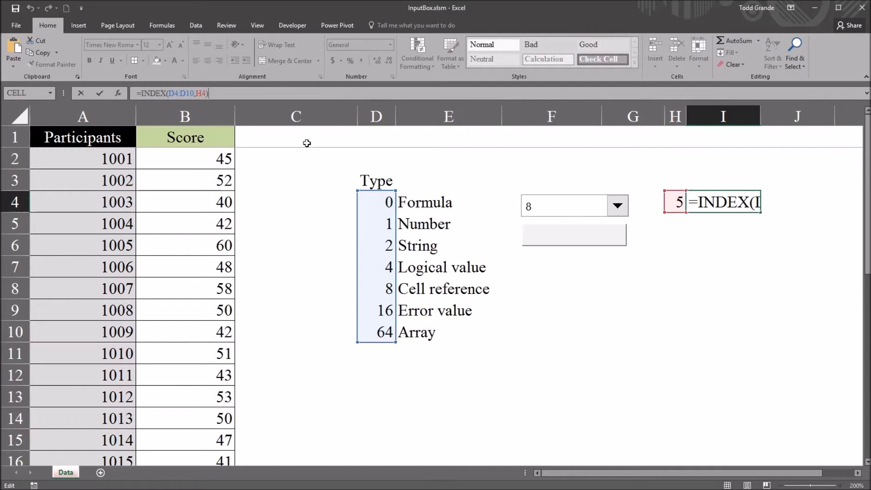
pyautogui.moveTo(381, 207)
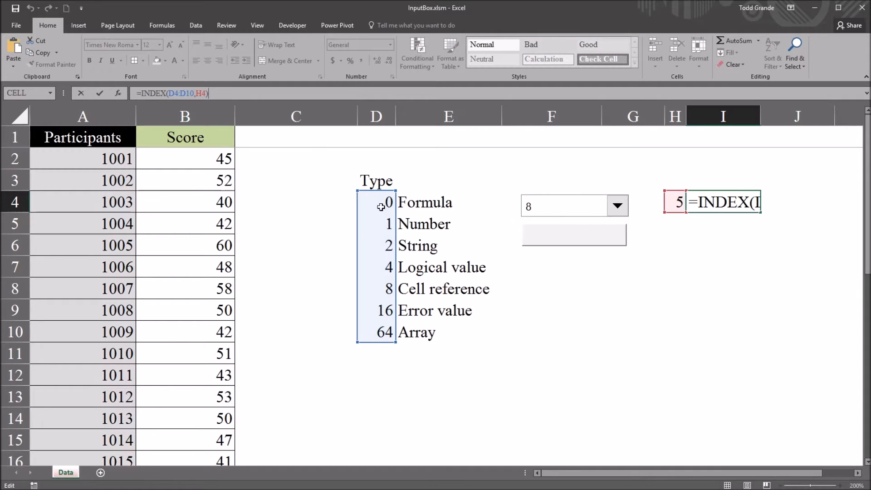
pyautogui.moveTo(381, 272)
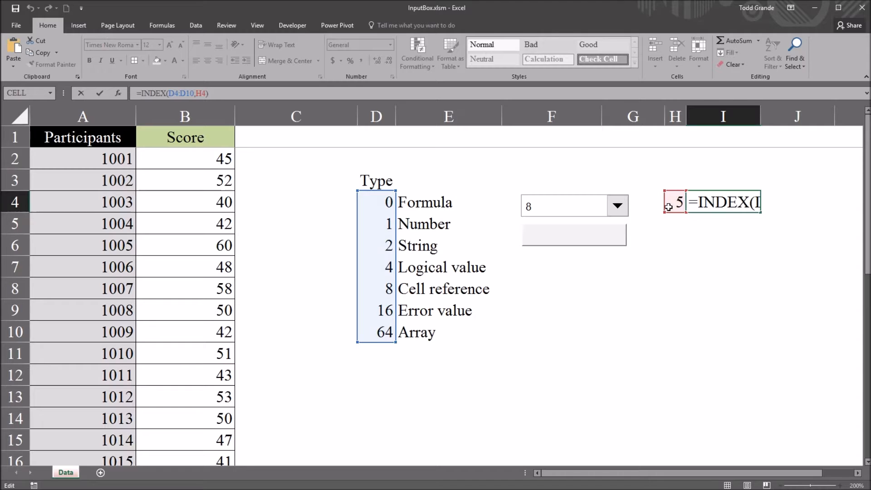
pyautogui.press('Return')
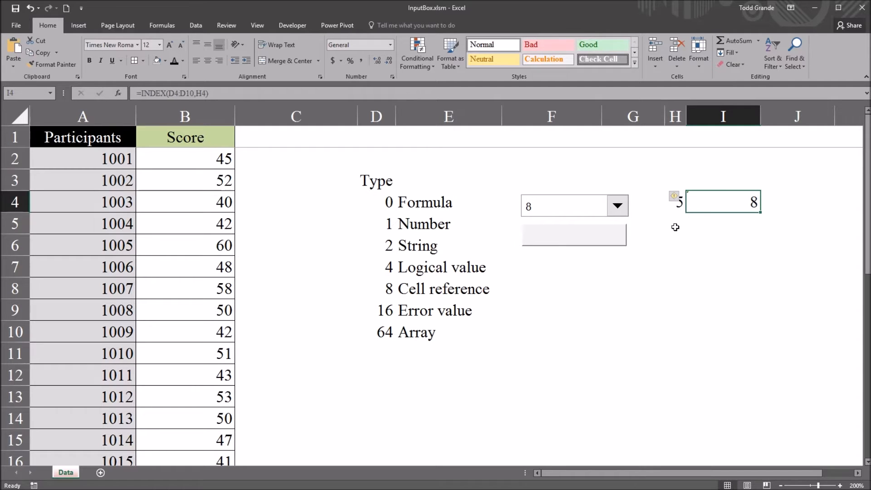
pyautogui.click(675, 223)
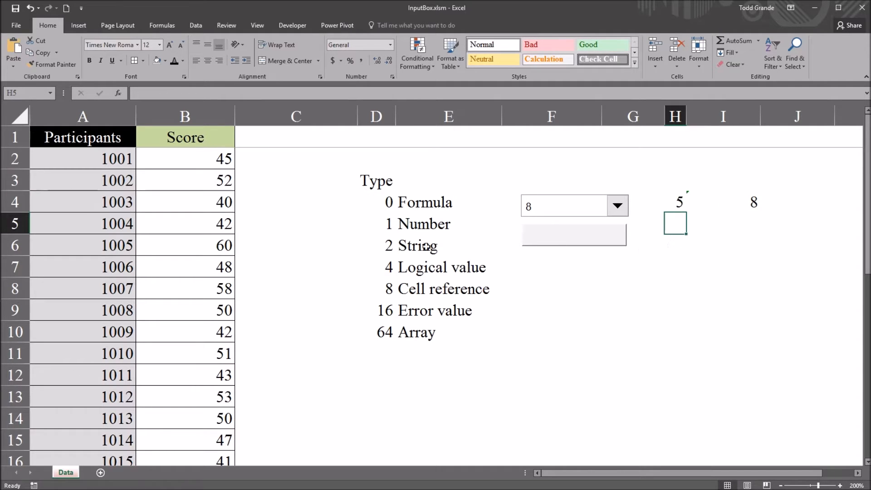
pyautogui.moveTo(404, 288)
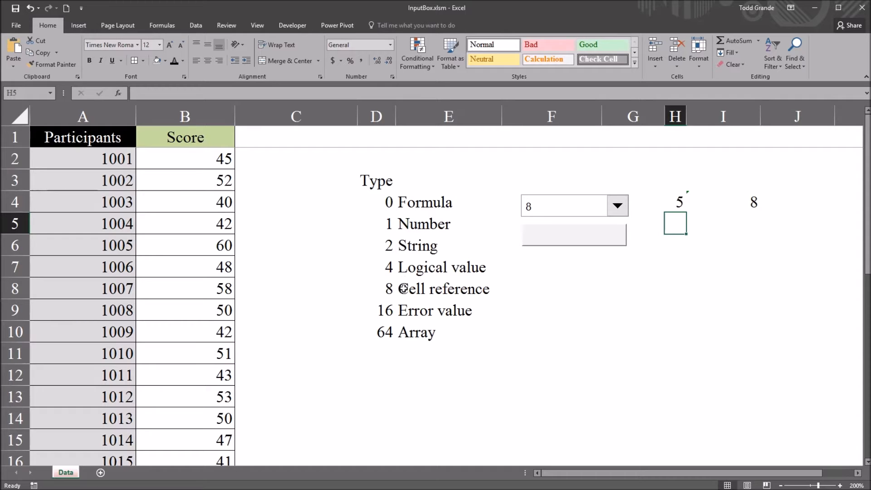
pyautogui.moveTo(611, 212)
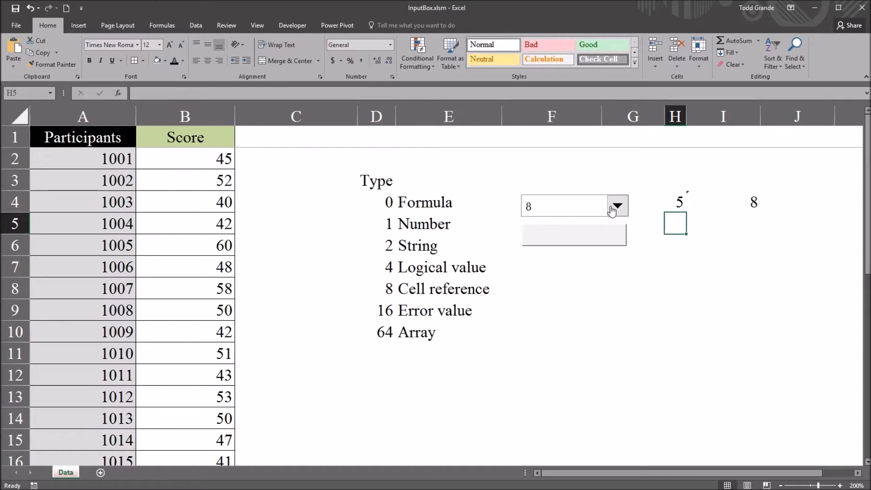
# Compare the Number and String labels, choosing type 2, then returning to type 1
pyautogui.click(616, 205)
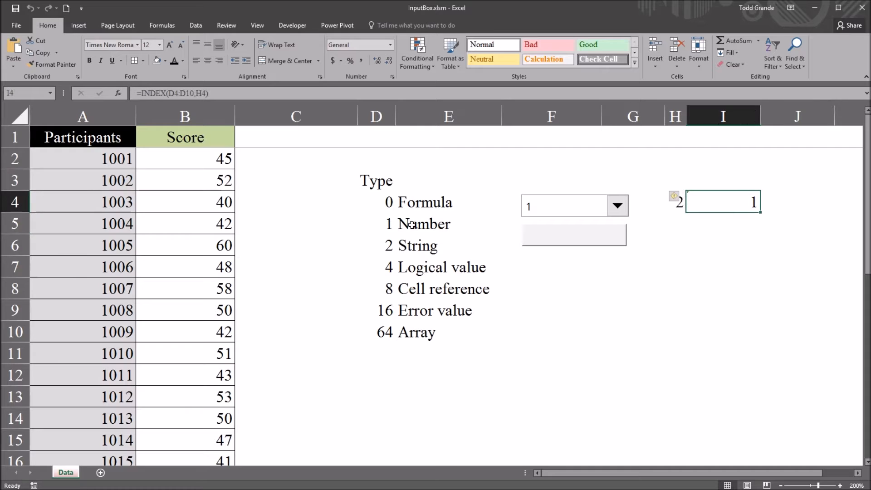
pyautogui.moveTo(688, 241)
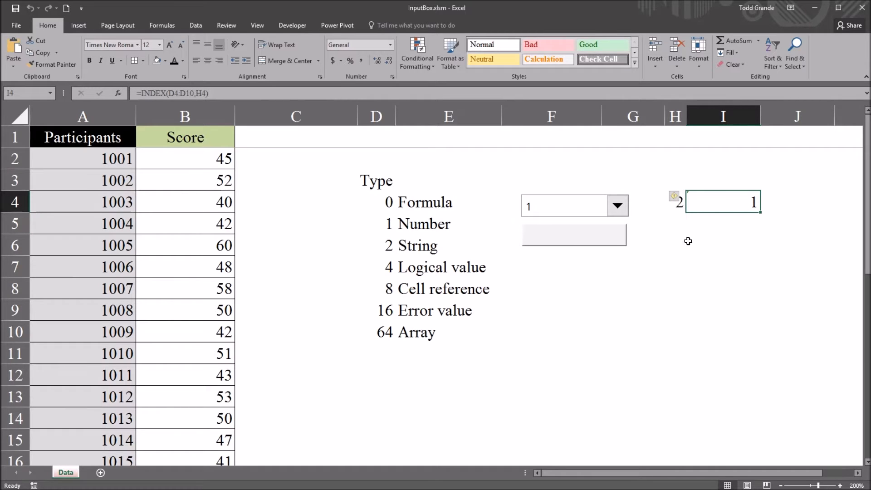
pyautogui.moveTo(573, 245)
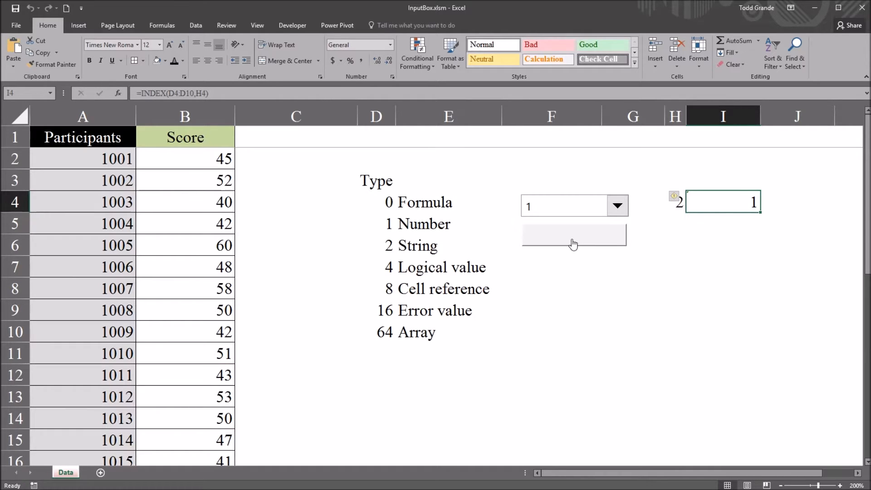
pyautogui.moveTo(570, 245)
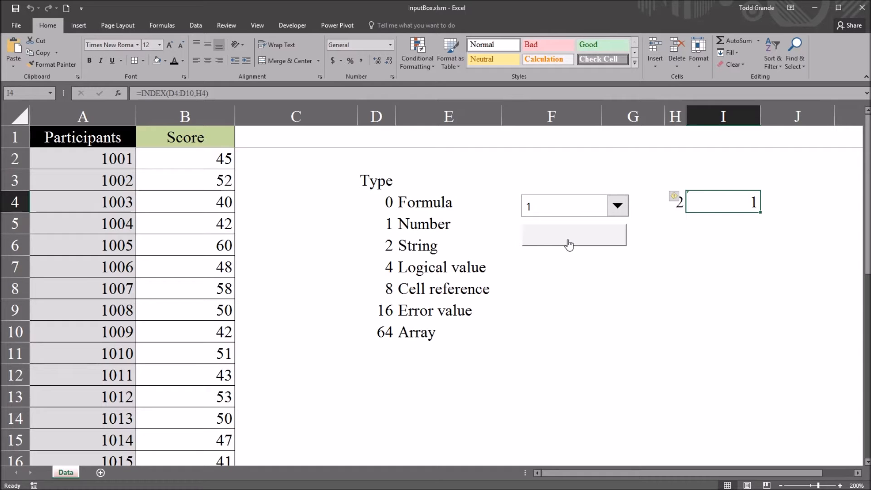
pyautogui.moveTo(572, 247)
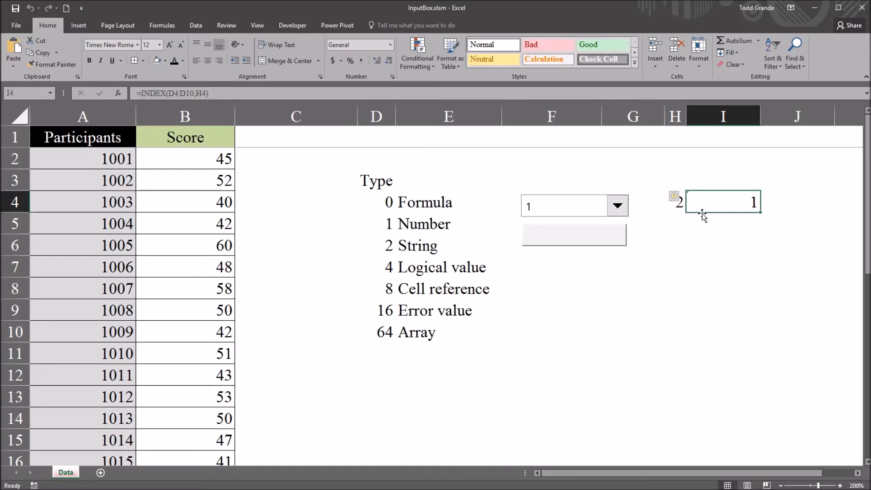
pyautogui.moveTo(378, 228)
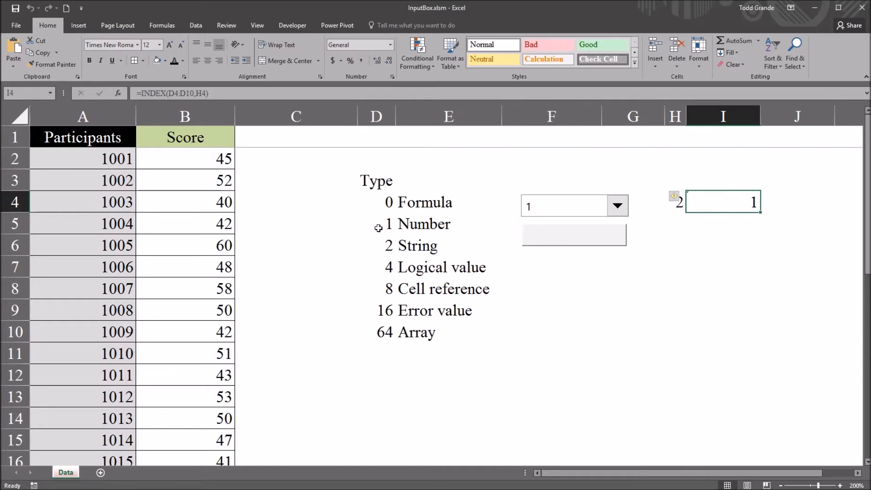
pyautogui.click(376, 223)
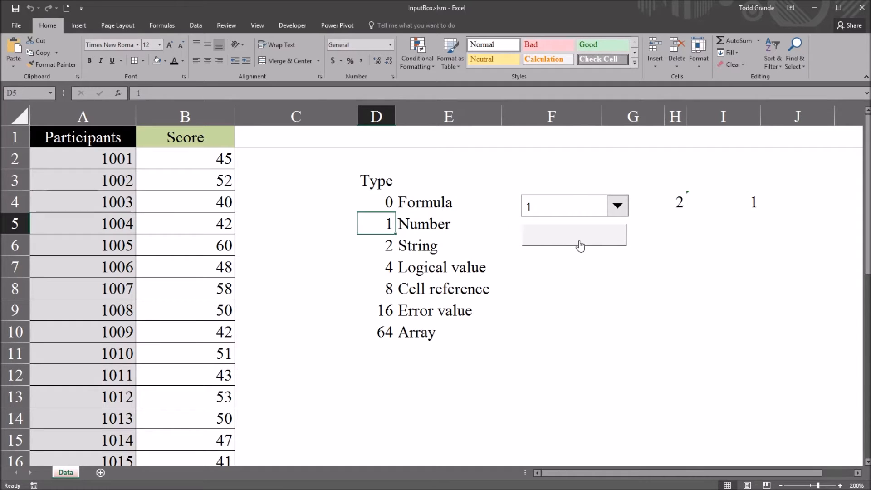
pyautogui.click(449, 223)
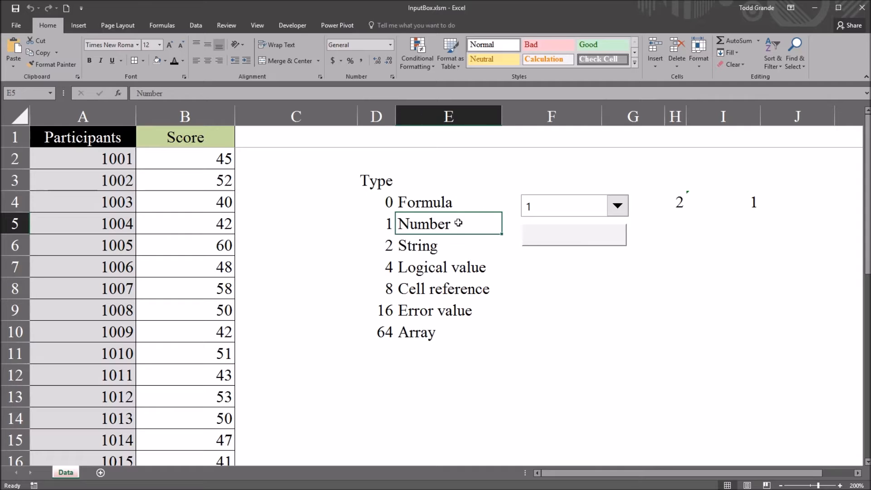
pyautogui.click(616, 206)
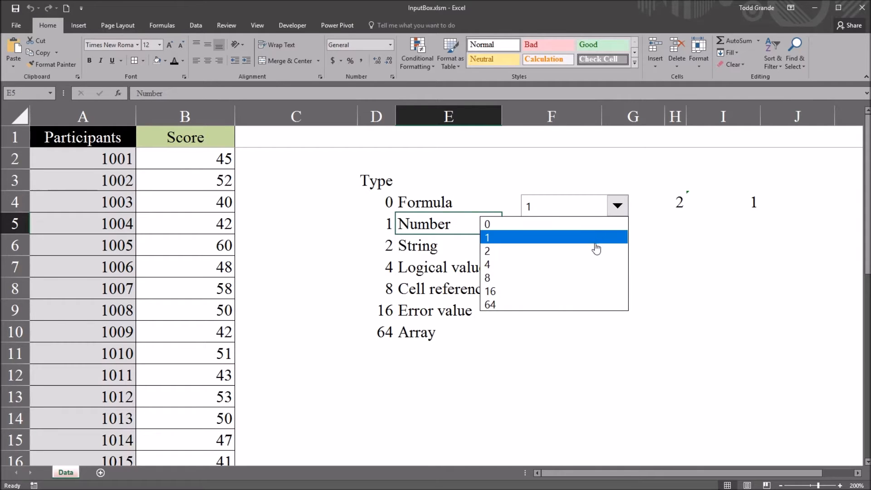
pyautogui.click(488, 250)
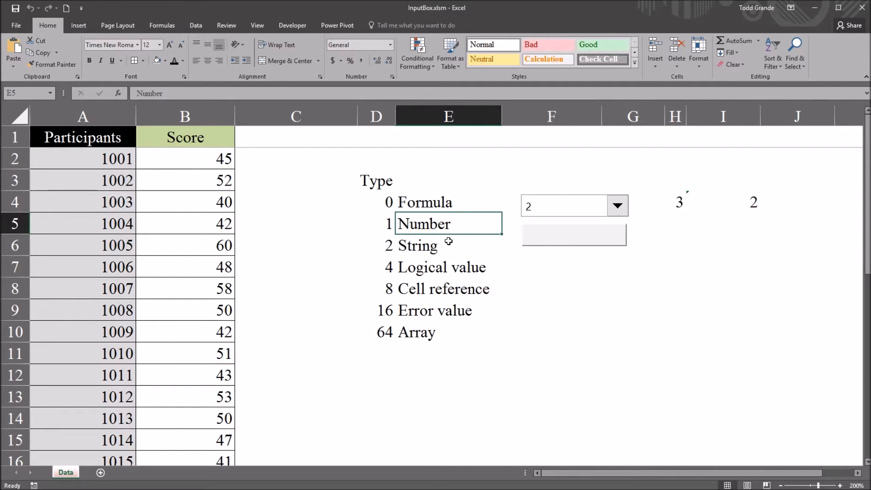
pyautogui.click(448, 246)
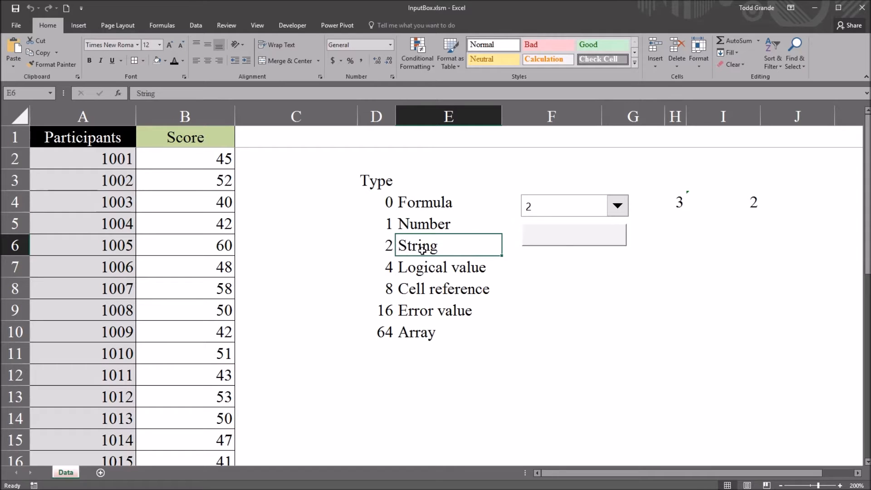
pyautogui.moveTo(614, 234)
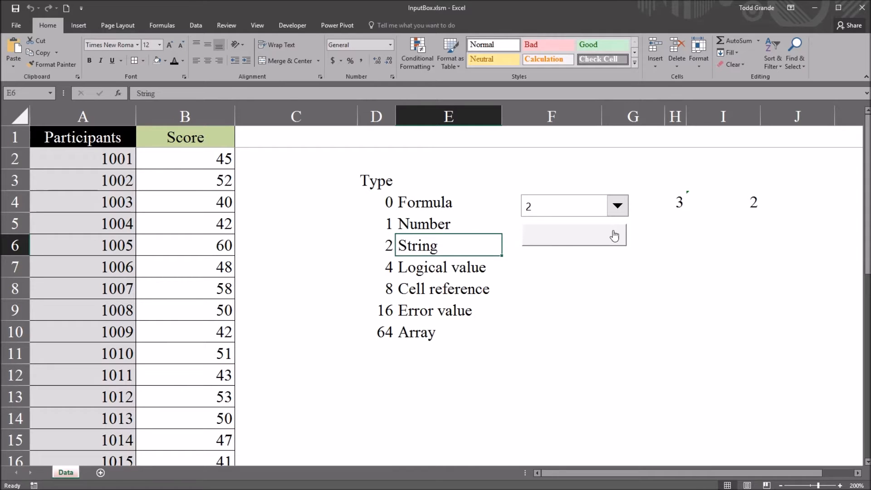
pyautogui.click(574, 235)
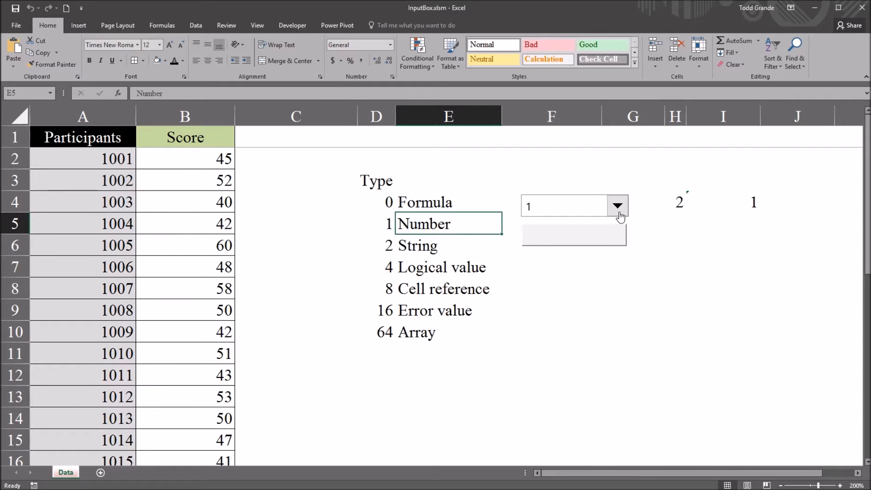
pyautogui.click(617, 206)
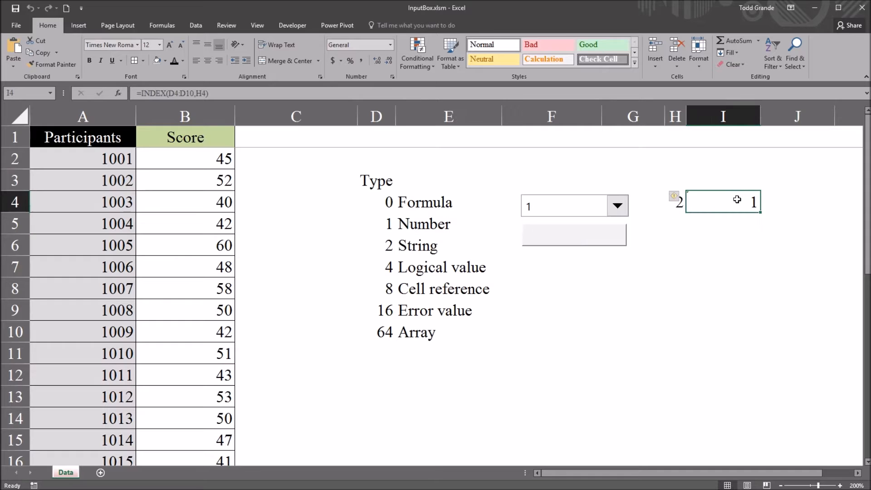
pyautogui.moveTo(633, 208)
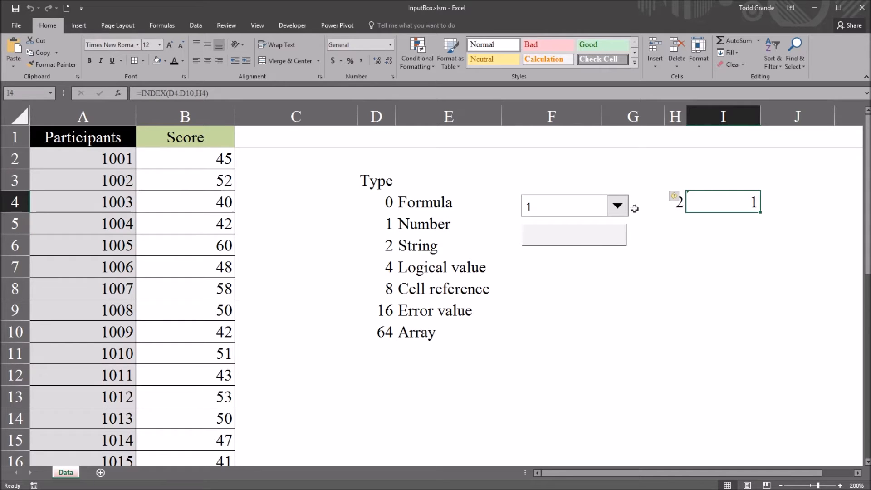
# Run the macro, enter 53 in the Data Entry prompt, and confirm it in C5
pyautogui.click(564, 233)
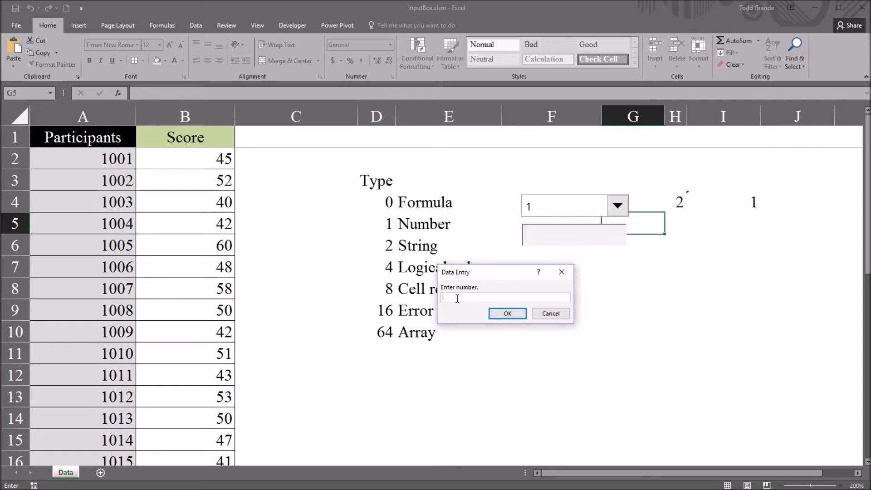
pyautogui.write('5')
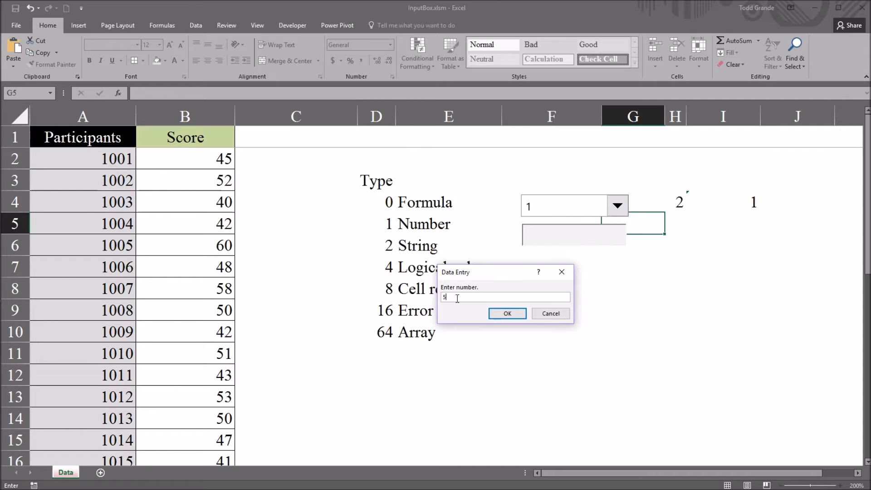
pyautogui.click(506, 314)
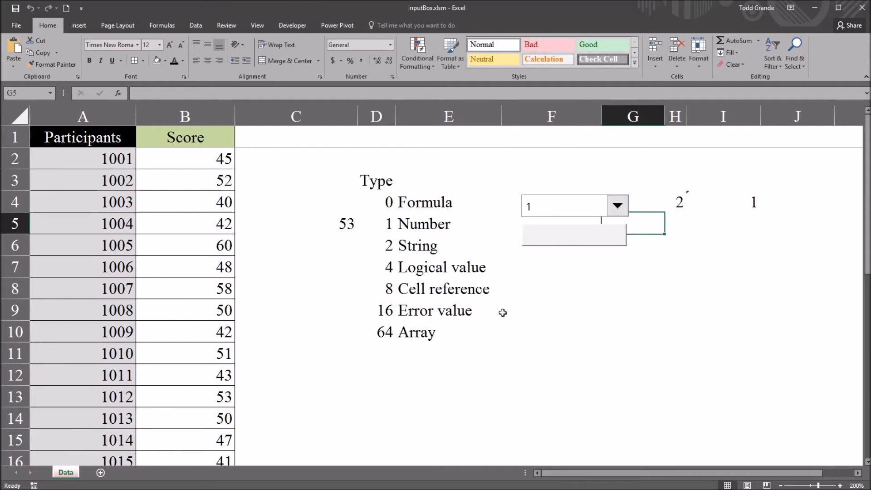
pyautogui.click(296, 223)
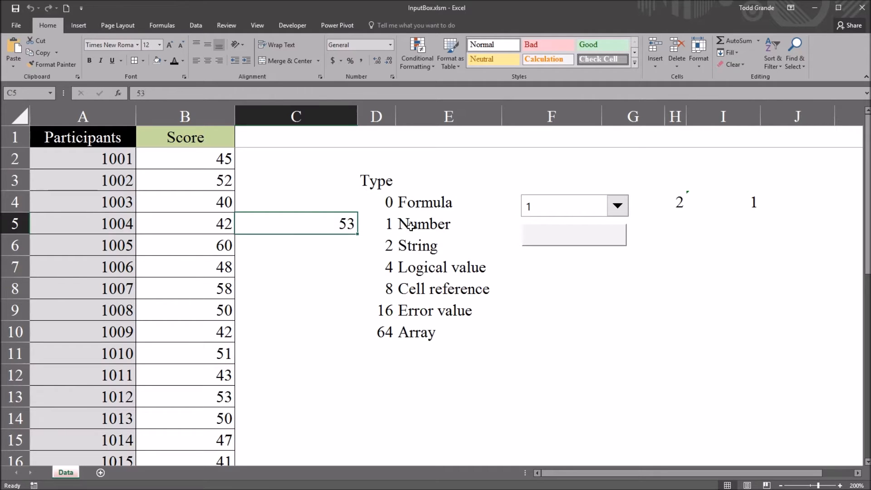
pyautogui.click(448, 223)
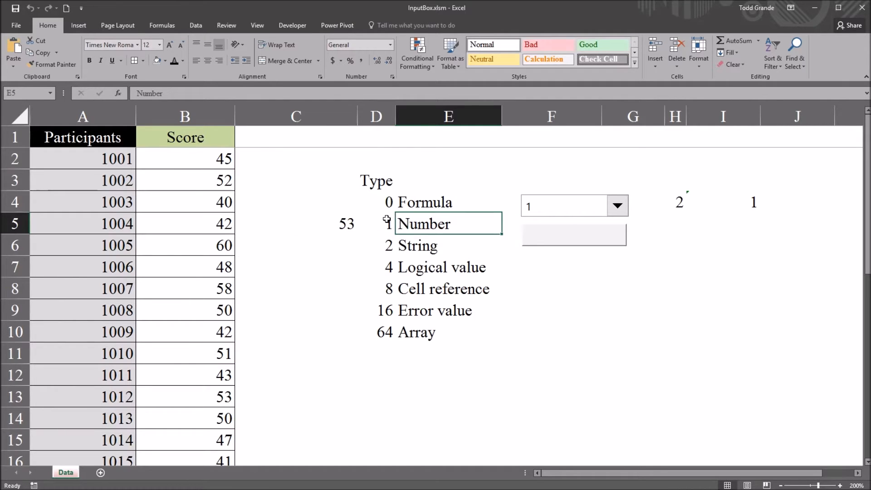
pyautogui.click(295, 223)
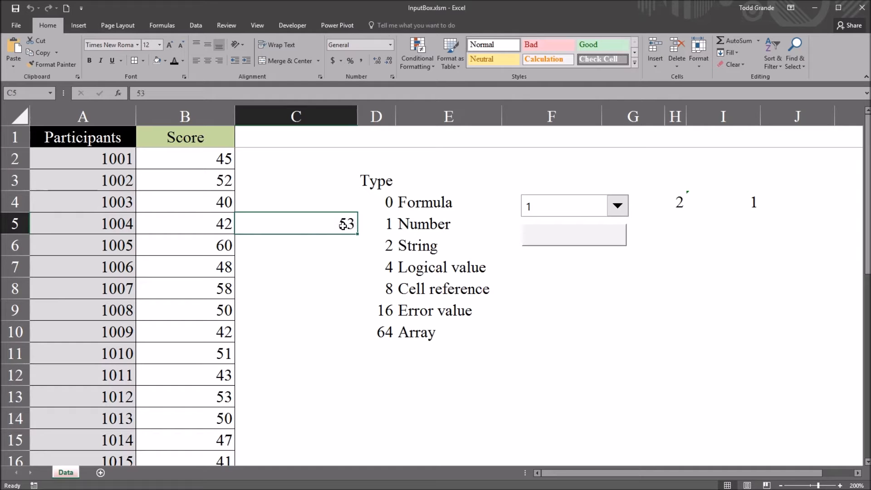
pyautogui.press('Delete')
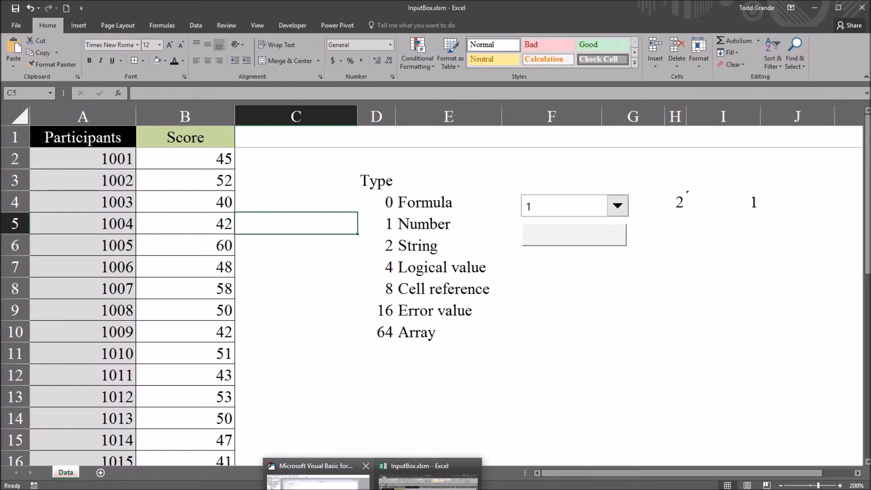
pyautogui.click(317, 465)
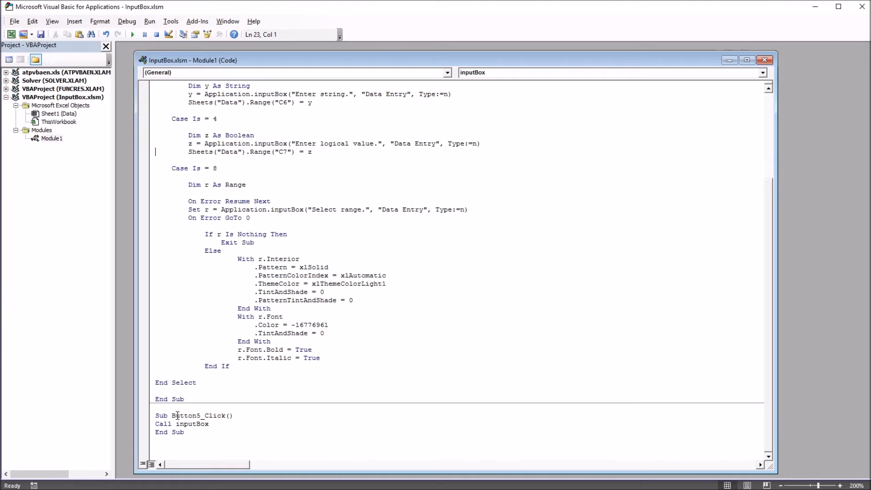
pyautogui.doubleClick(185, 415)
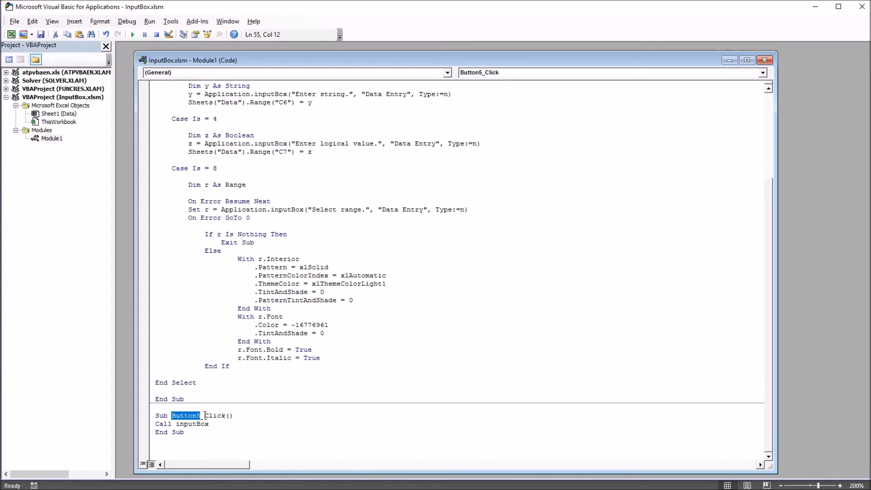
pyautogui.doubleClick(194, 424)
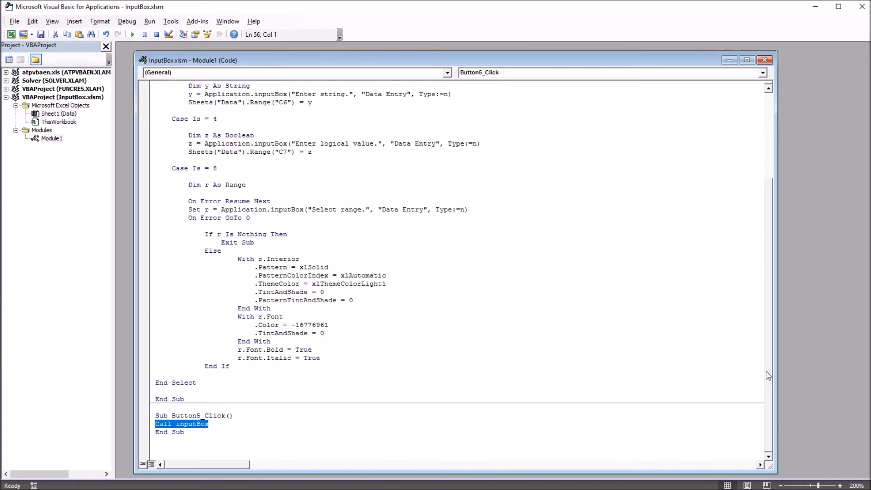
pyautogui.scroll(3)
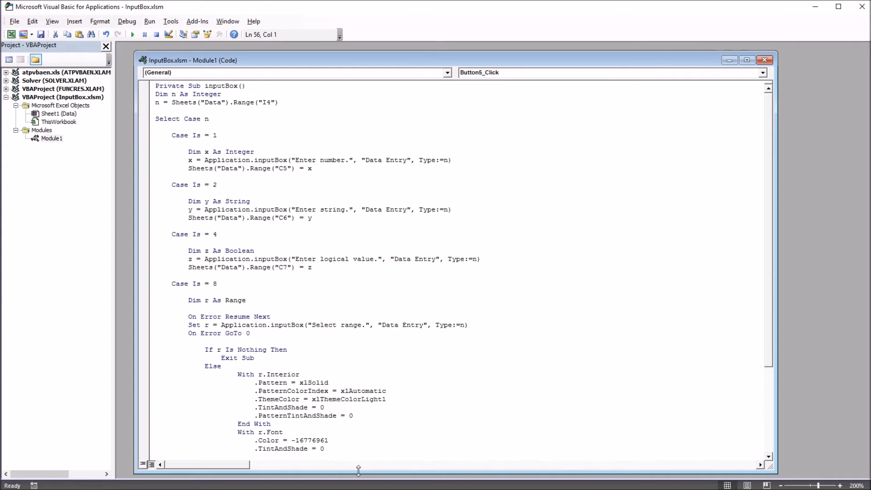
# Review the I4 type-reading line and End Select in the inputBox macro code
pyautogui.click(211, 102)
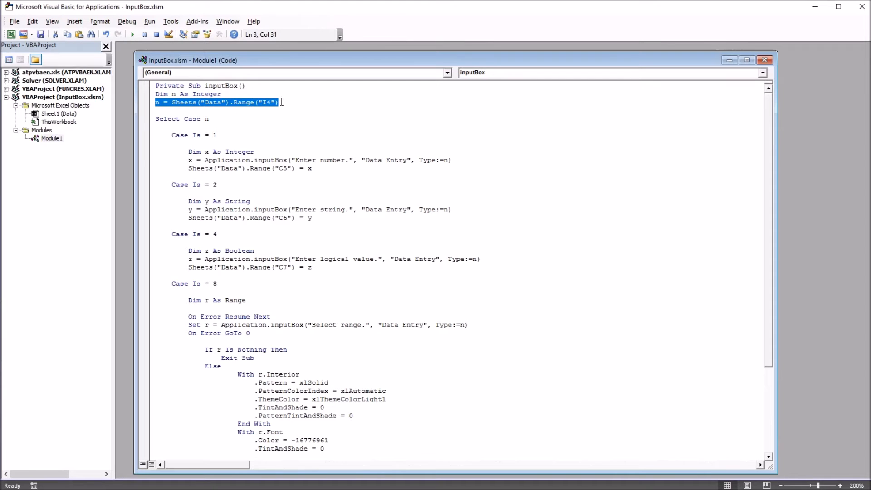
pyautogui.click(261, 102)
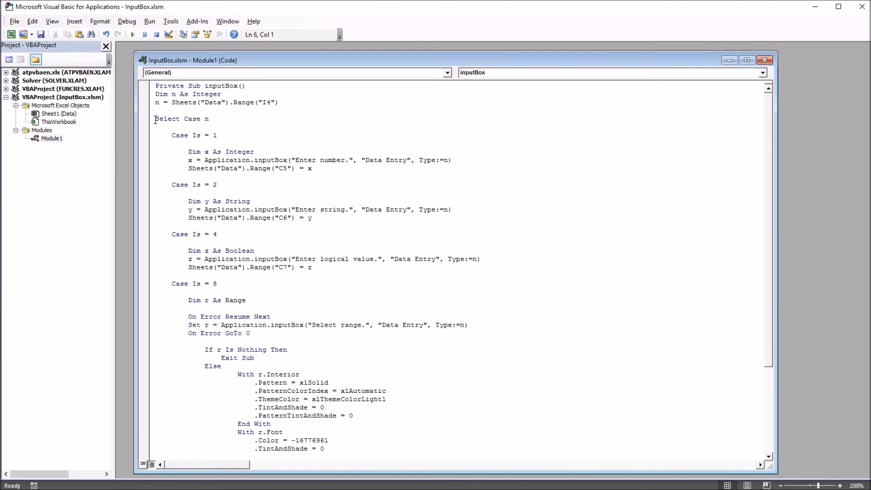
pyautogui.scroll(3)
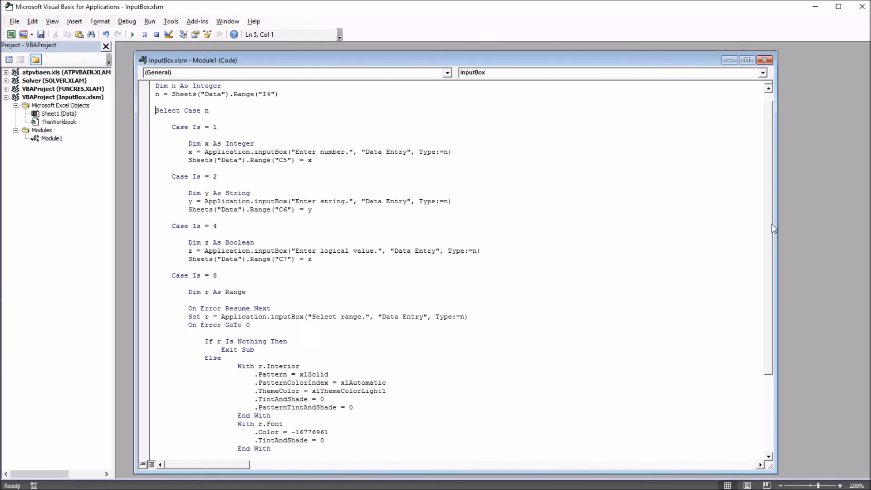
pyautogui.scroll(-3)
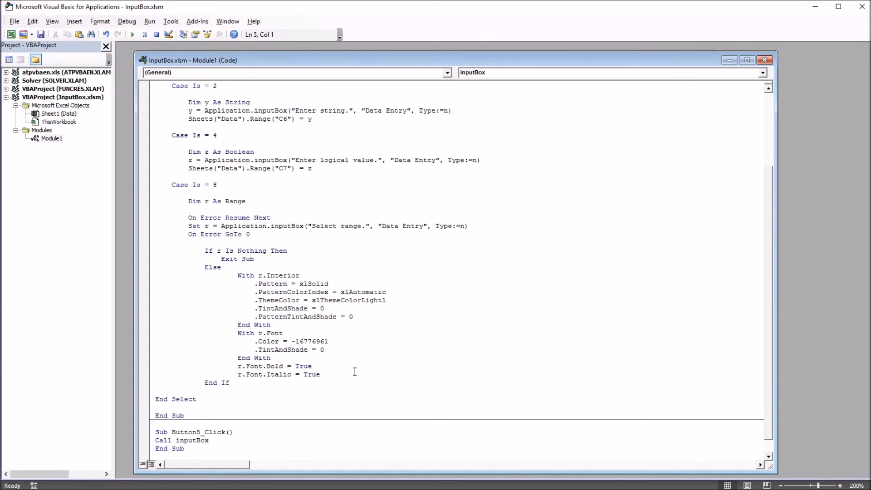
pyautogui.click(195, 398)
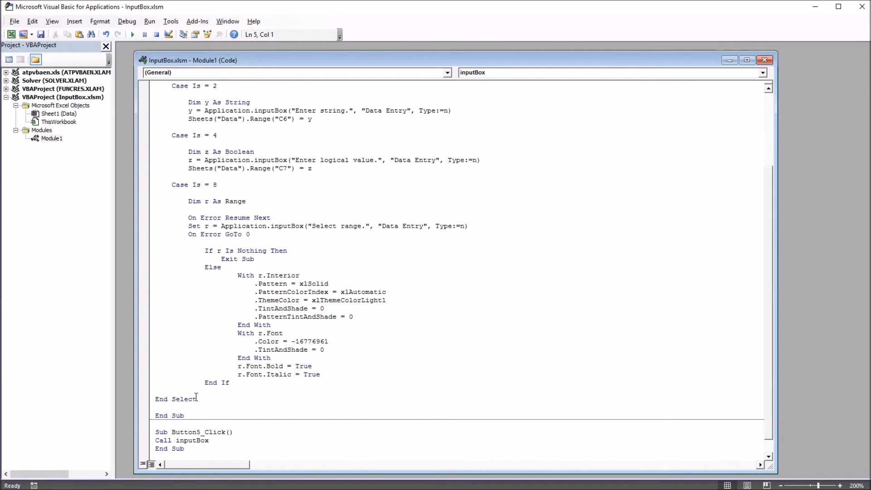
pyautogui.doubleClick(182, 399)
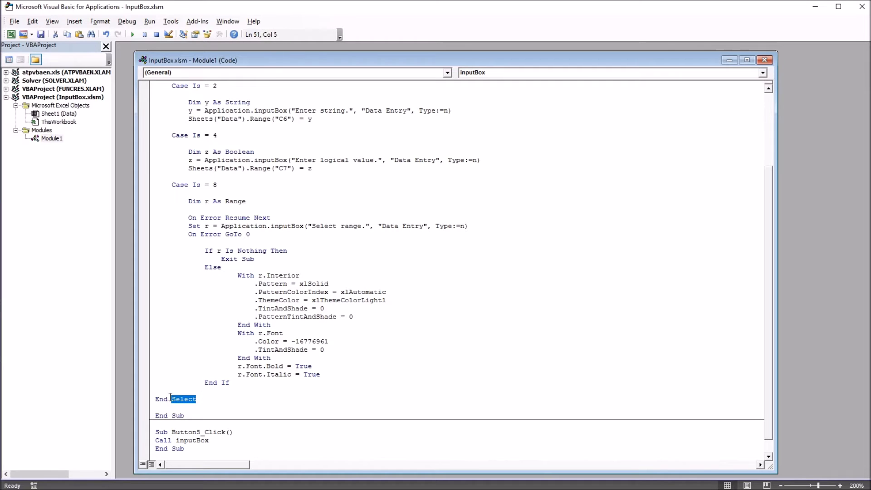
pyautogui.click(195, 399)
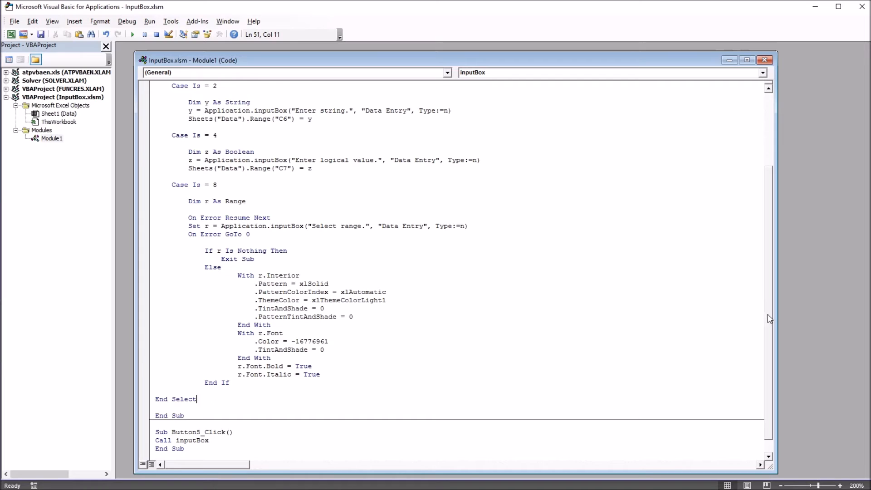
pyautogui.scroll(3)
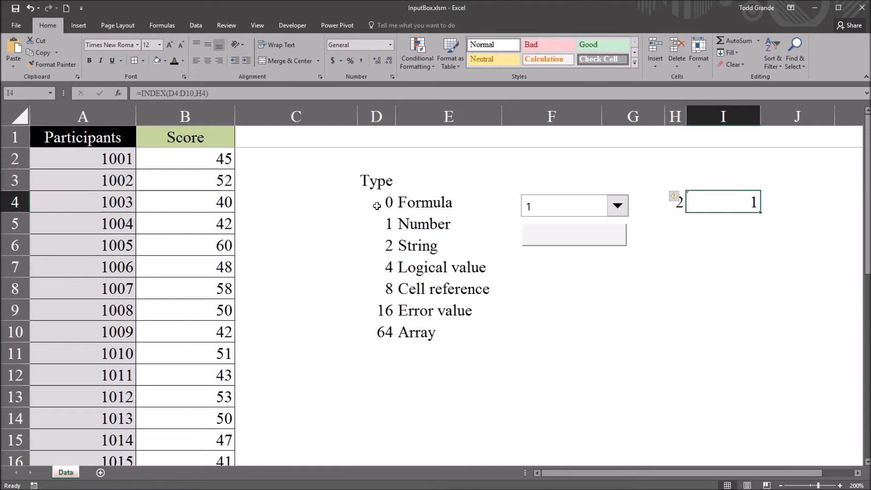
pyautogui.click(377, 288)
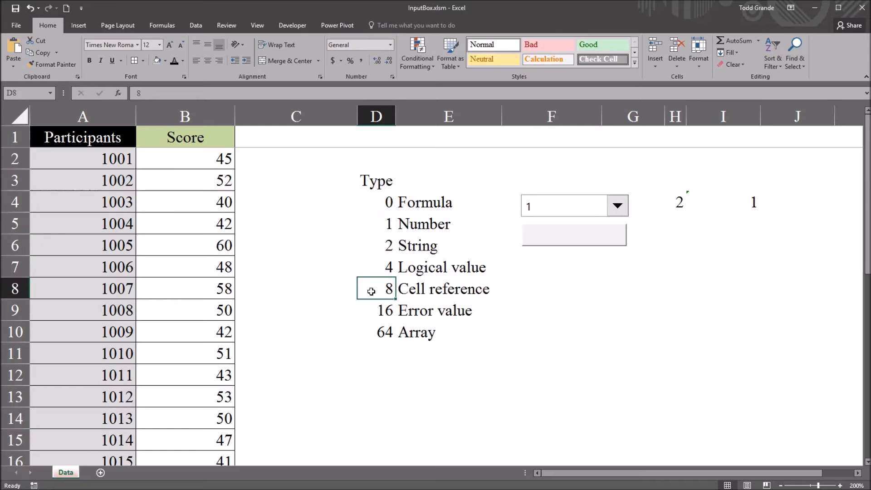
pyautogui.click(439, 268)
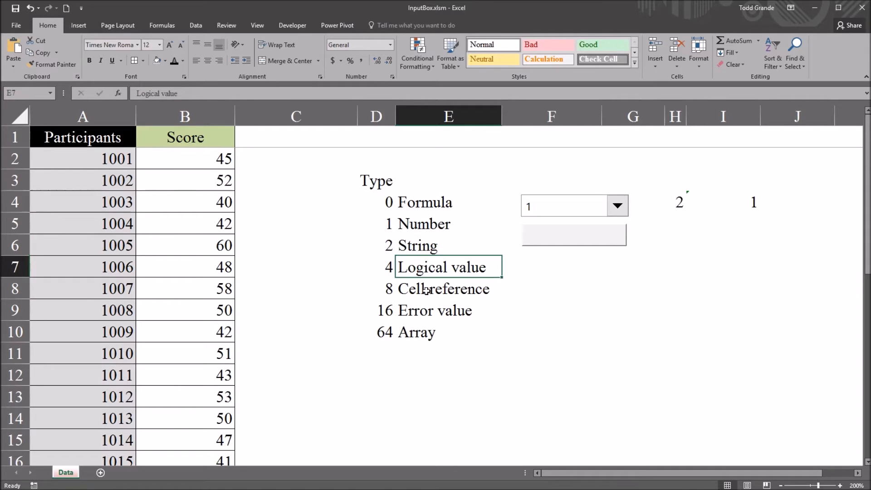
pyautogui.click(449, 223)
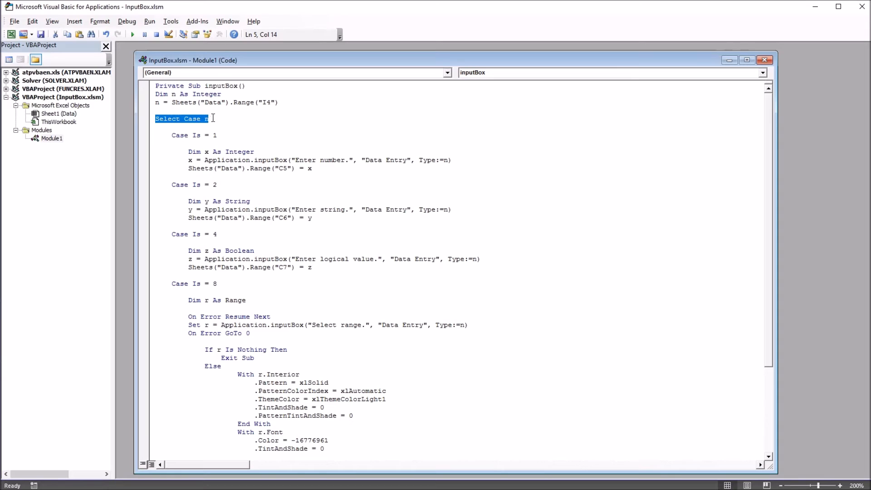
pyautogui.click(194, 135)
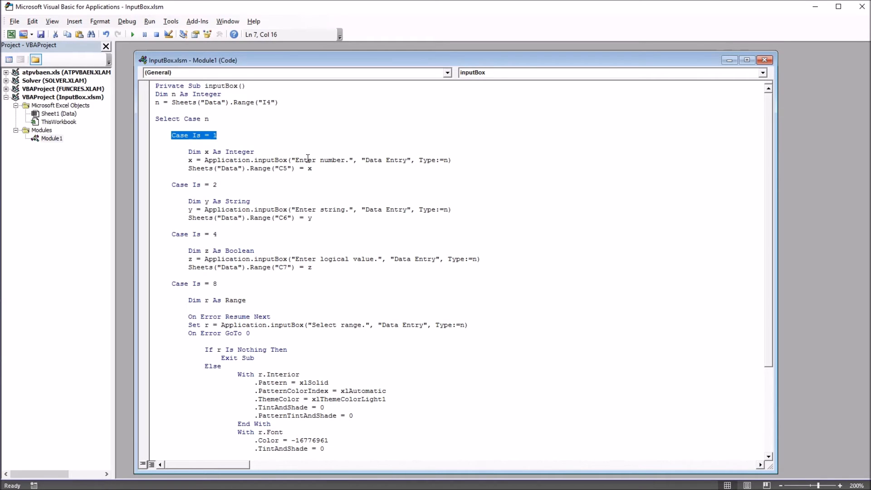
pyautogui.click(445, 161)
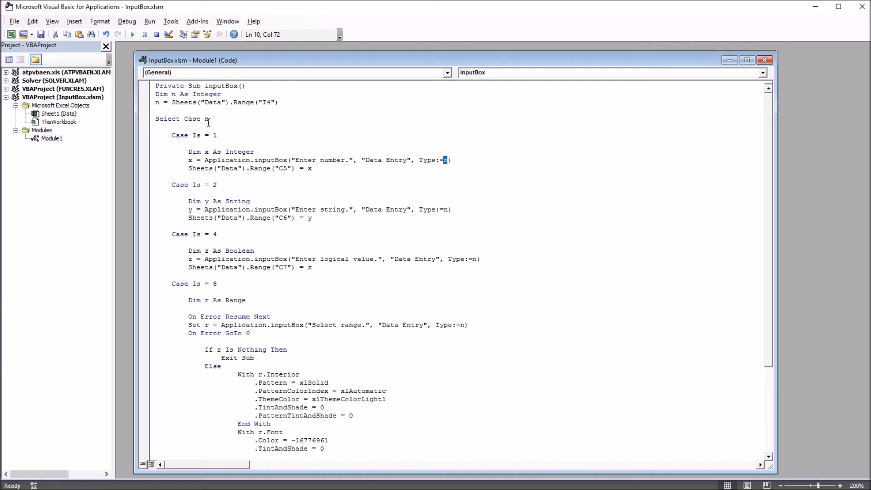
pyautogui.moveTo(447, 160)
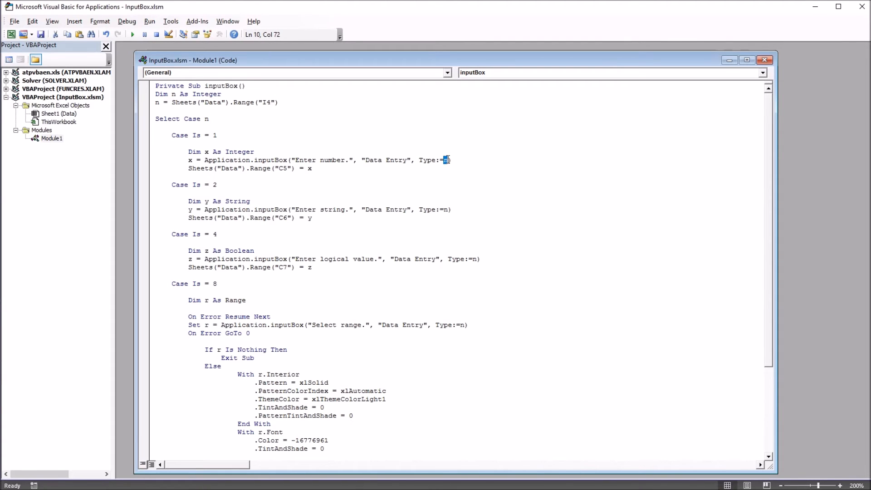
pyautogui.doubleClick(332, 159)
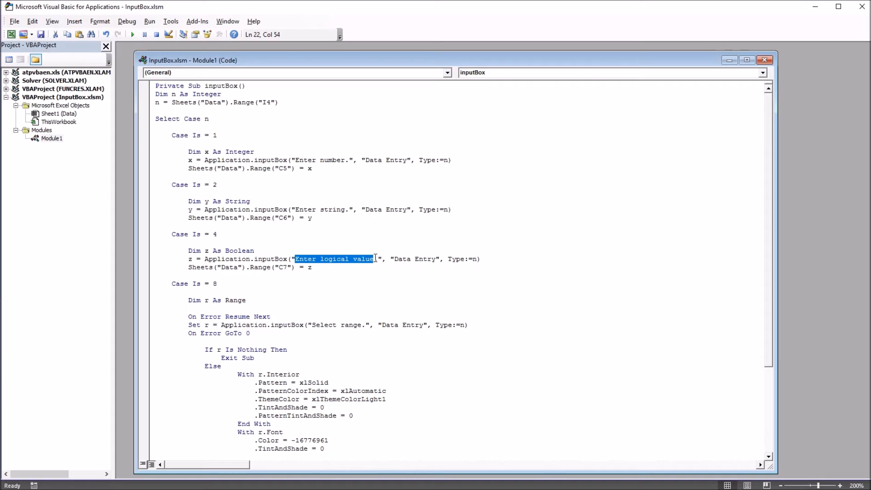
pyautogui.click(214, 283)
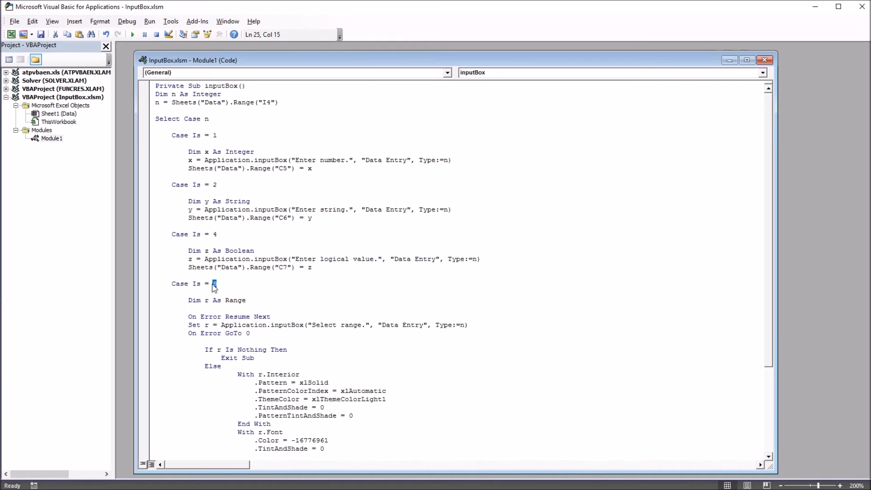
pyautogui.moveTo(315, 325)
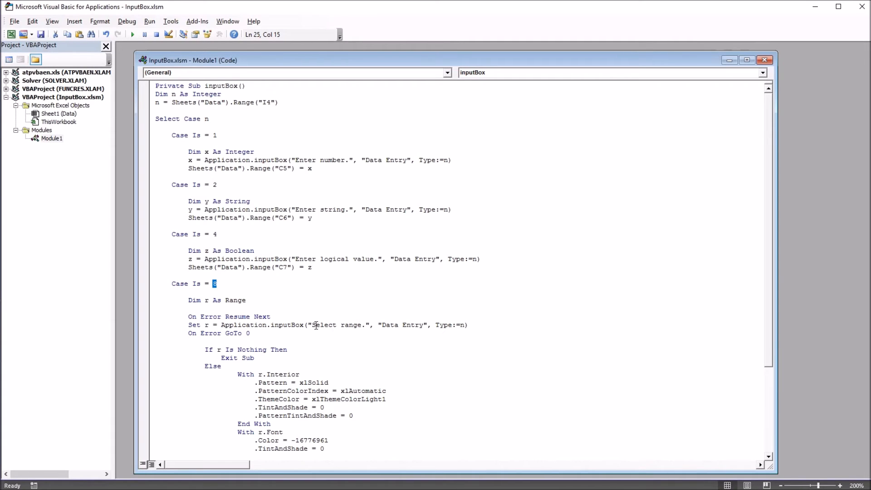
pyautogui.doubleClick(334, 325)
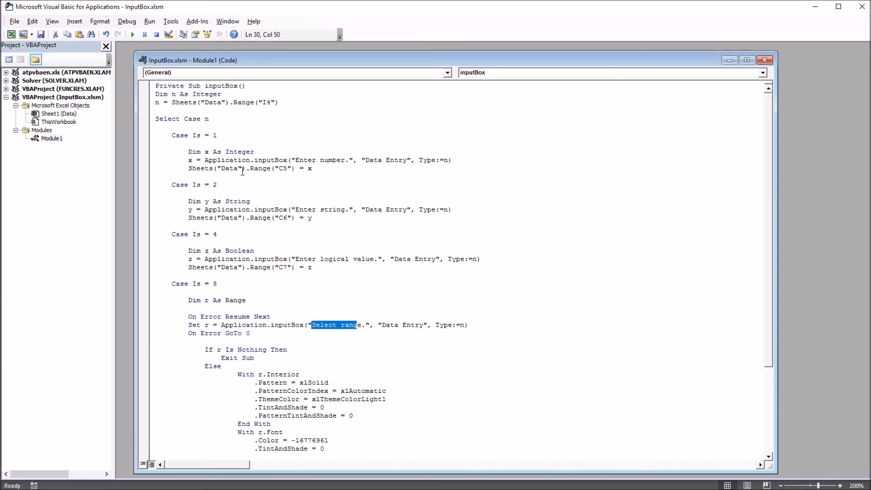
pyautogui.click(185, 143)
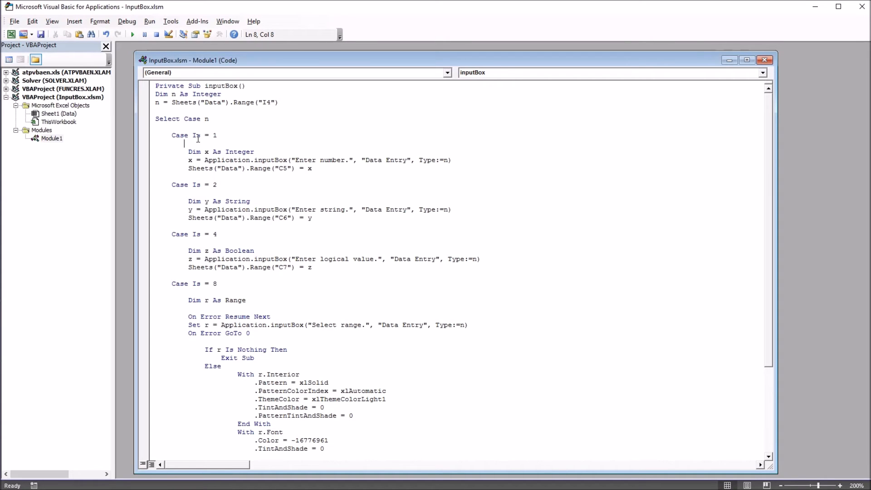
pyautogui.moveTo(225, 137)
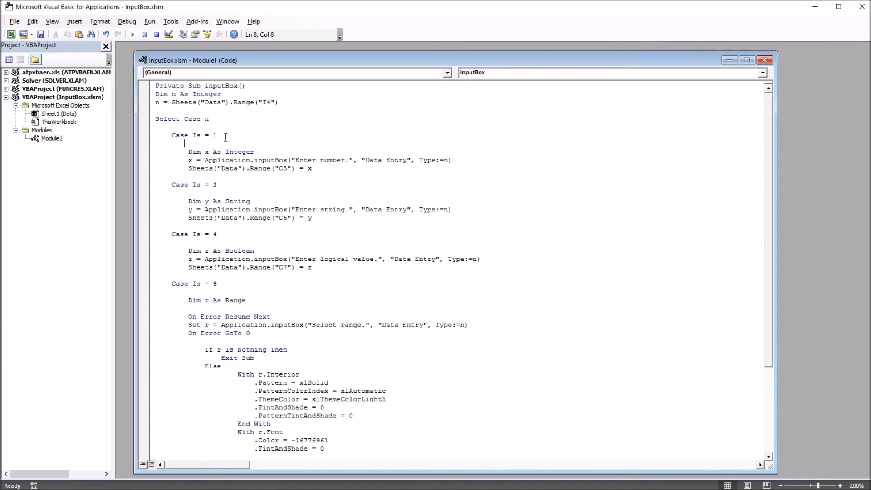
pyautogui.doubleClick(206, 151)
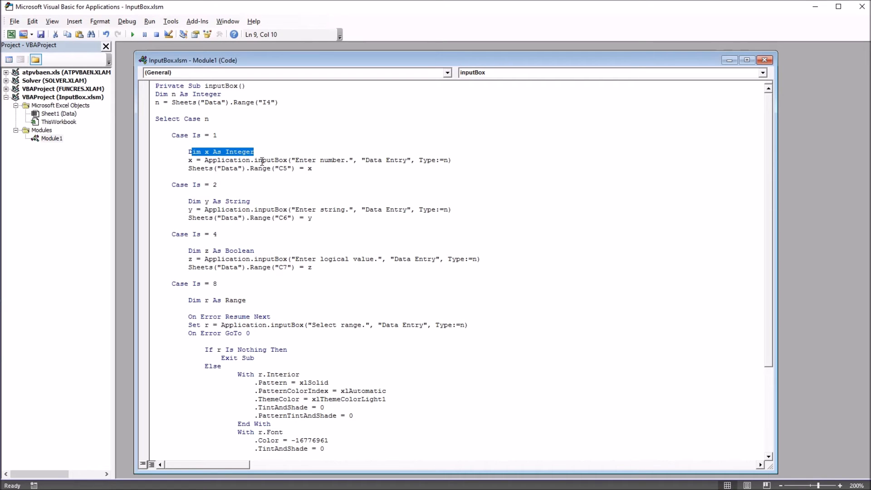
pyautogui.doubleClick(322, 160)
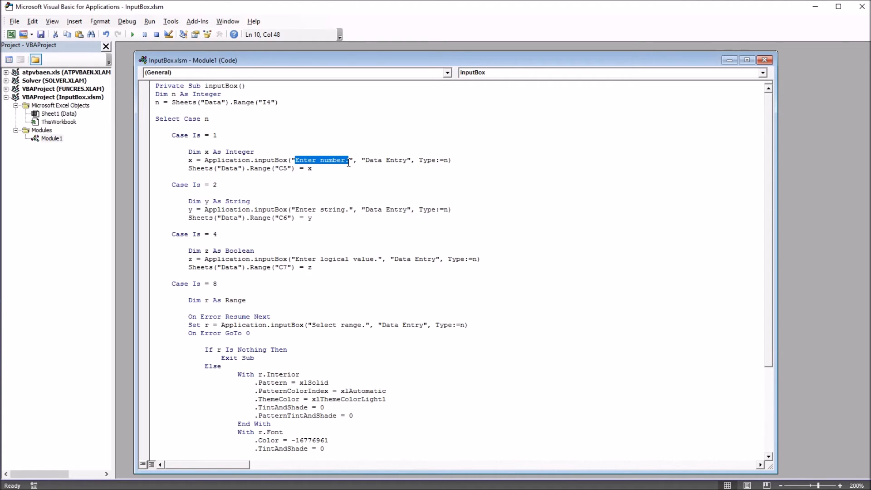
pyautogui.doubleClick(385, 161)
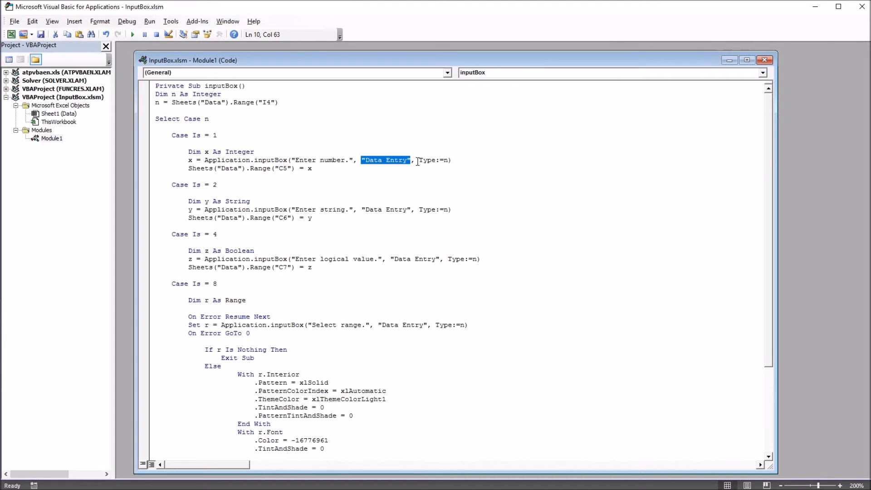
pyautogui.doubleClick(432, 160)
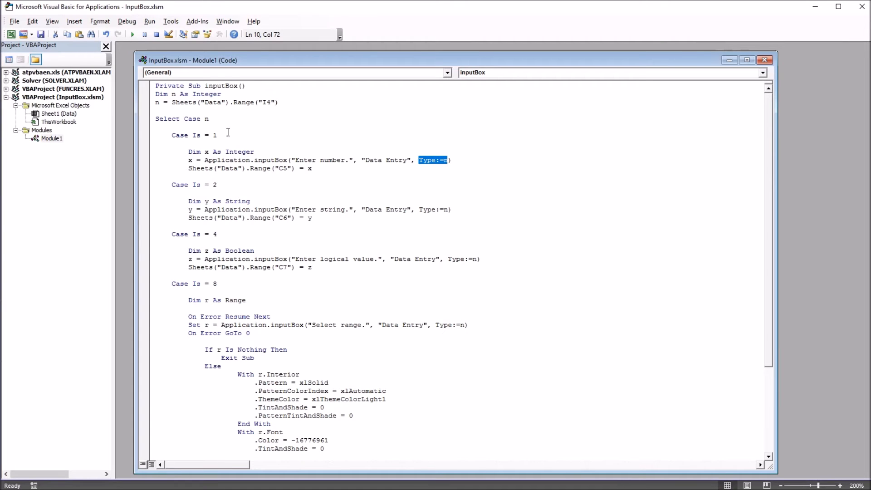
pyautogui.moveTo(272, 168)
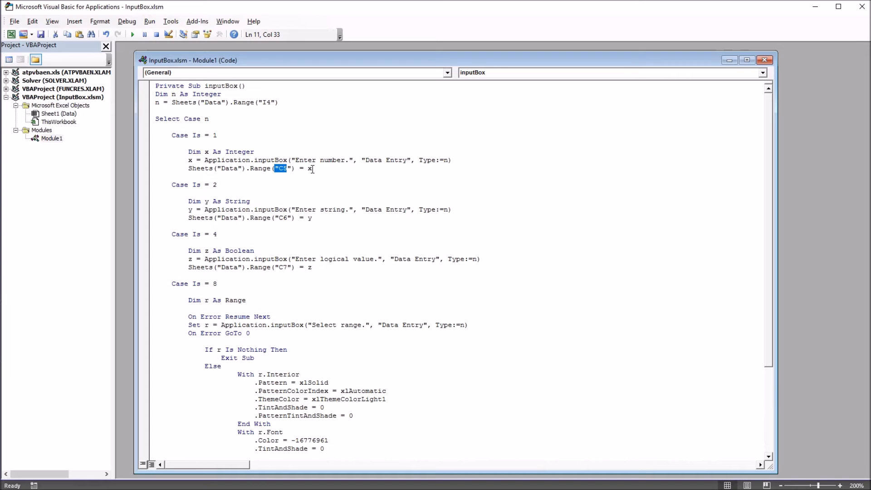
pyautogui.click(302, 168)
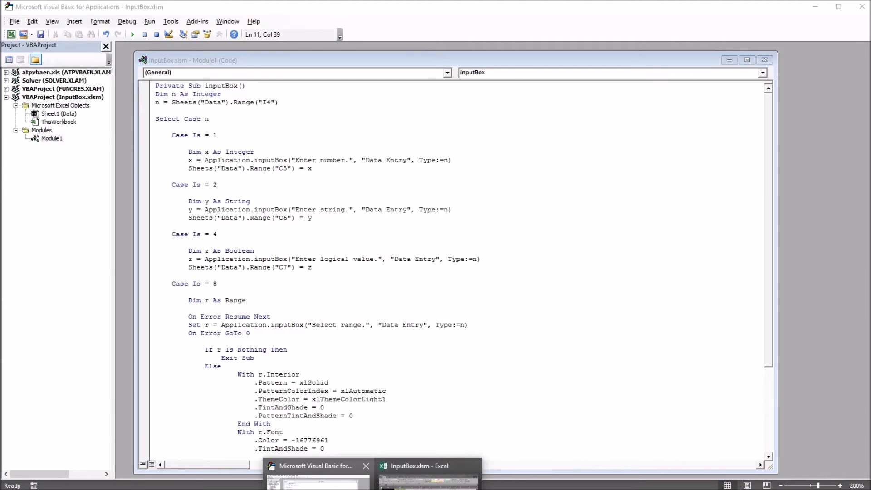
# Enter 50 into C5 via the macro prompt, set the type to 2, and reopen the code
pyautogui.click(428, 465)
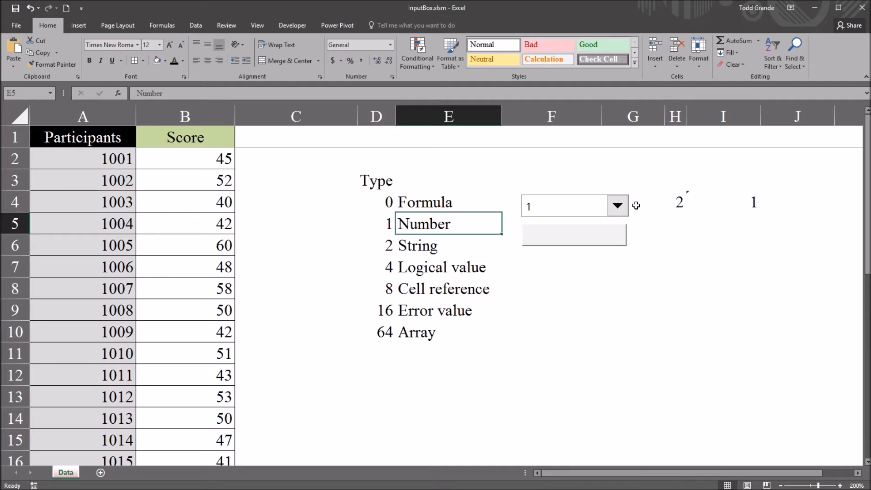
pyautogui.moveTo(579, 241)
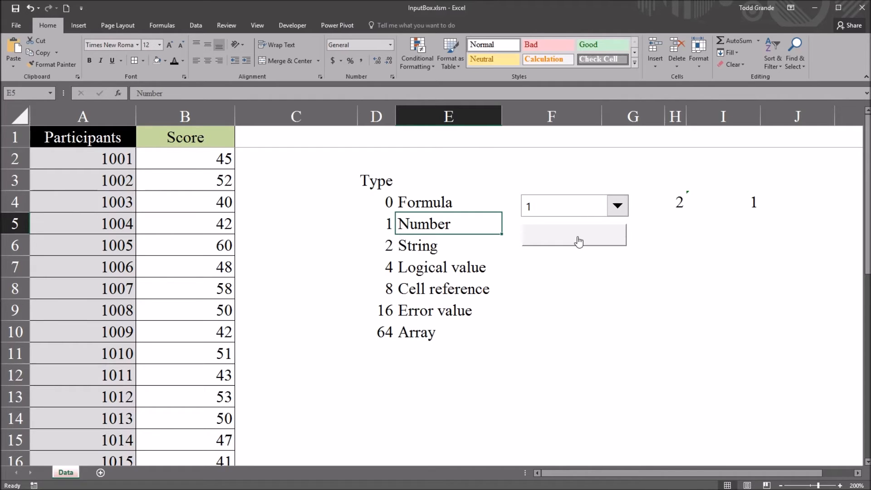
pyautogui.click(573, 235)
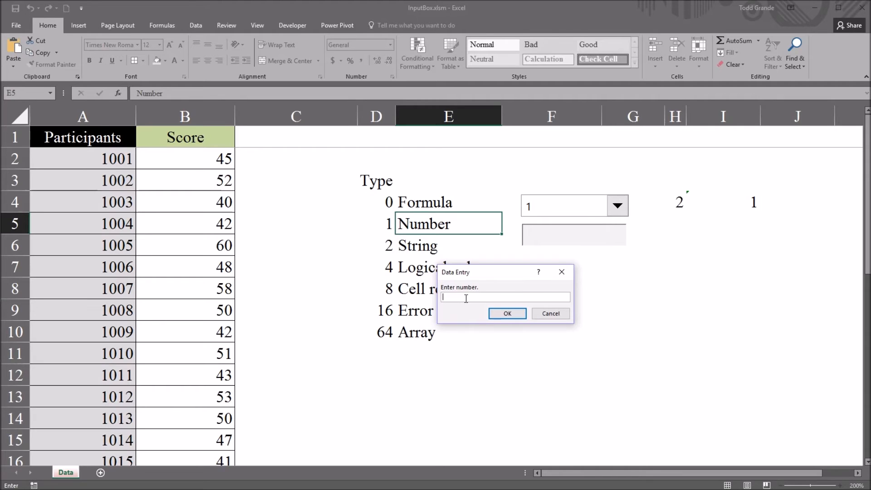
pyautogui.write('50')
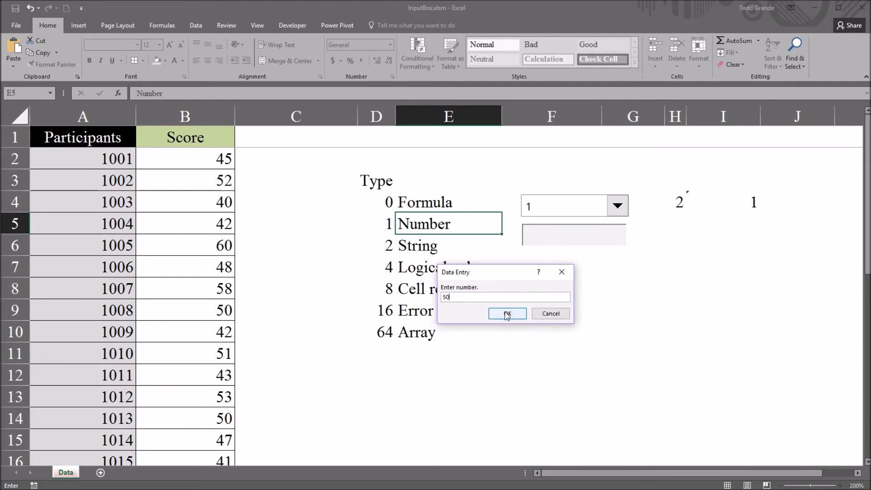
pyautogui.click(506, 313)
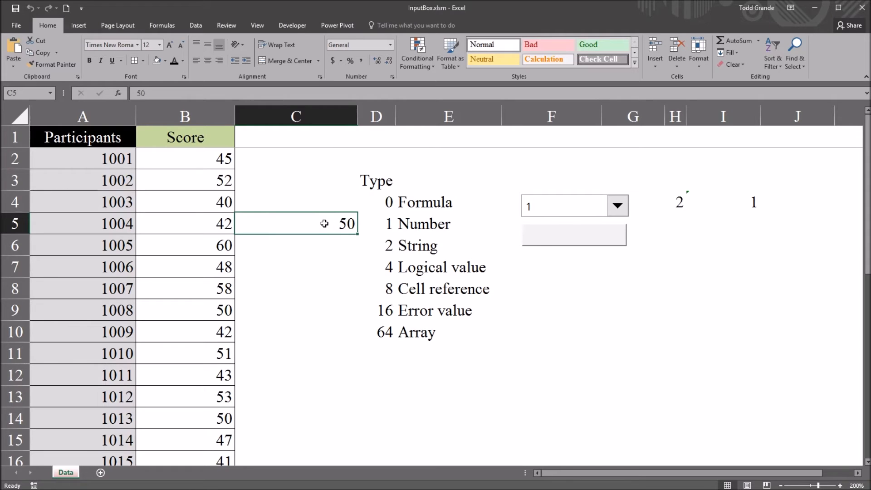
pyautogui.moveTo(302, 225)
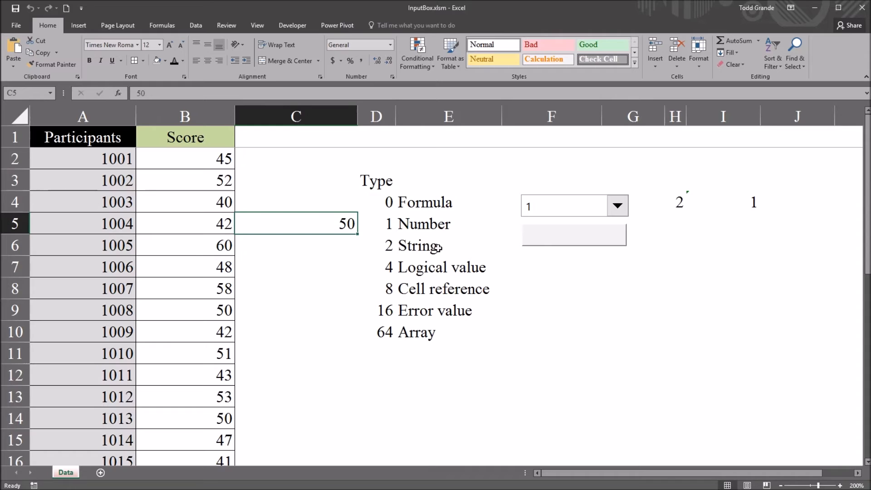
pyautogui.click(617, 205)
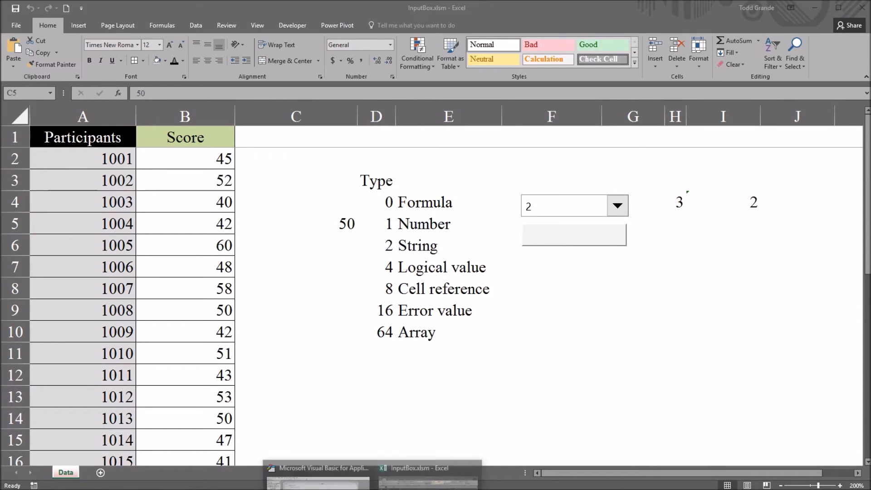
pyautogui.click(317, 468)
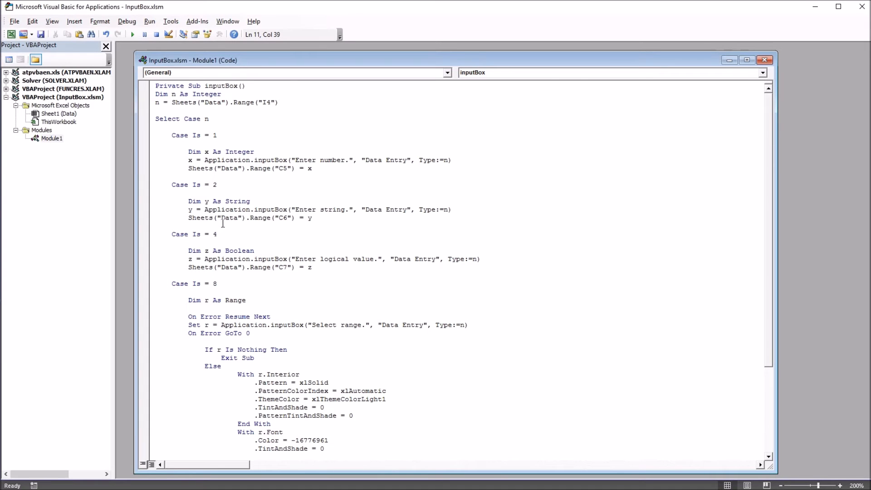
# Highlight the Case 2 string InputBox line and its 'Data Entry' title, then return to Excel
pyautogui.doubleClick(226, 201)
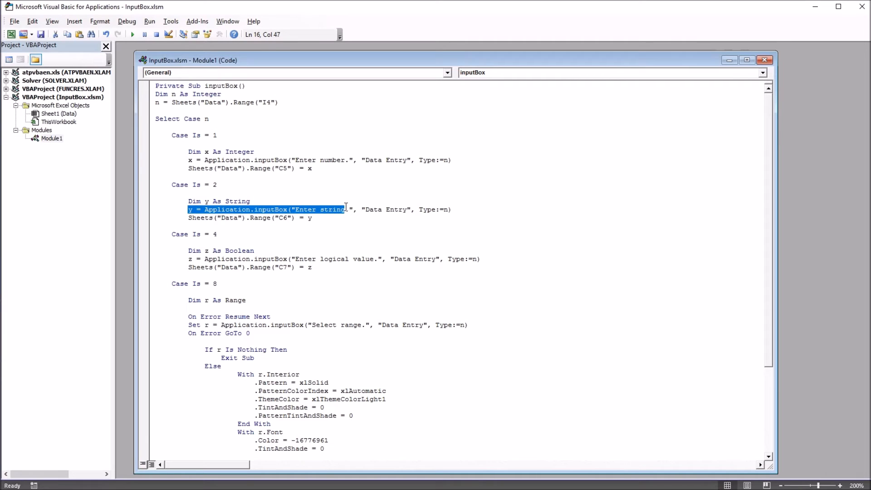
pyautogui.doubleClick(386, 210)
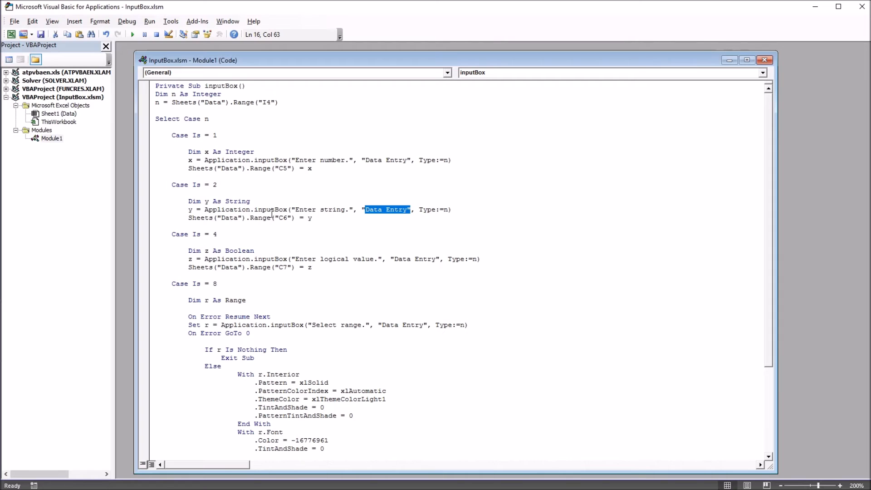
pyautogui.click(283, 217)
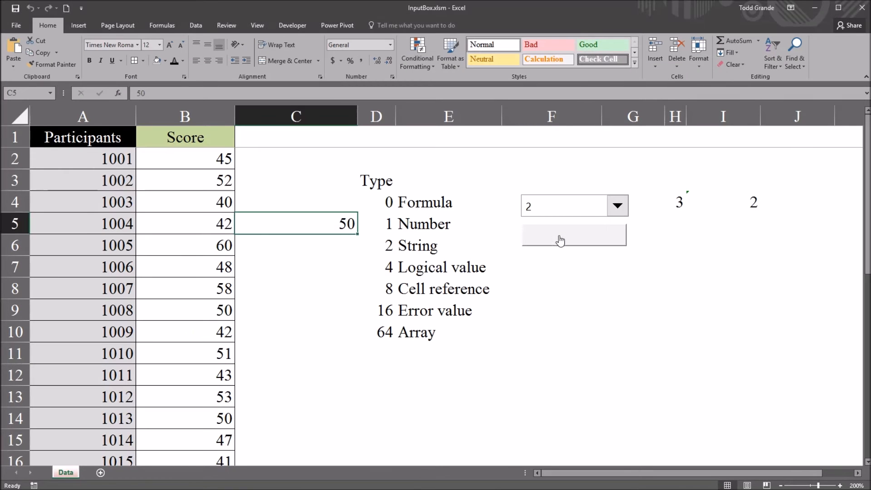
# Enter 'string' into C6 through the macro prompt and set the type to 4
pyautogui.click(574, 234)
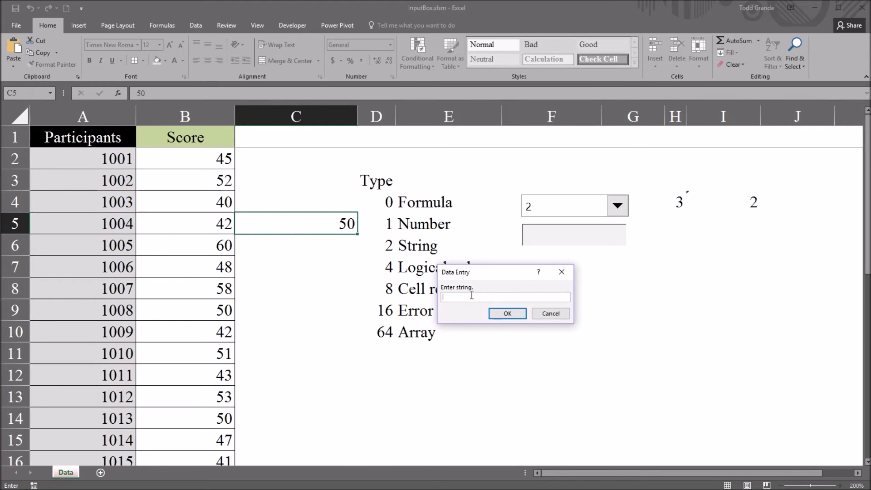
pyautogui.write('string')
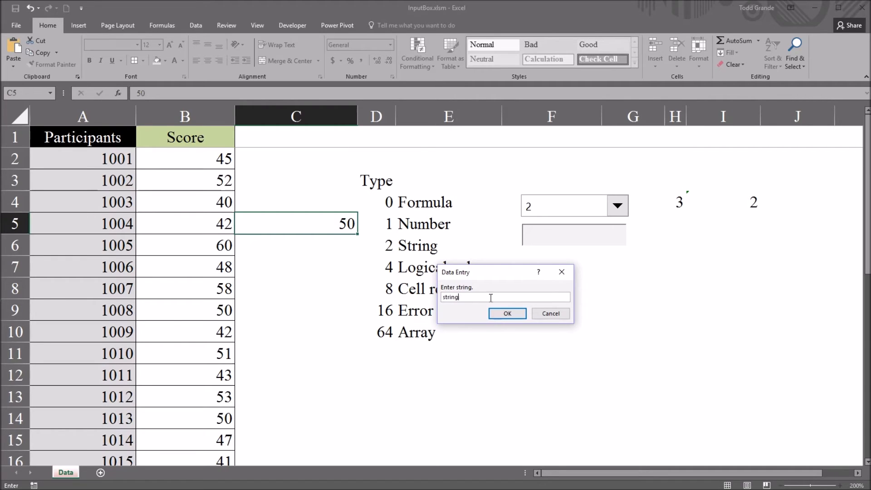
pyautogui.click(507, 314)
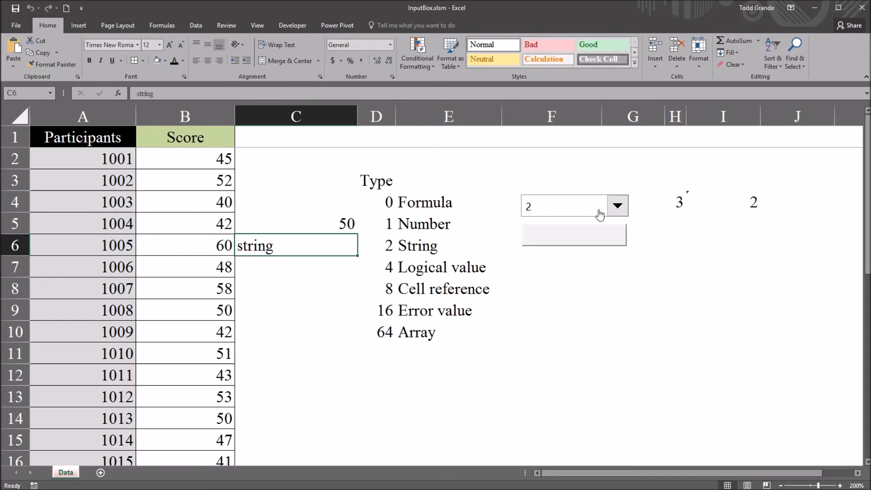
pyautogui.click(617, 205)
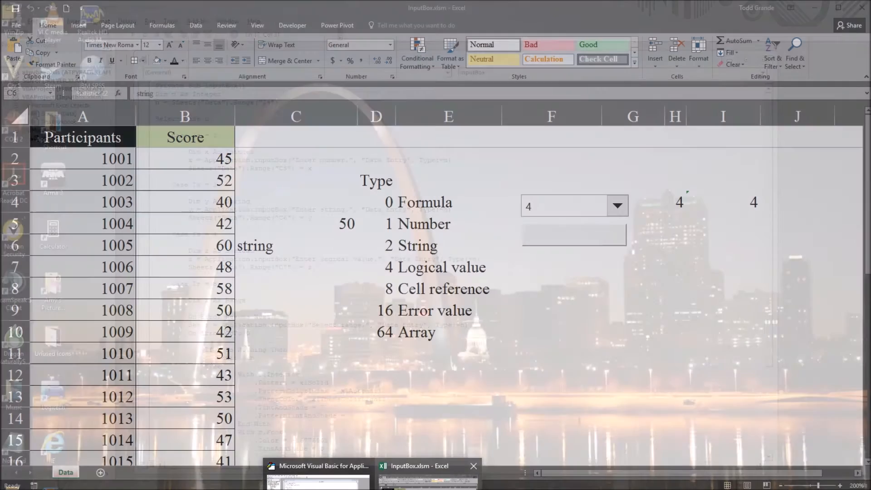
# Review the Range data type, Type:=n argument and C7 destination in the logical case
pyautogui.click(322, 465)
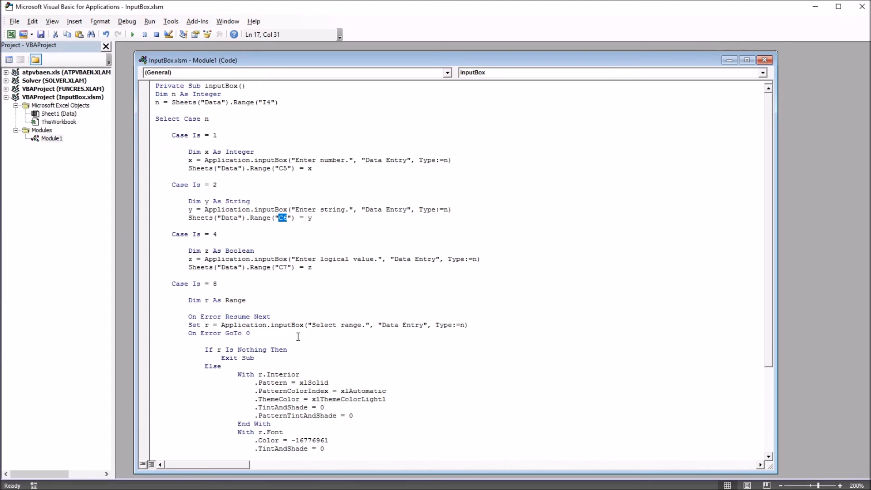
pyautogui.click(217, 201)
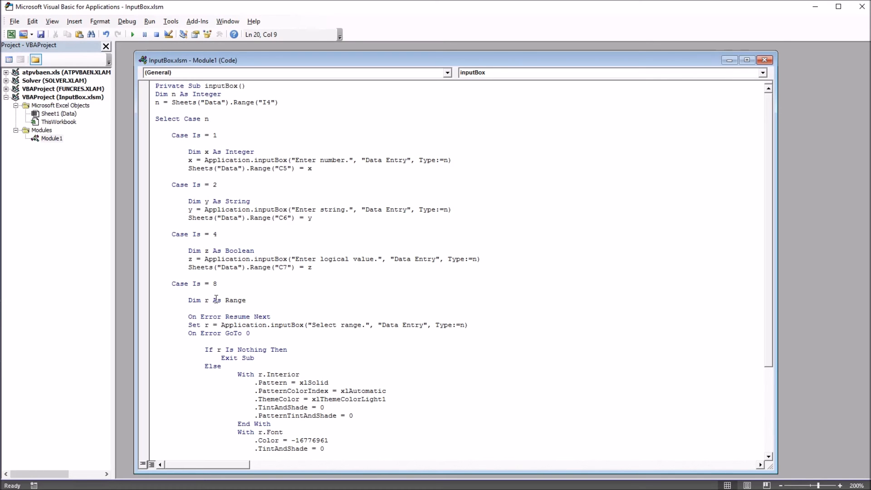
pyautogui.doubleClick(234, 300)
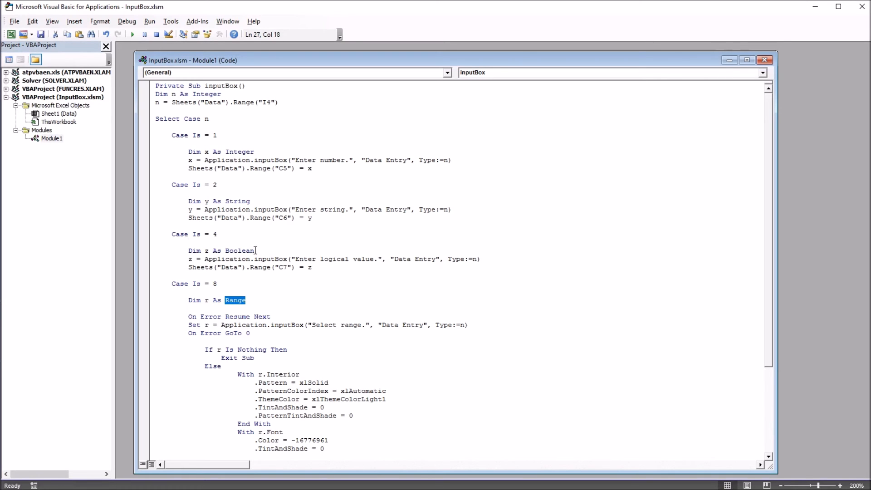
pyautogui.doubleClick(239, 251)
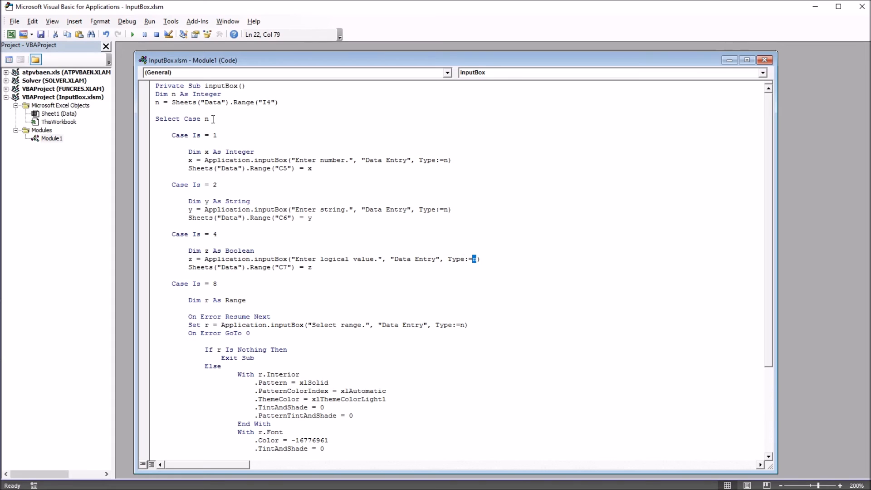
pyautogui.moveTo(282, 267)
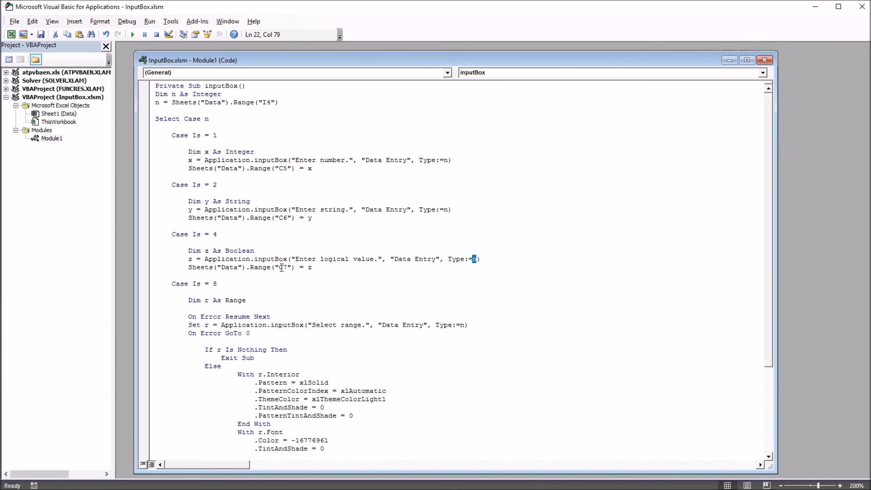
pyautogui.click(283, 267)
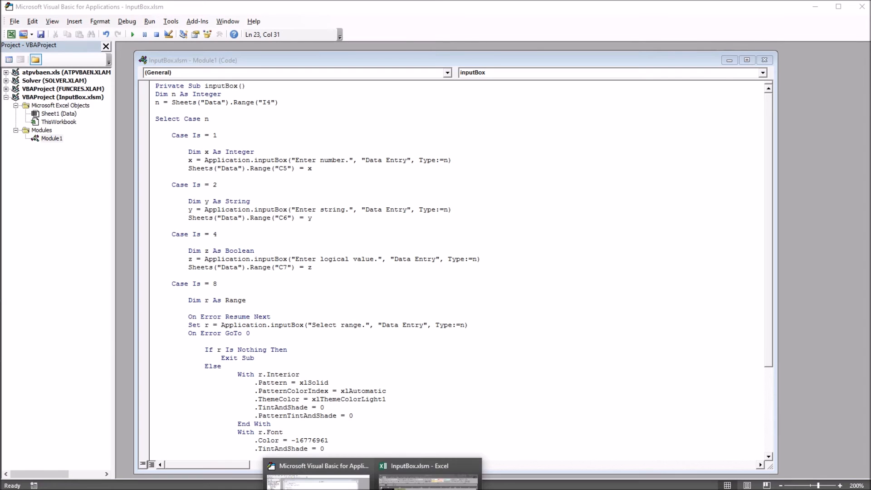
# Enter true in the logical-value InputBox and check that C7 shows TRUE
pyautogui.click(419, 466)
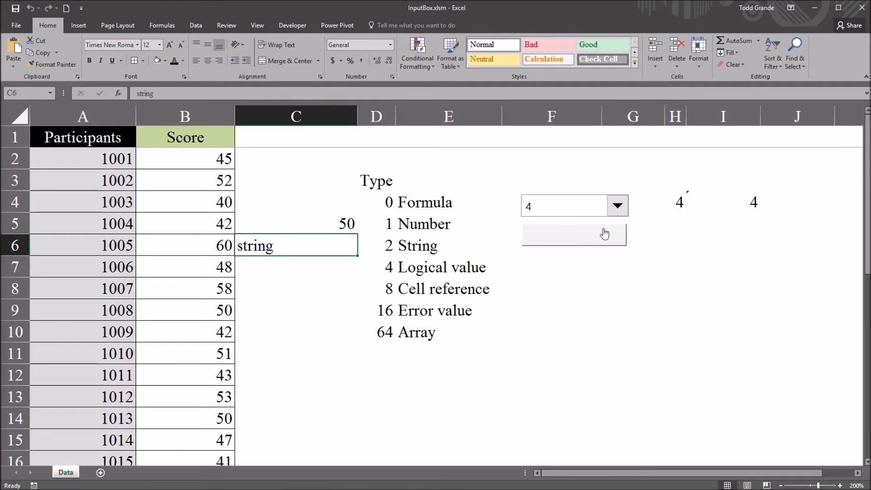
pyautogui.click(574, 234)
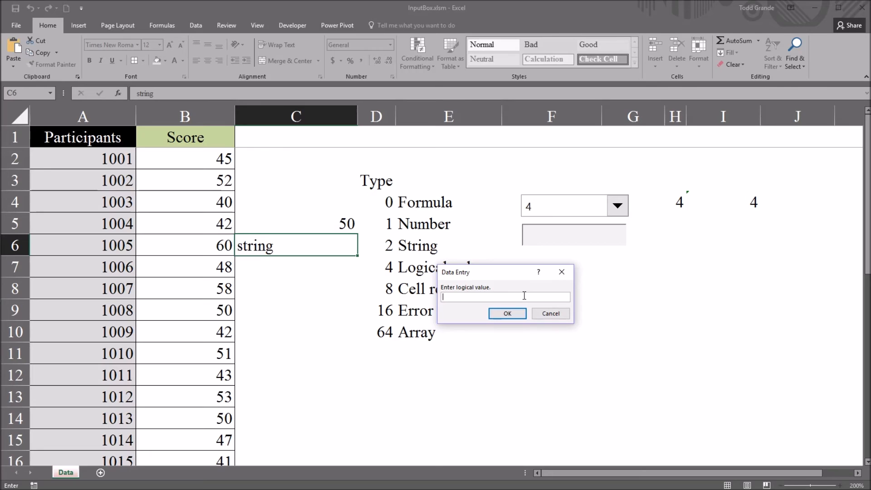
pyautogui.write('true')
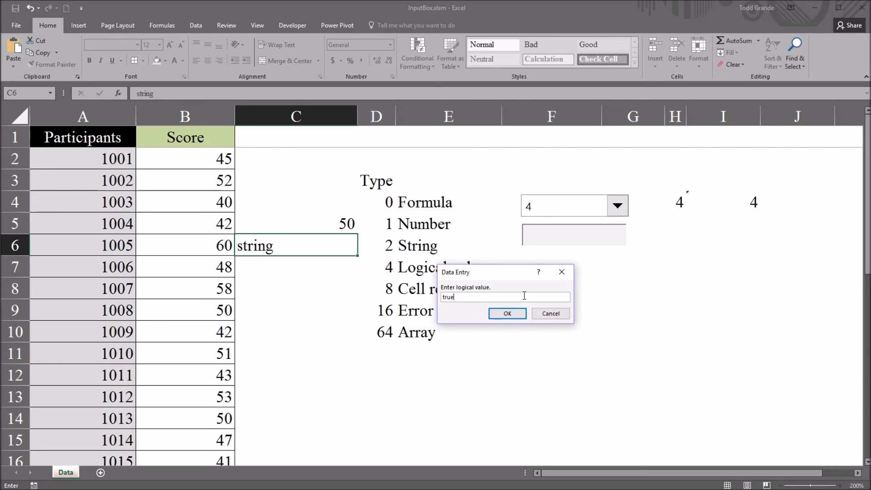
pyautogui.click(506, 314)
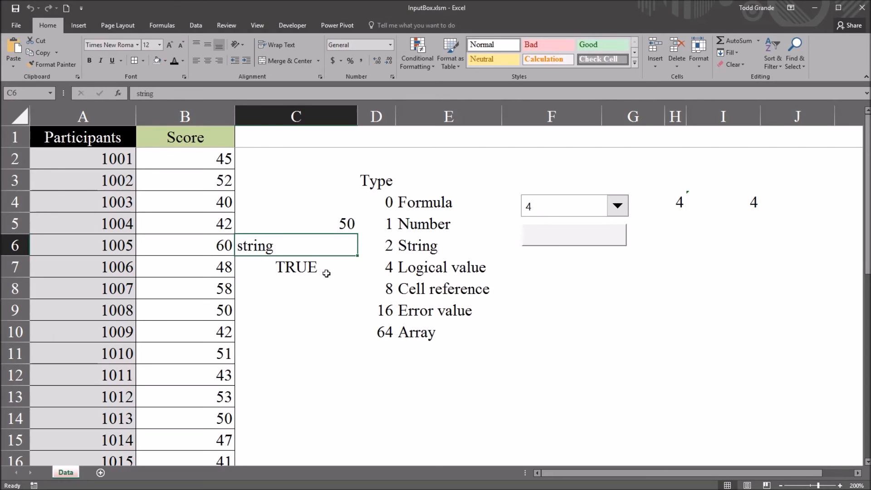
pyautogui.click(295, 266)
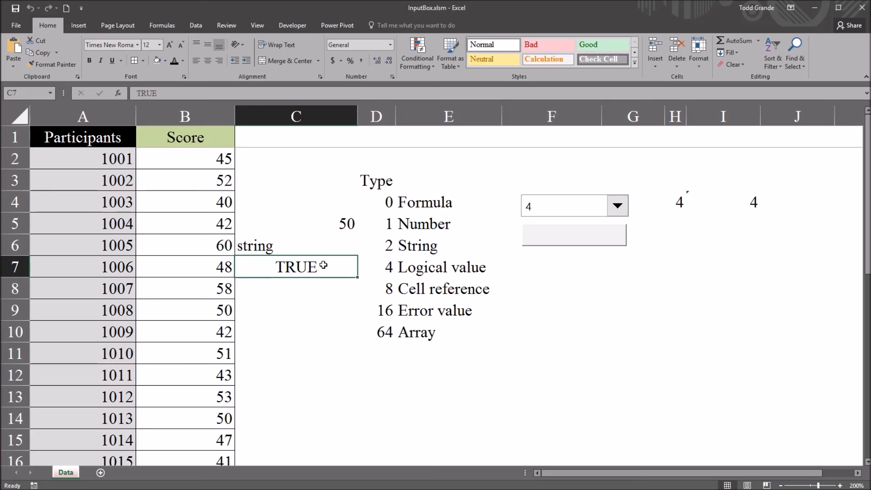
pyautogui.moveTo(431, 266)
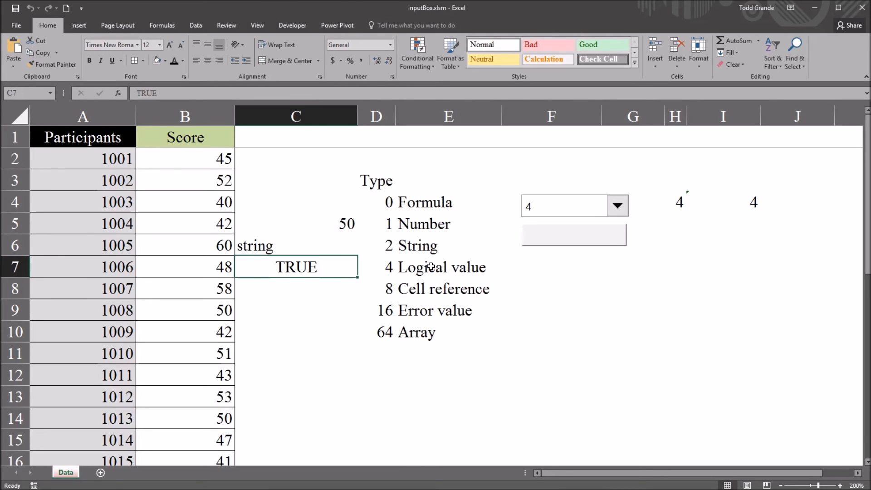
# Return to the Visual Basic for Applications window showing the macro code
pyautogui.click(449, 289)
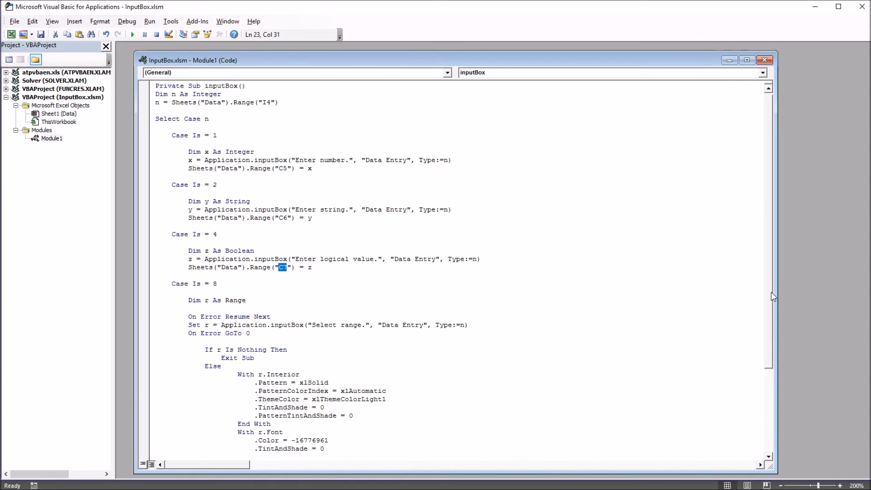
# Scroll Module1 to the Dim r As Range formatting code, then return to Excel
pyautogui.scroll(-3)
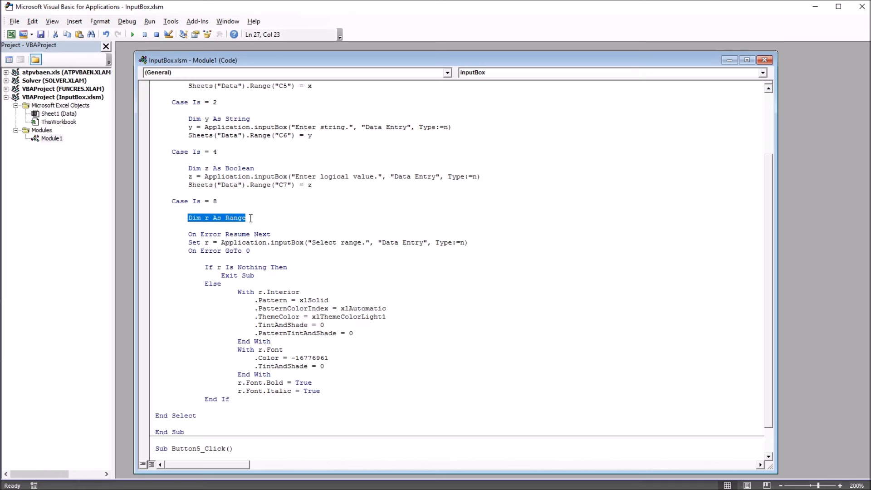
pyautogui.click(268, 234)
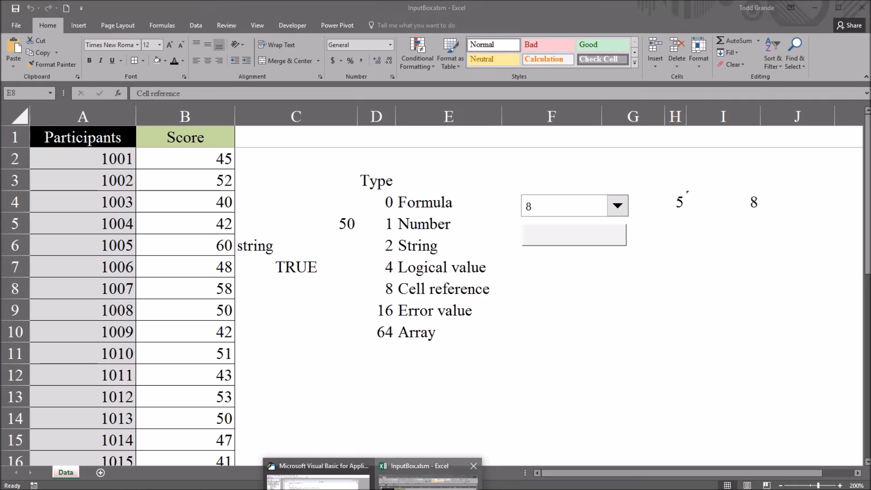
pyautogui.click(448, 289)
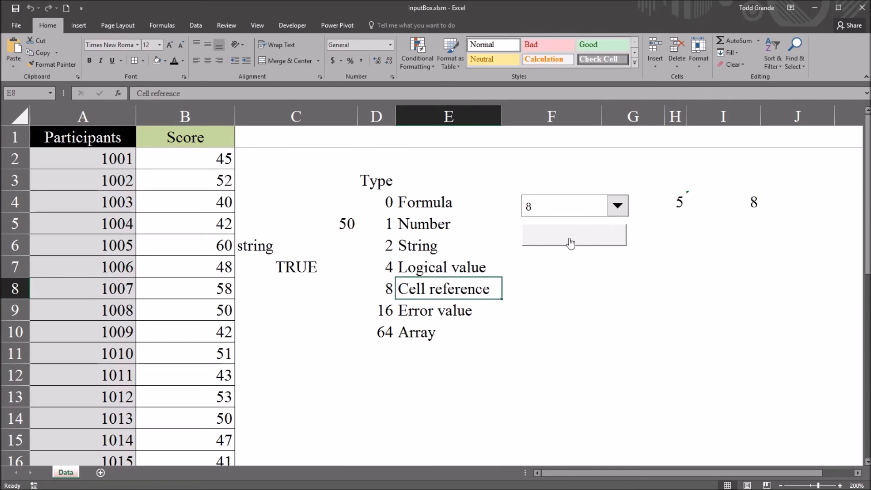
pyautogui.click(573, 235)
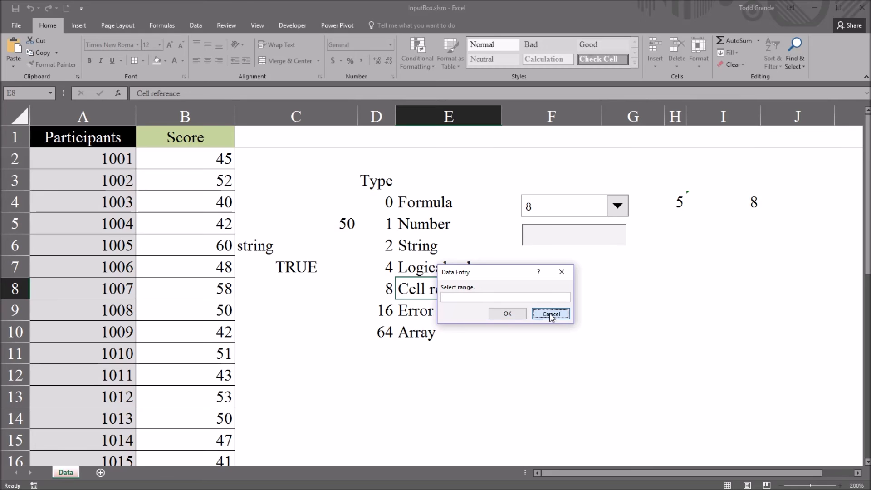
pyautogui.click(549, 313)
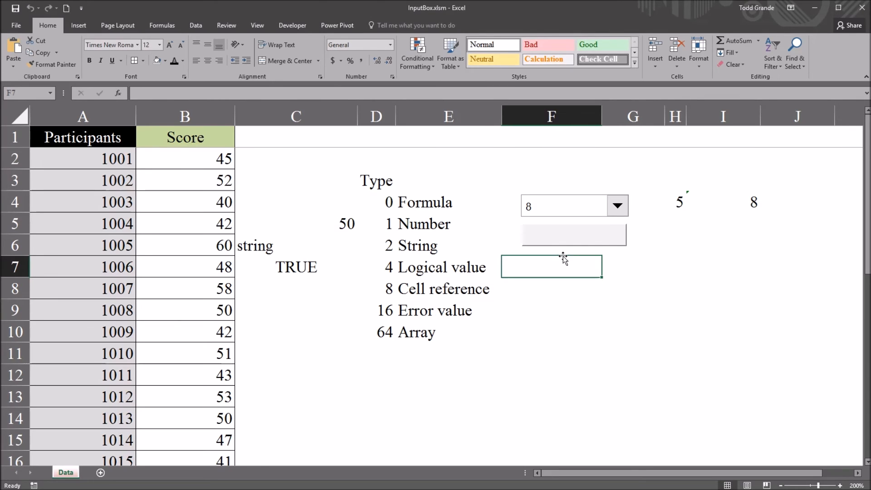
pyautogui.moveTo(490, 414)
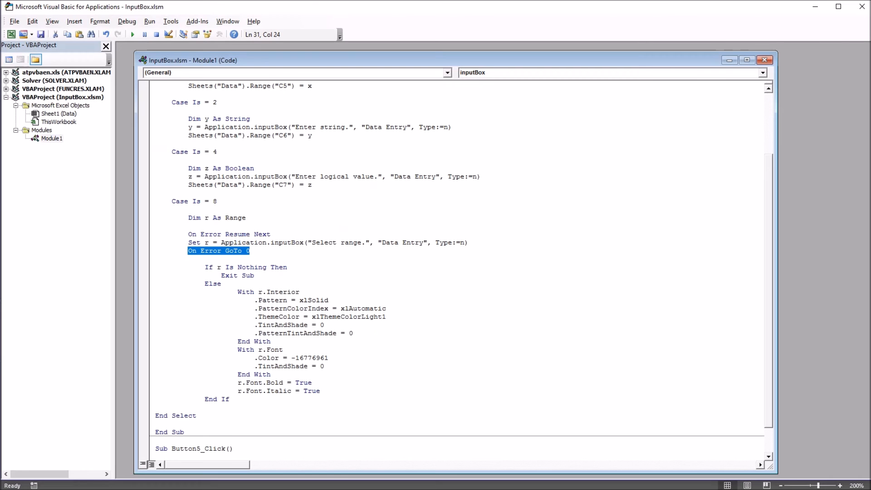
pyautogui.click(210, 268)
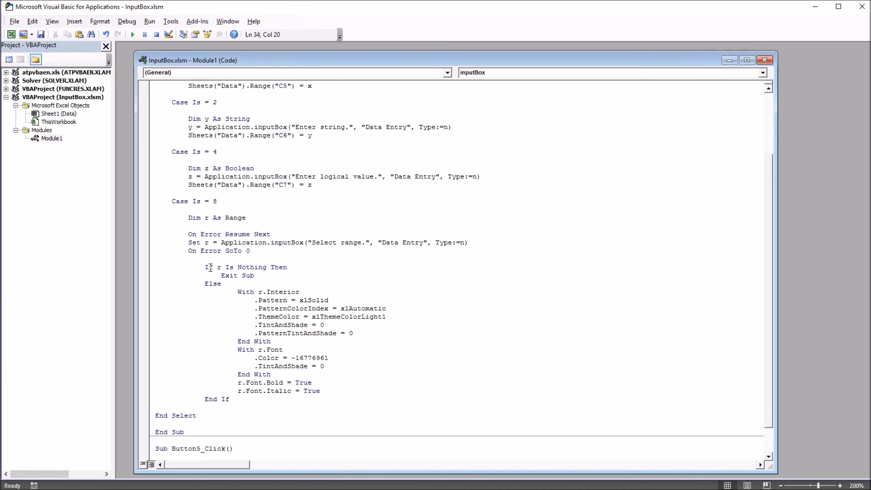
pyautogui.moveTo(198, 236)
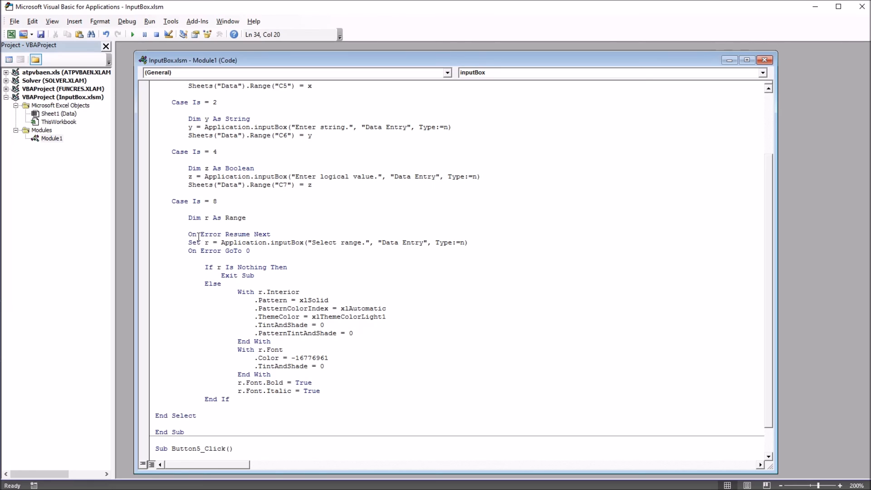
pyautogui.moveTo(210, 243)
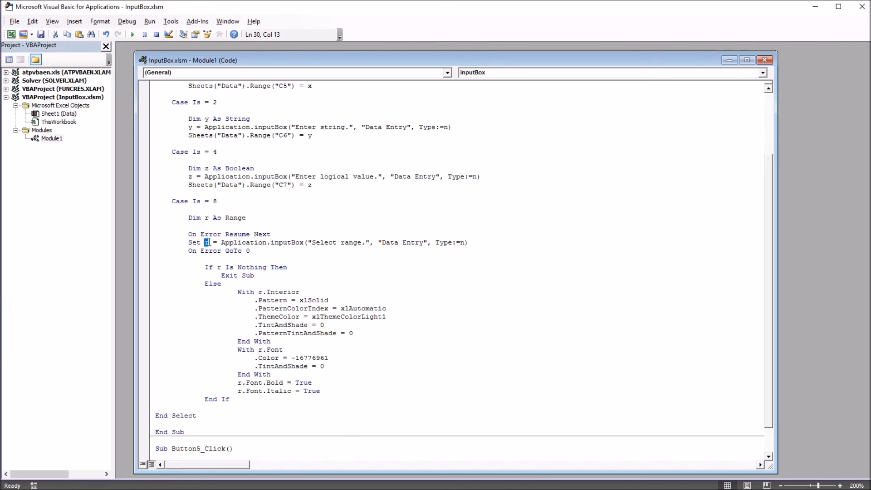
pyautogui.doubleClick(258, 242)
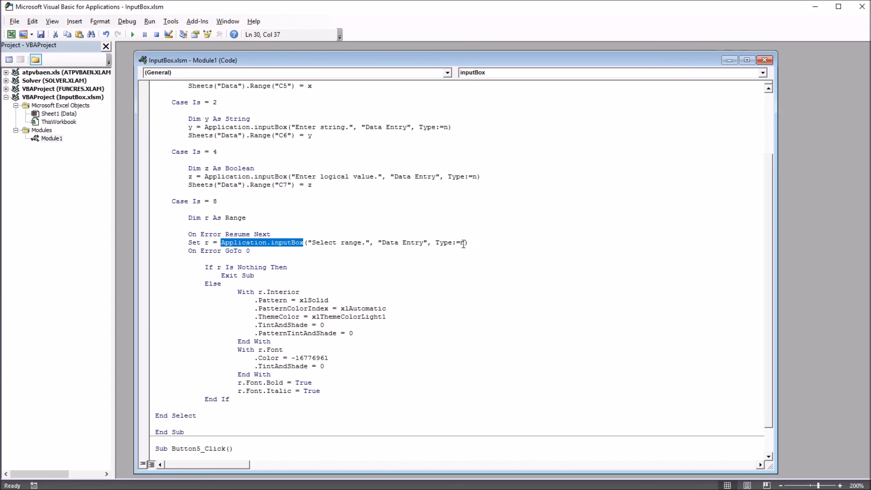
pyautogui.click(462, 242)
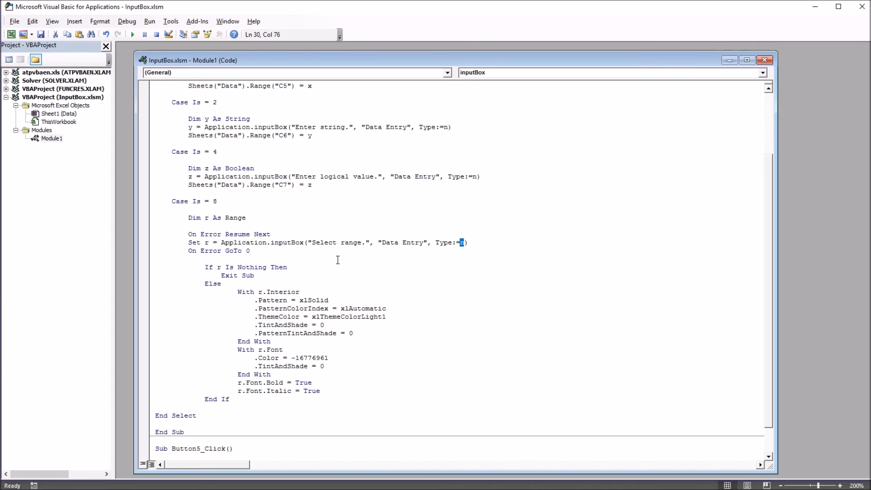
pyautogui.moveTo(203, 272)
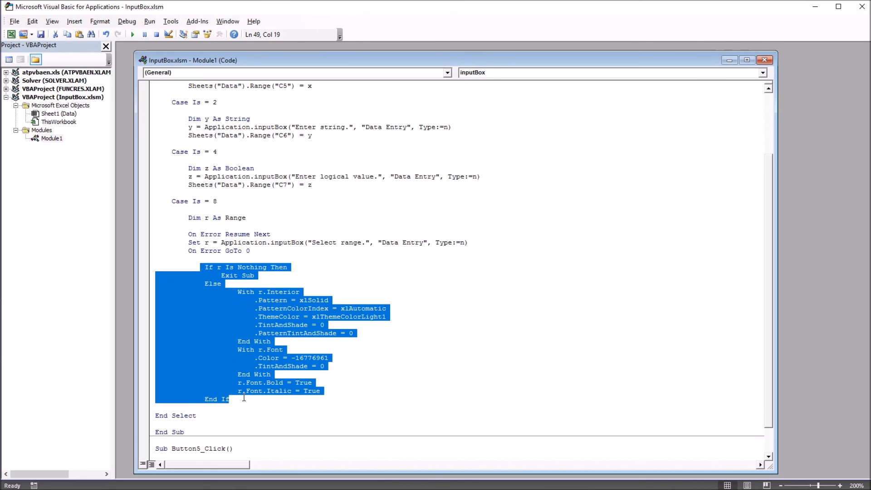
pyautogui.click(257, 275)
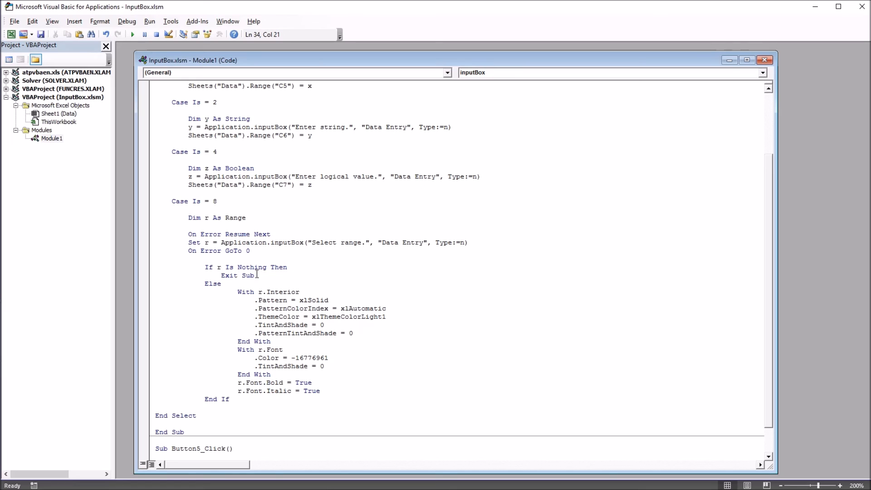
pyautogui.doubleClick(229, 275)
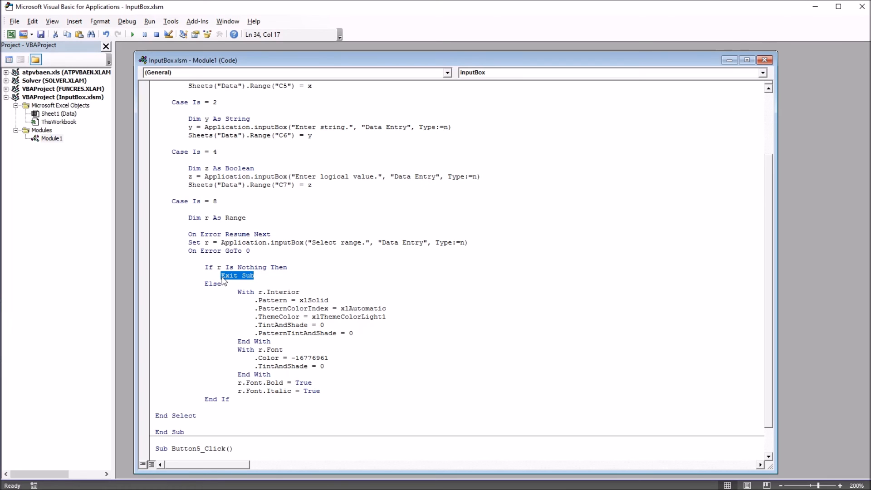
pyautogui.click(212, 283)
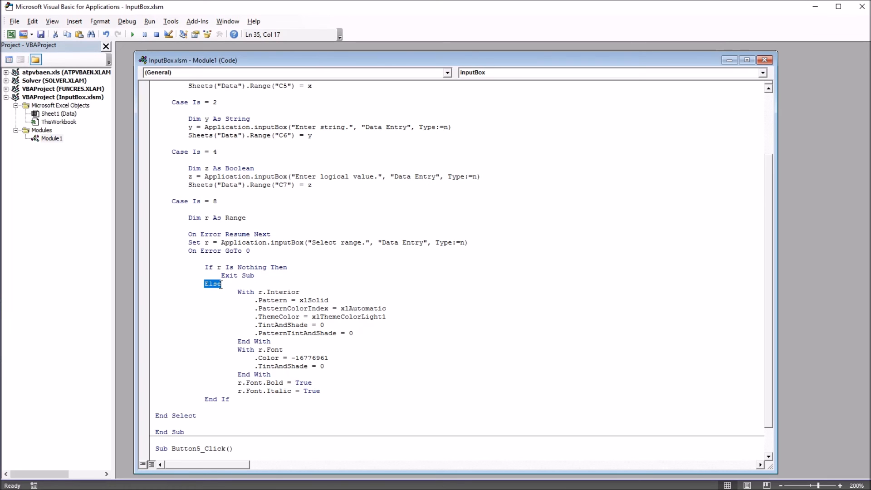
pyautogui.moveTo(245, 297)
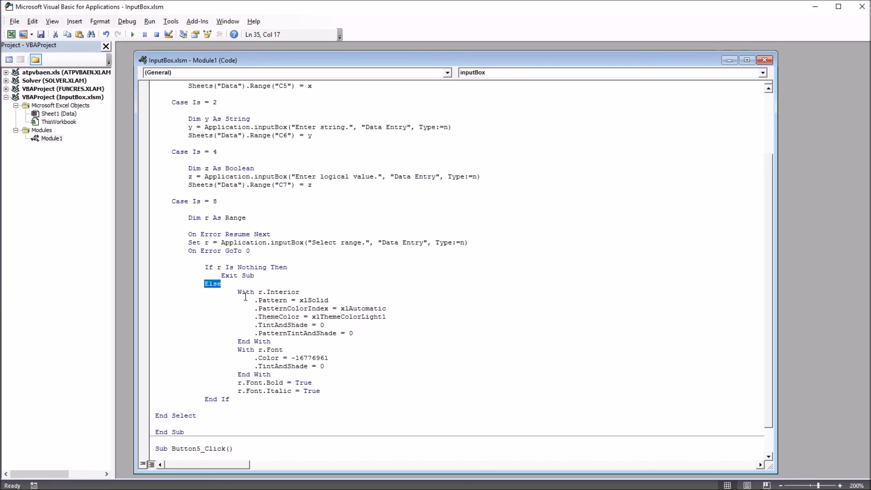
pyautogui.moveTo(236, 304)
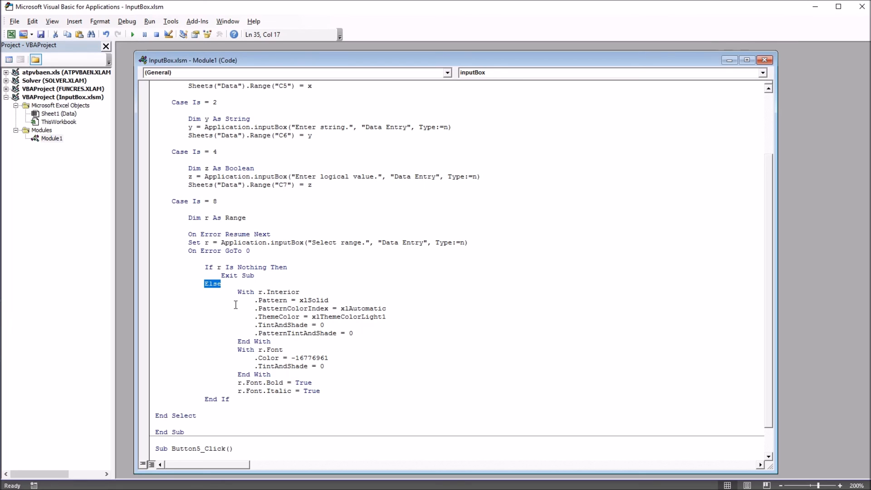
pyautogui.click(260, 291)
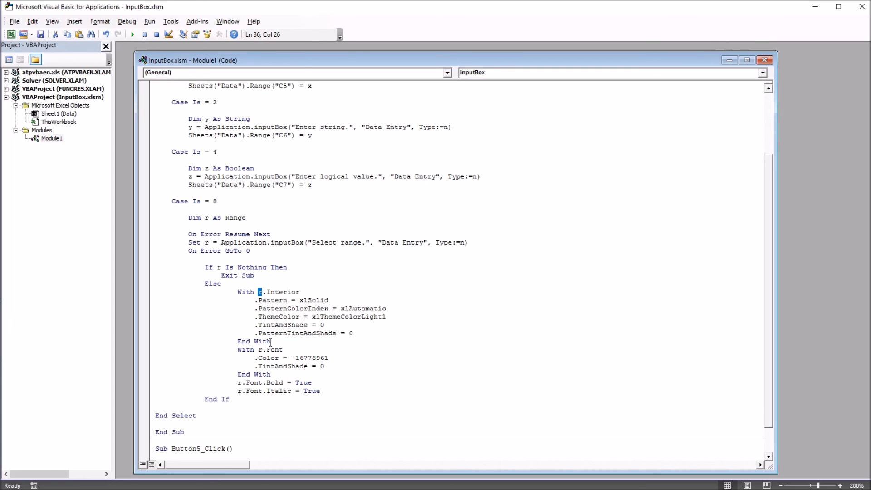
pyautogui.doubleClick(272, 349)
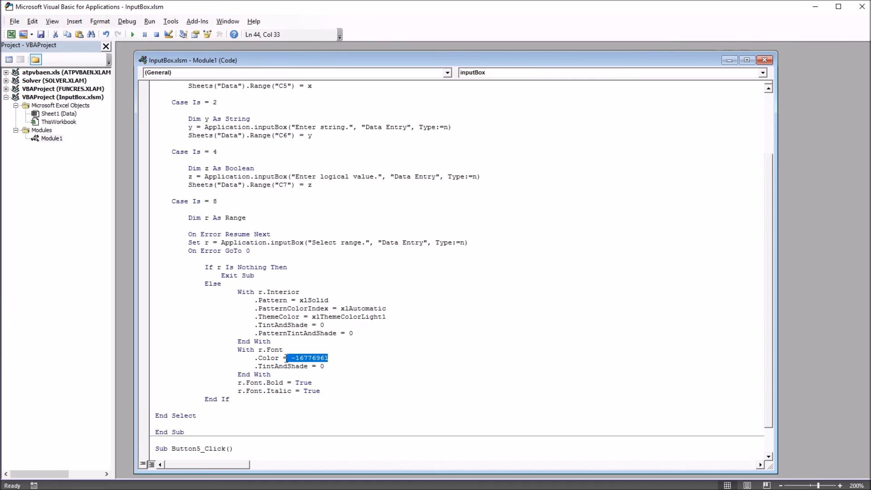
pyautogui.doubleClick(269, 383)
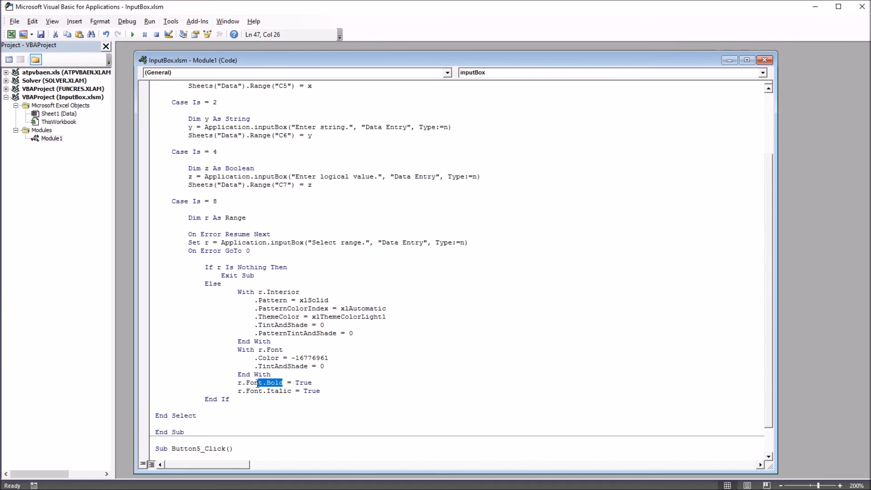
pyautogui.doubleClick(268, 391)
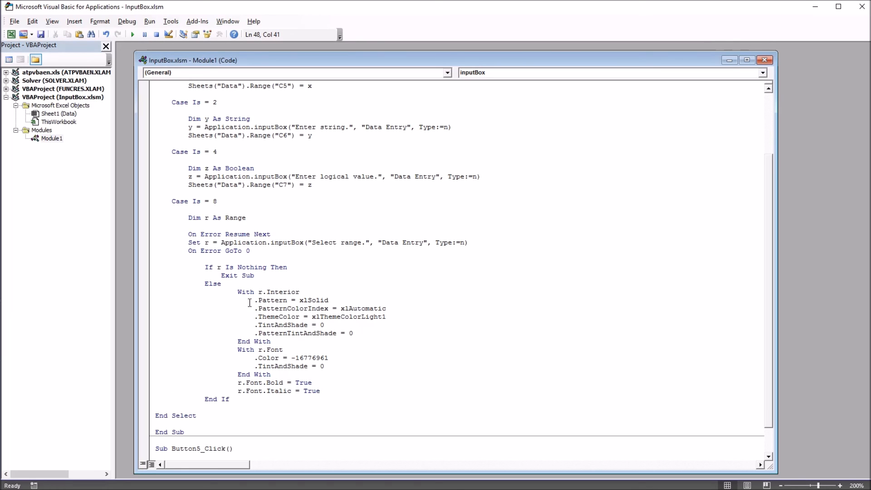
pyautogui.moveTo(299, 360)
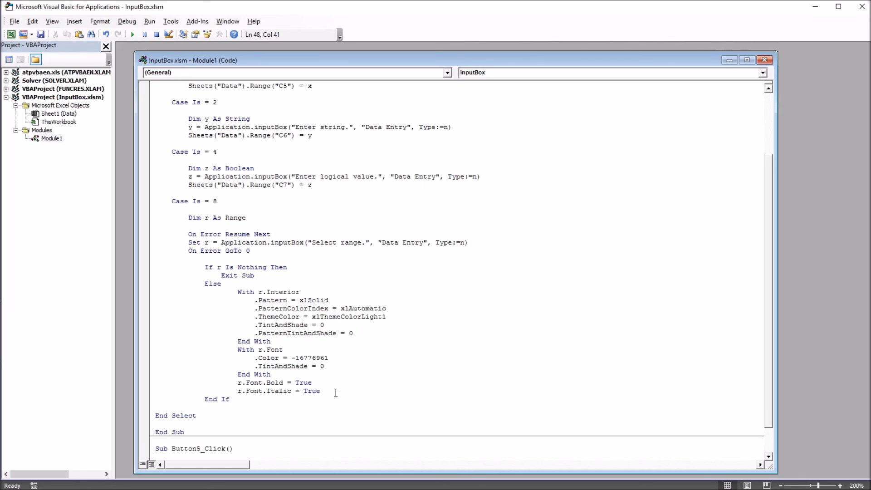
pyautogui.moveTo(292, 324)
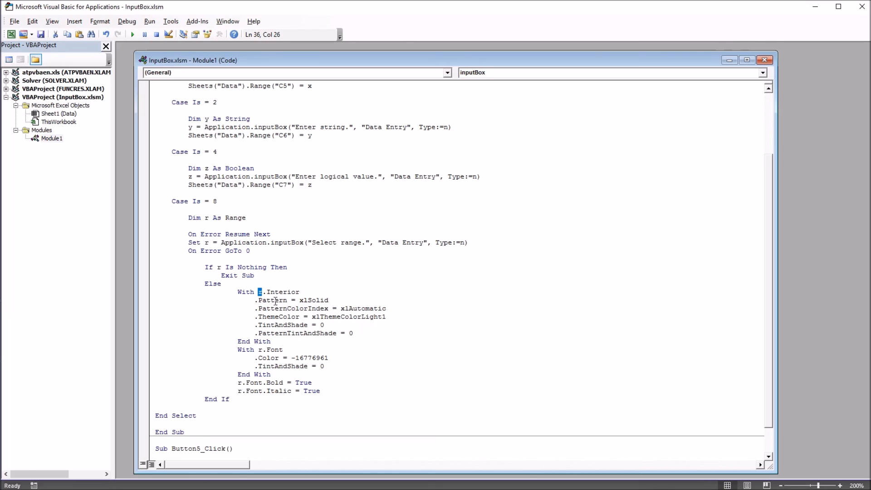
pyautogui.click(320, 391)
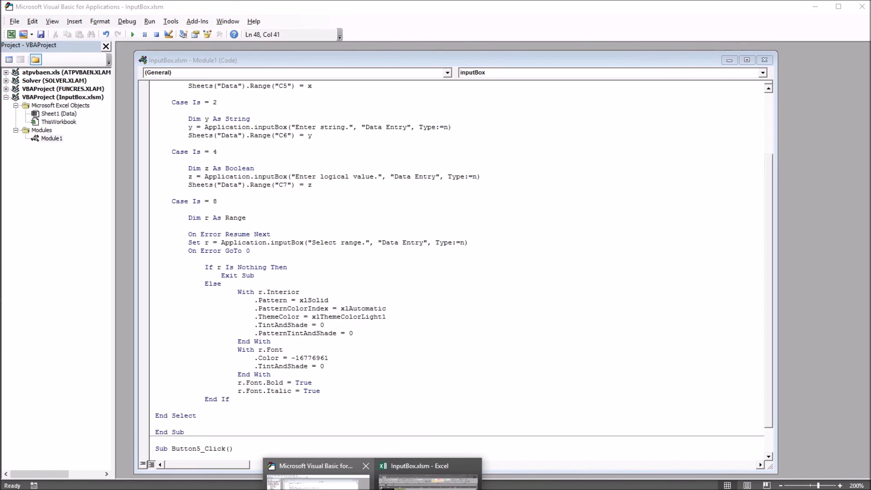
# Run the type 8 macro, confirming B4:B14 for black fill and red bold italic
pyautogui.click(426, 466)
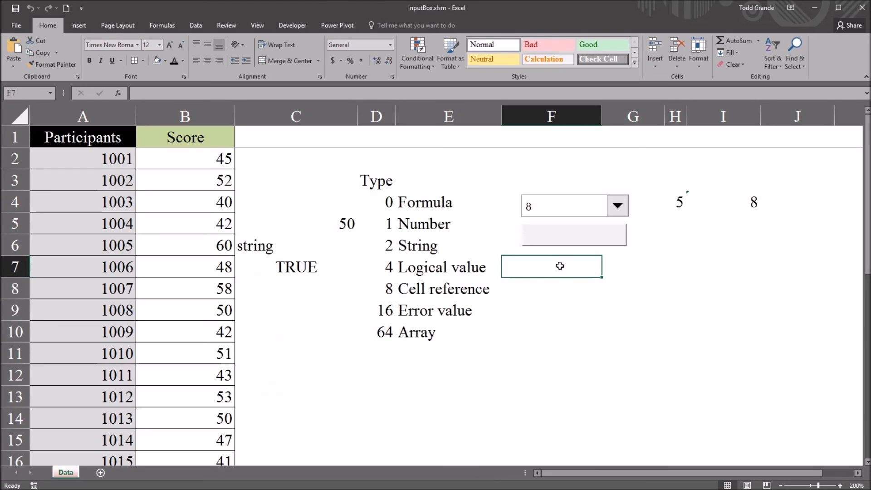
pyautogui.click(617, 205)
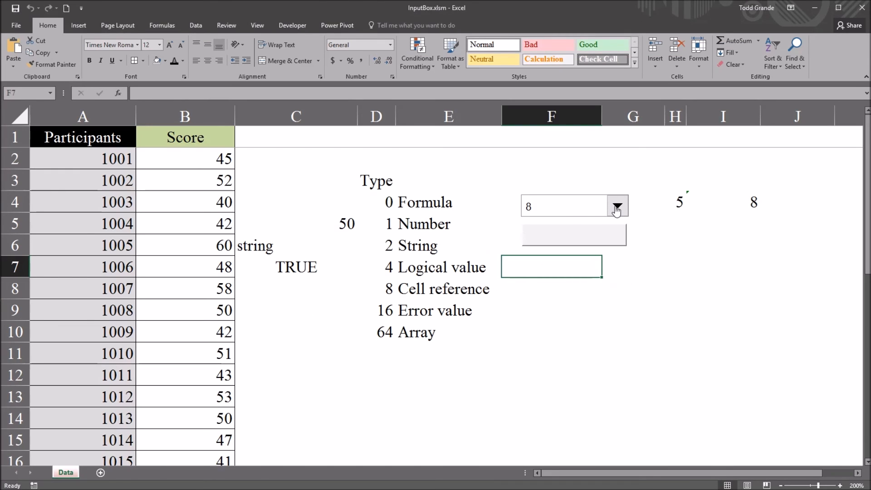
pyautogui.click(616, 206)
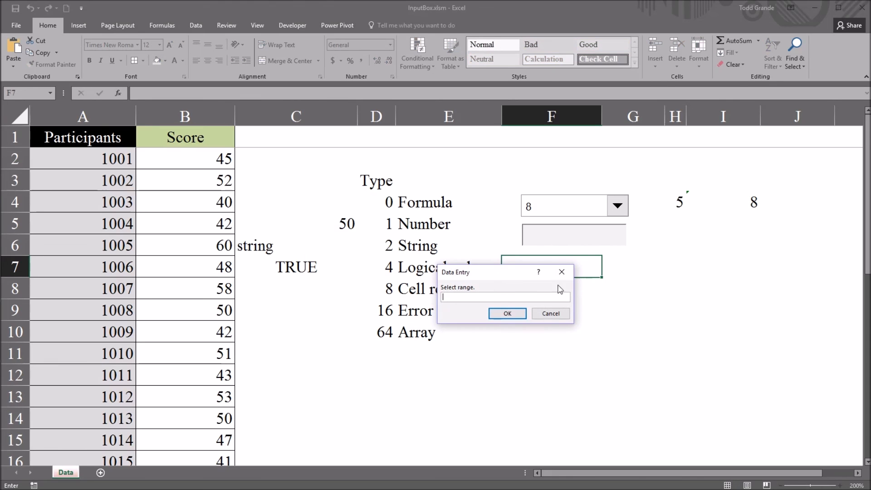
pyautogui.moveTo(451, 297)
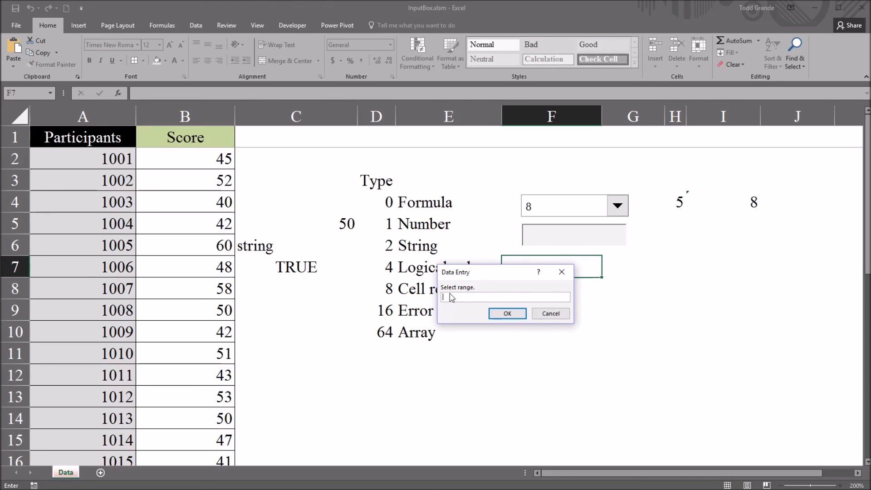
pyautogui.moveTo(249, 305)
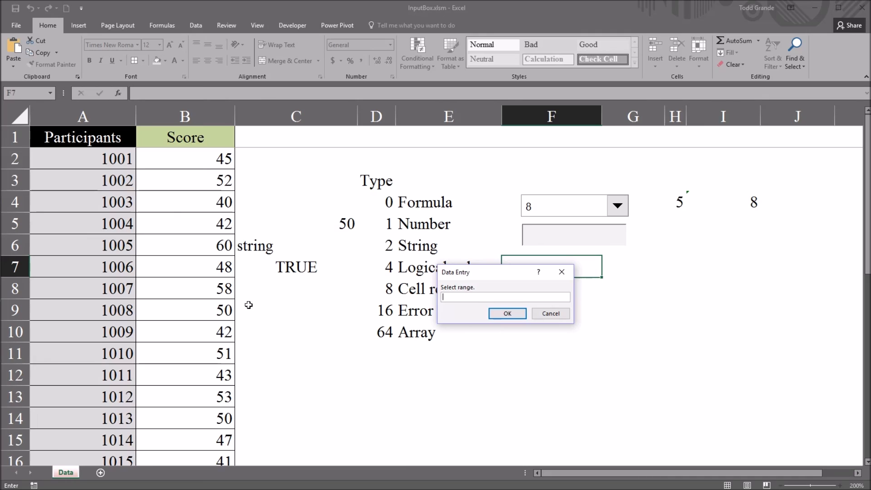
pyautogui.moveTo(191, 184)
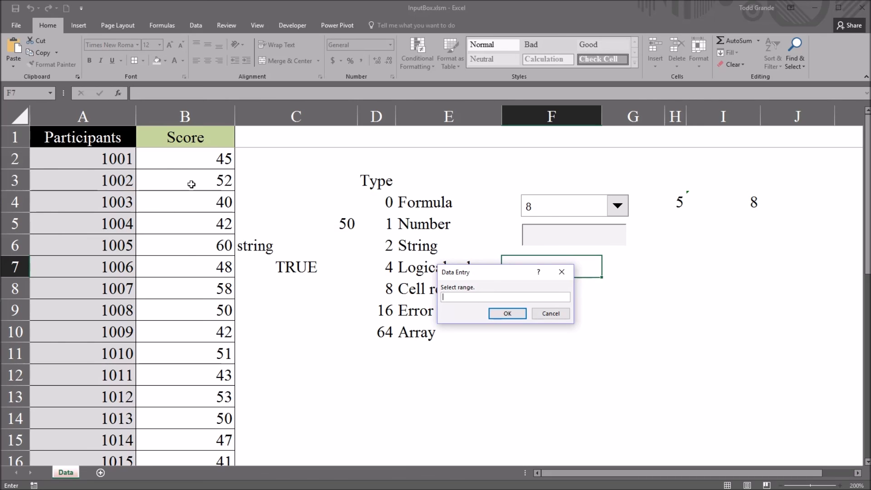
pyautogui.moveTo(190, 202)
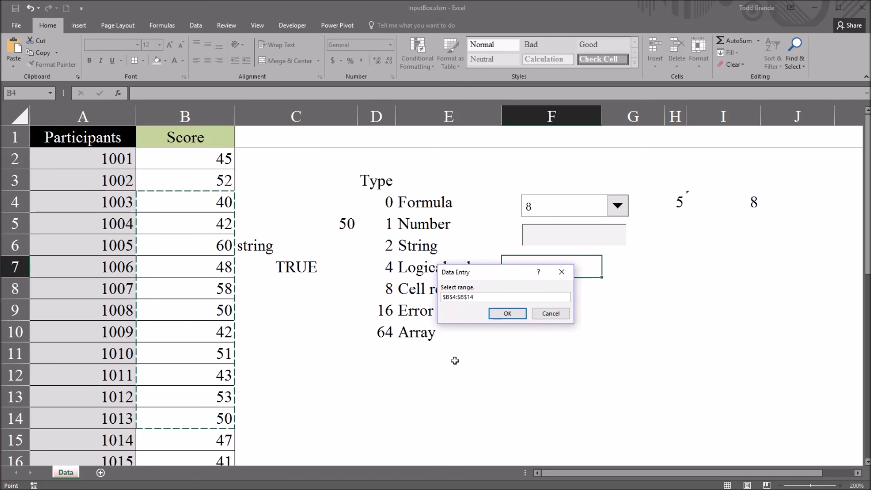
pyautogui.click(506, 314)
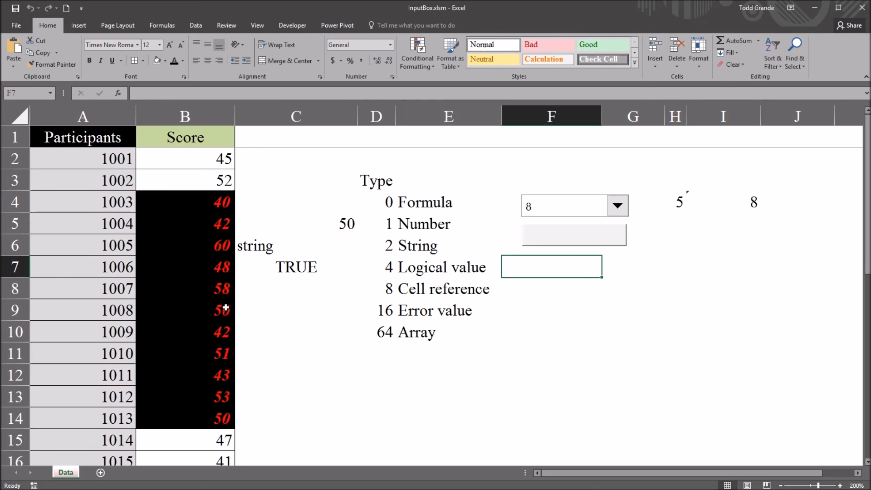
pyautogui.moveTo(199, 202)
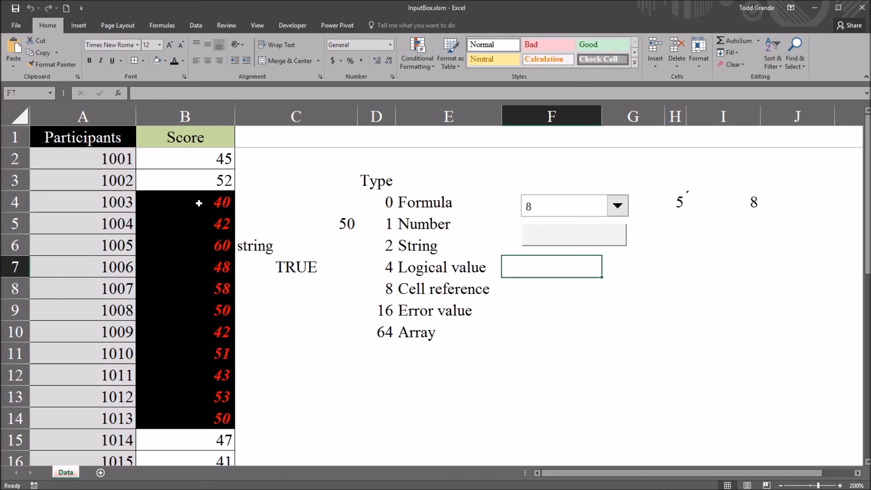
pyautogui.click(185, 201)
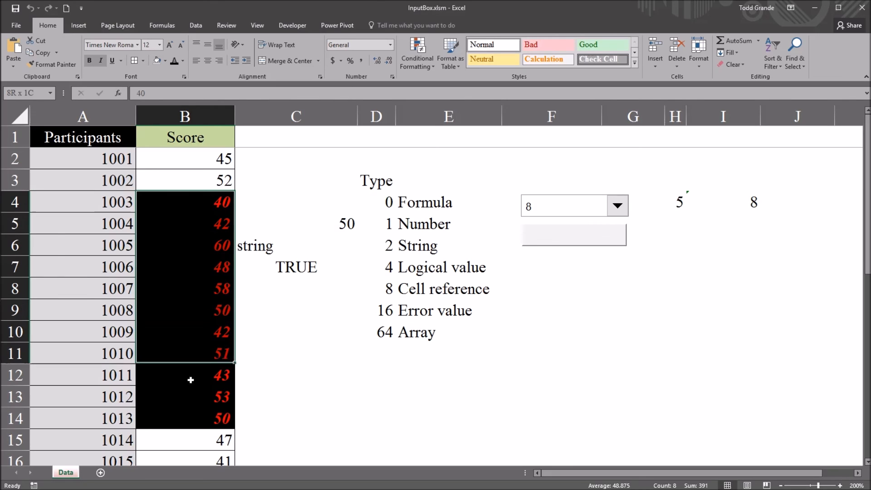
pyautogui.click(186, 201)
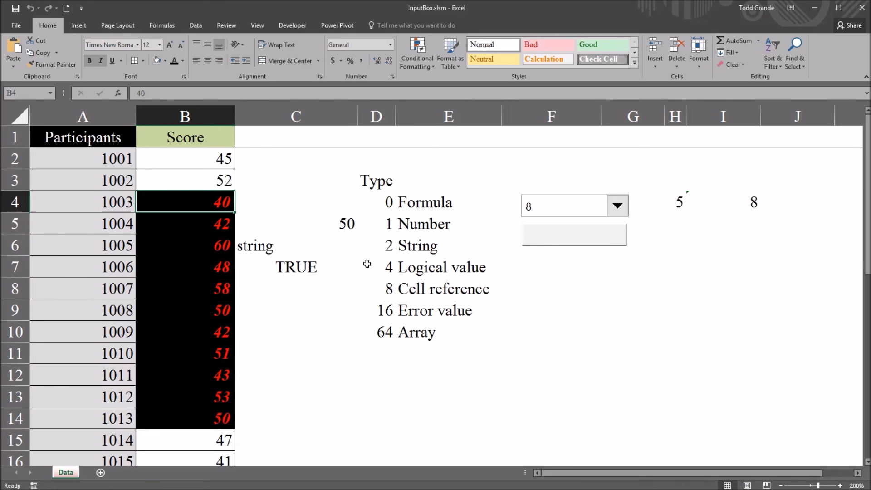
pyautogui.moveTo(307, 309)
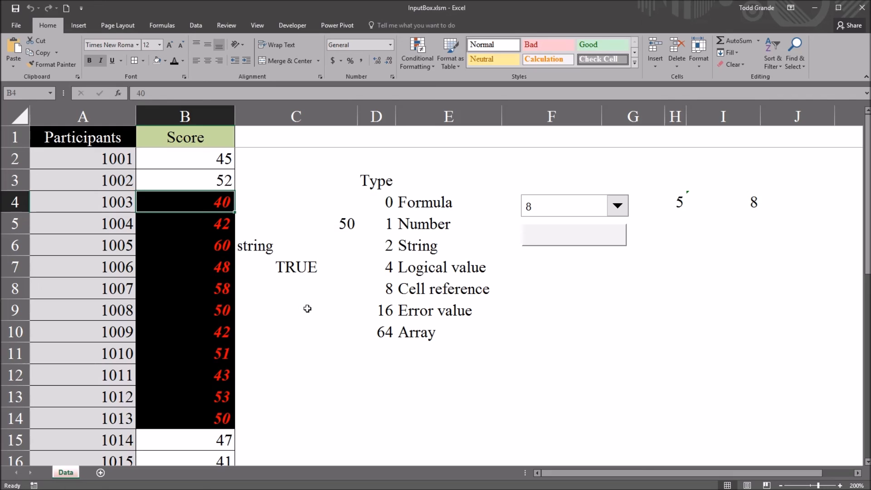